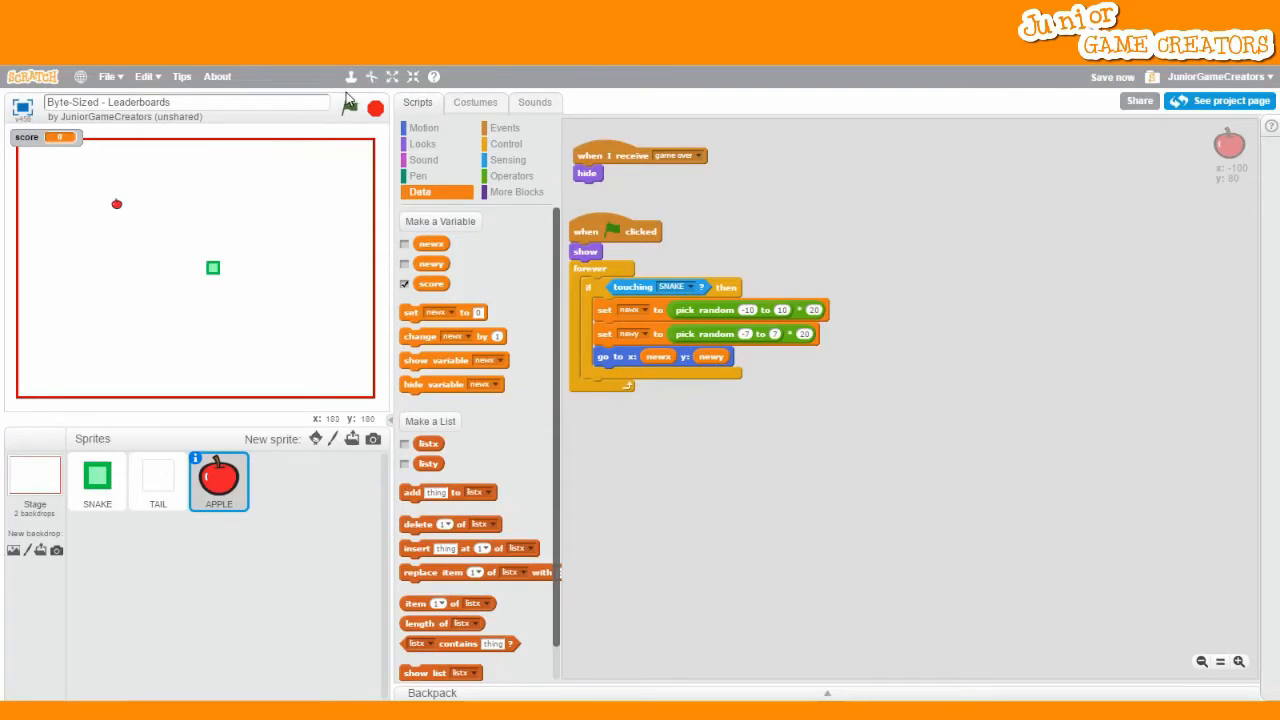
Step: Run the snake game from the green flag, restarting until it reaches GAME OVER
click(350, 108)
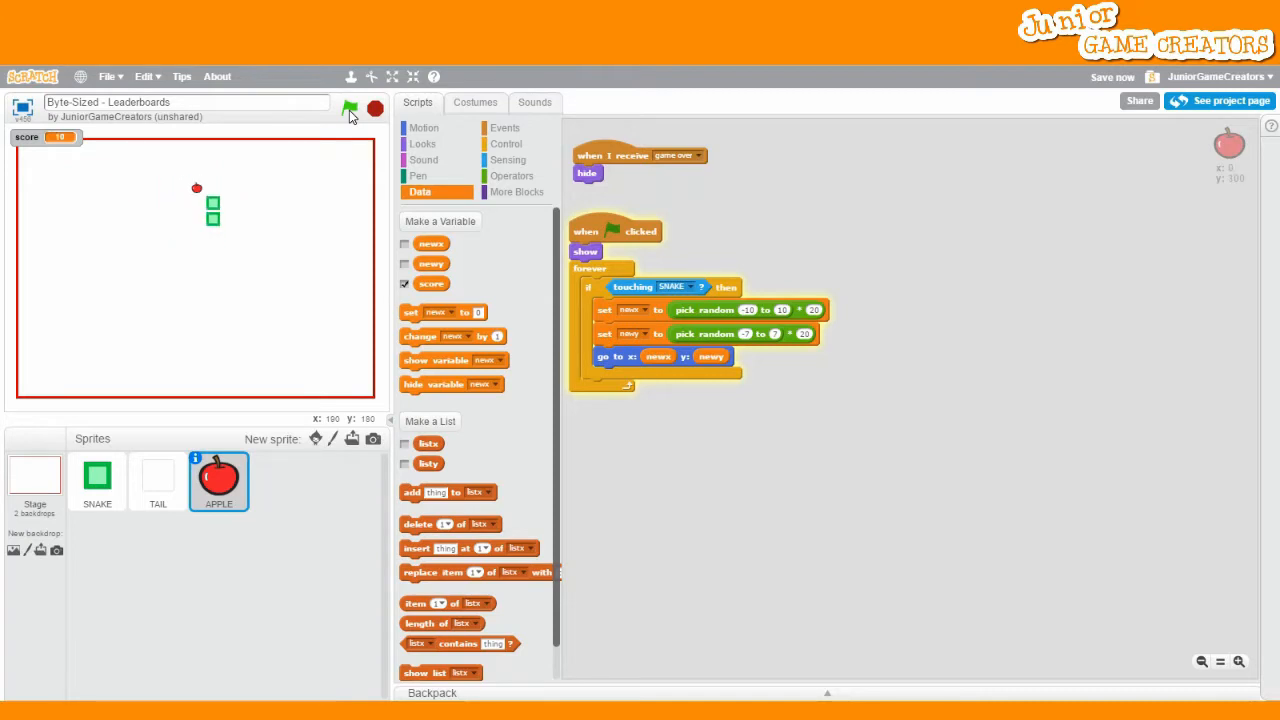
click(348, 110)
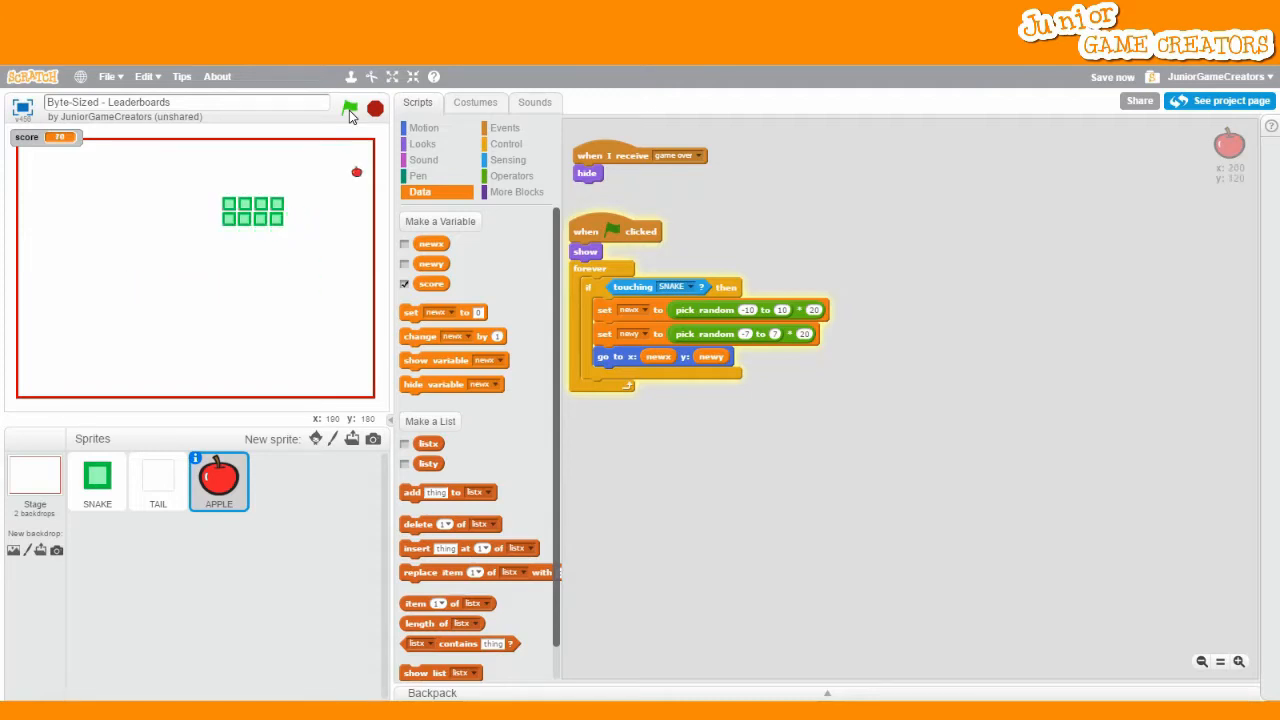
click(348, 108)
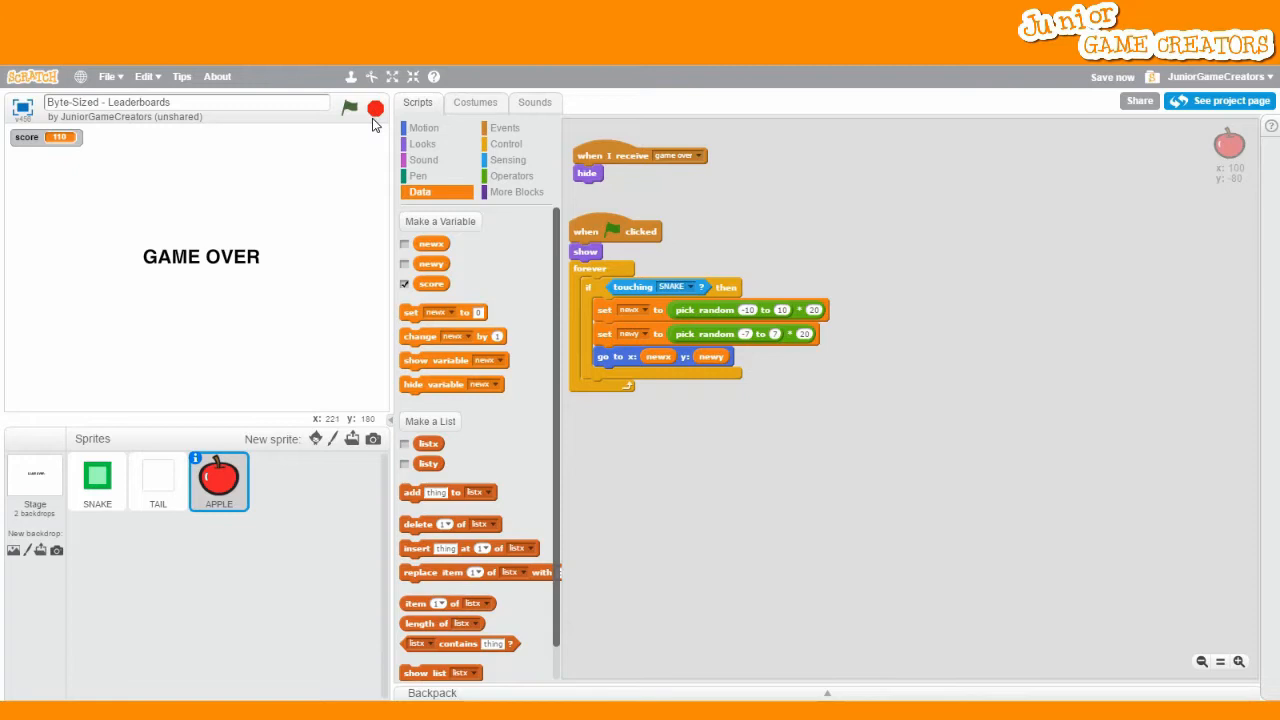
mouse_move(332, 446)
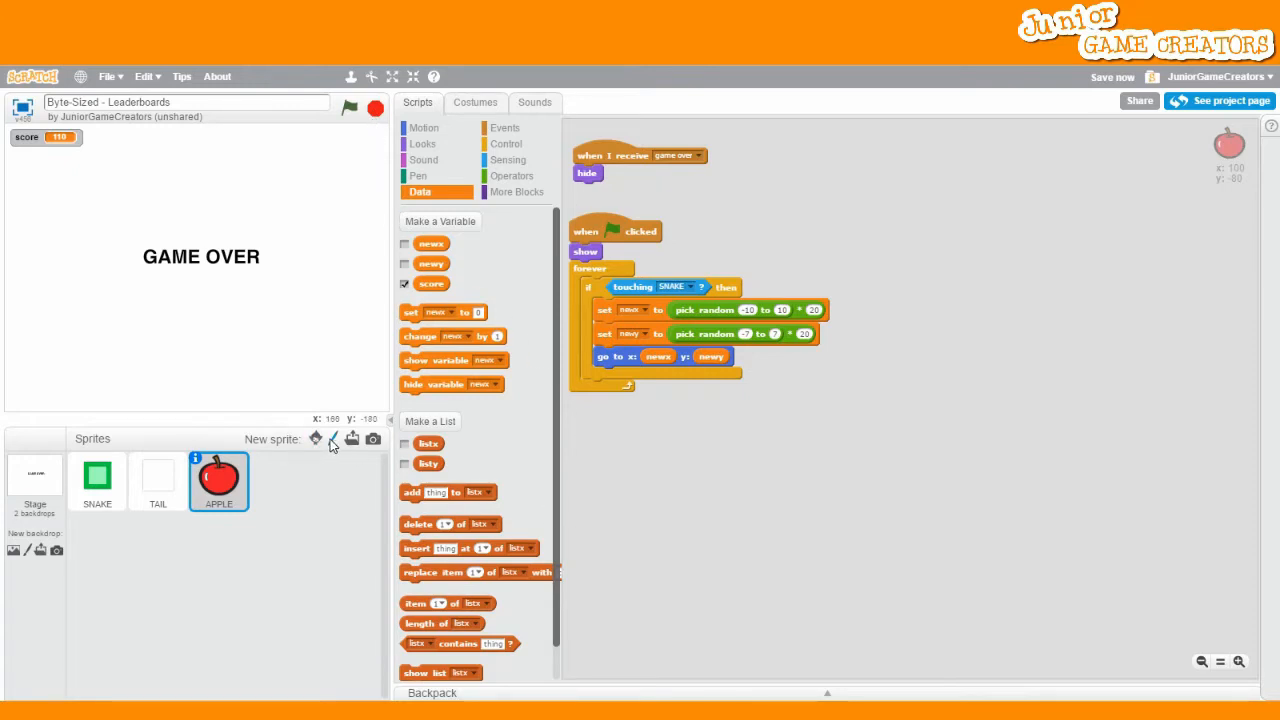
Step: Paint a new blank sprite and name it 'Leaderboards', showing its empty scripts area
click(332, 440)
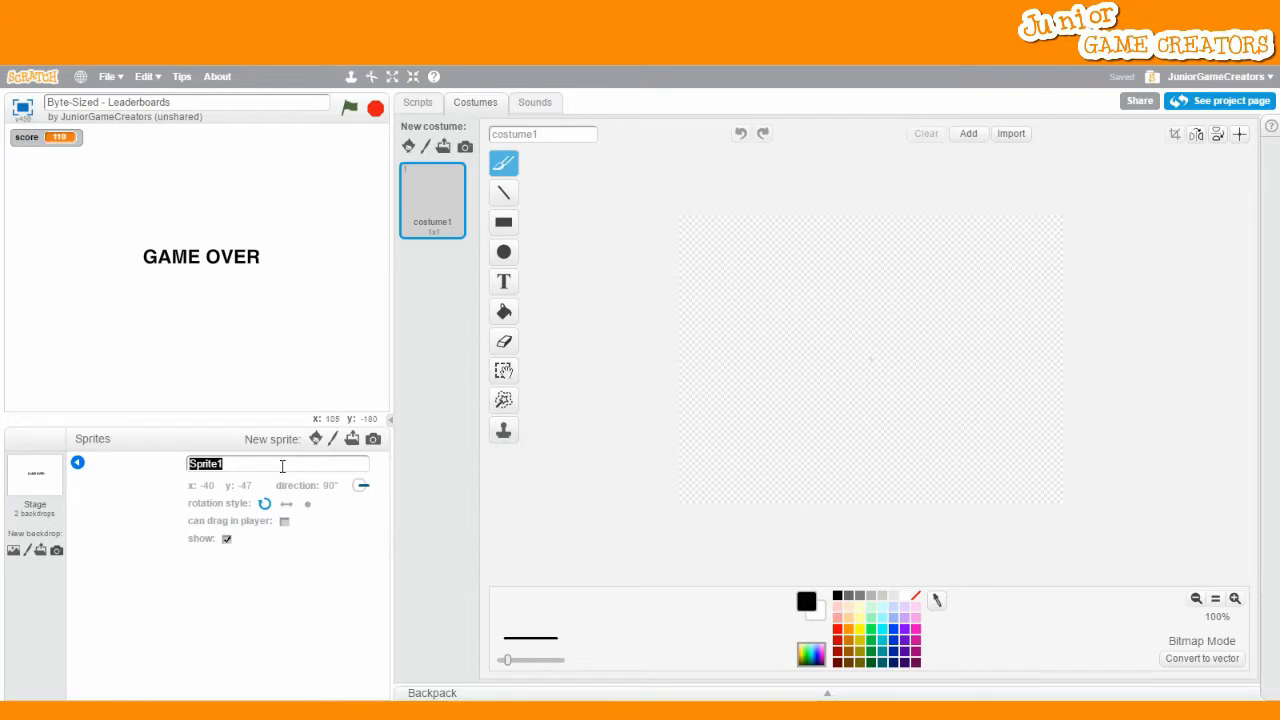
text(Leader)
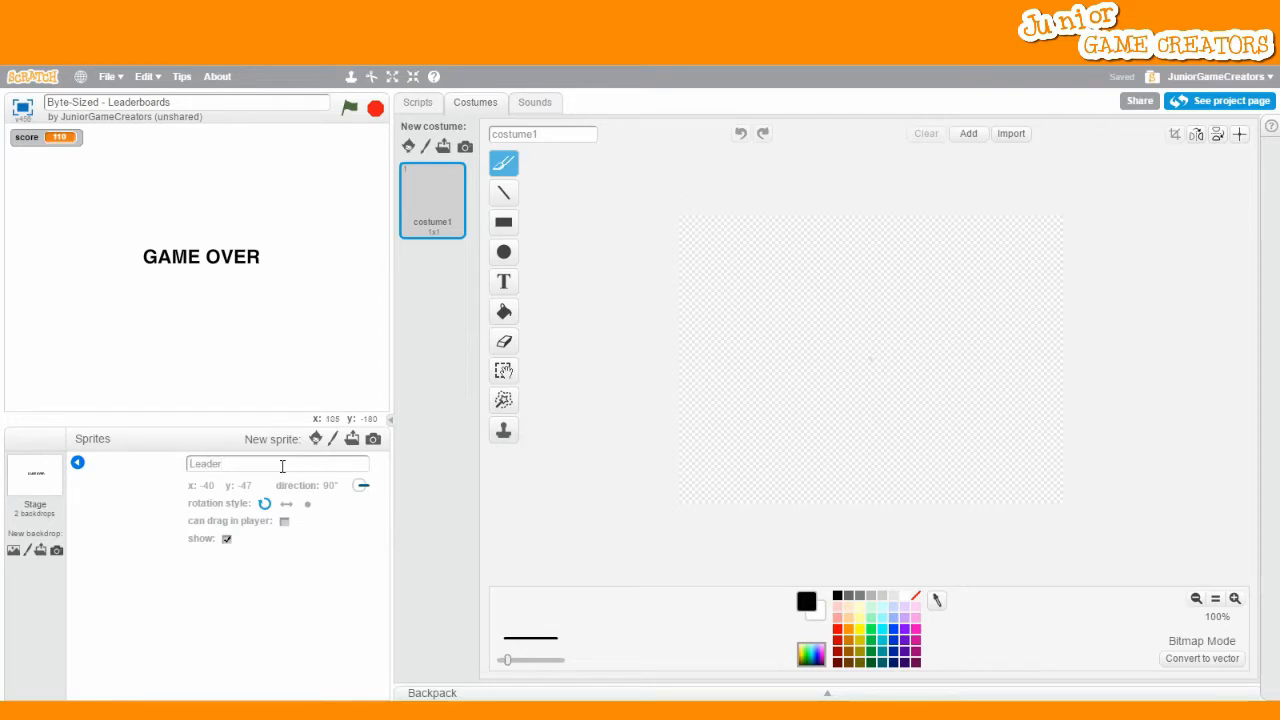
text(boards)
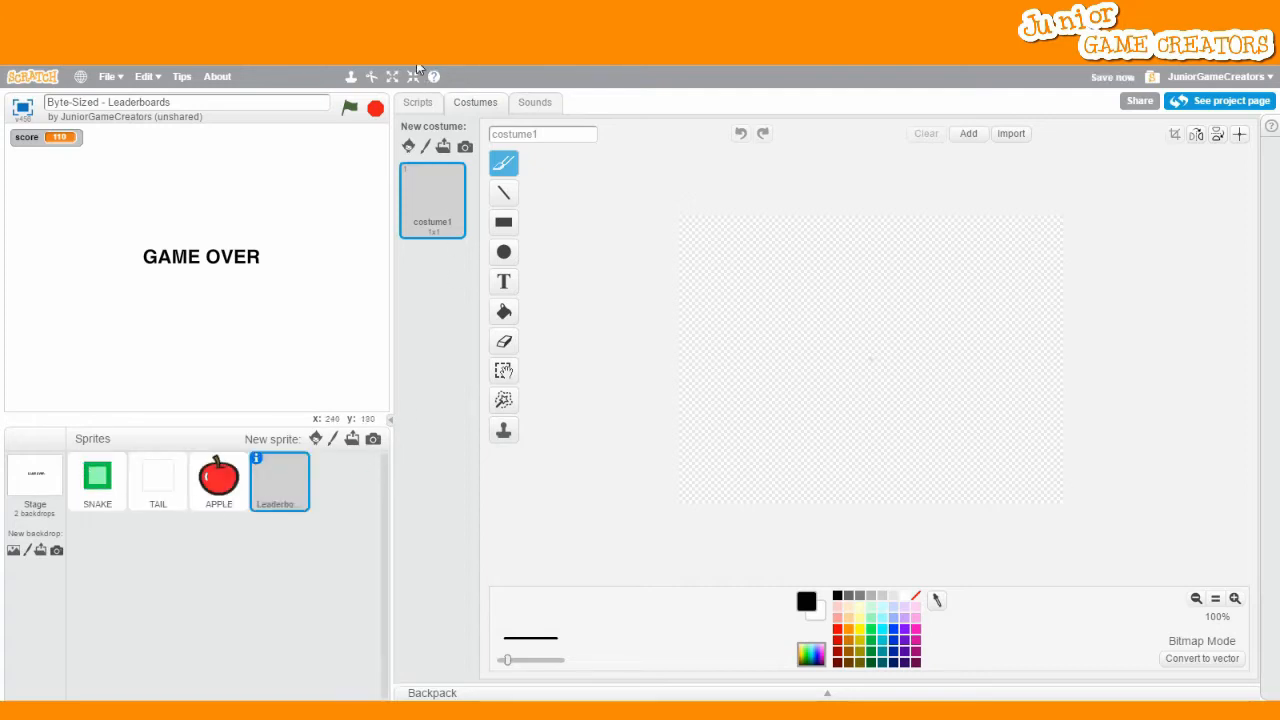
click(418, 100)
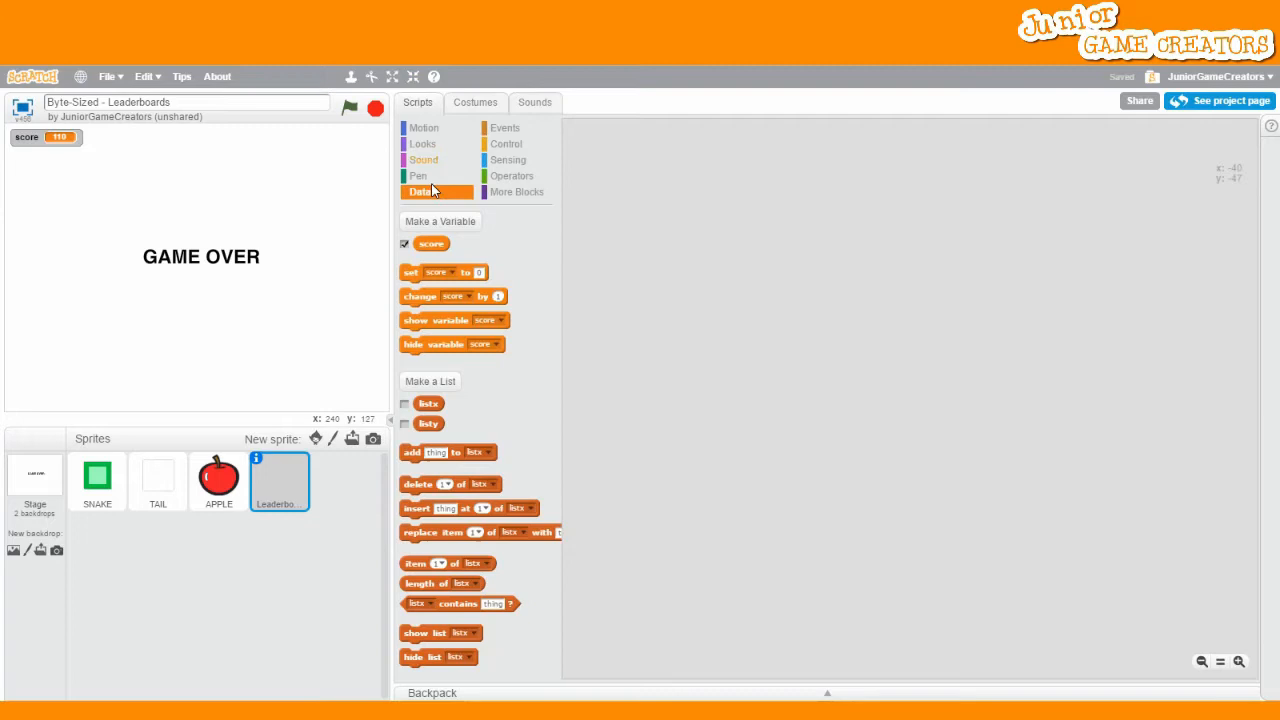
Step: Create global lists 'High Scores' and 'Names' for all sprites
click(430, 380)
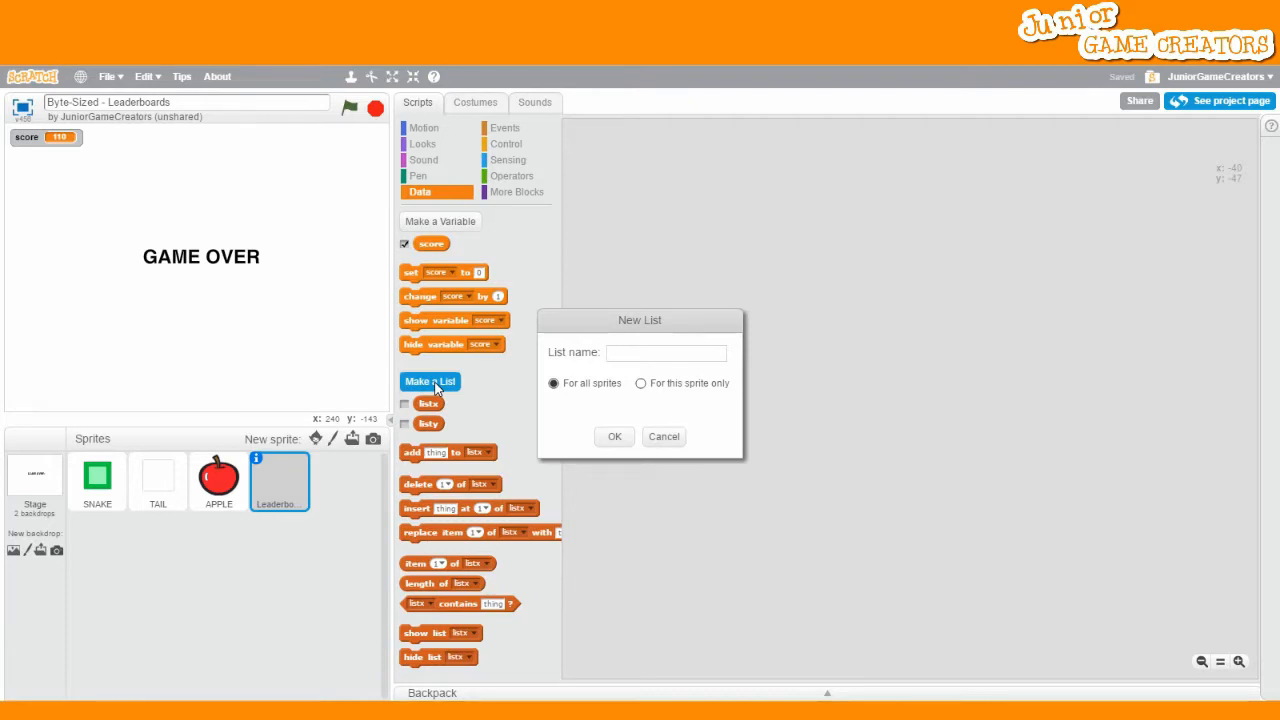
text(N)
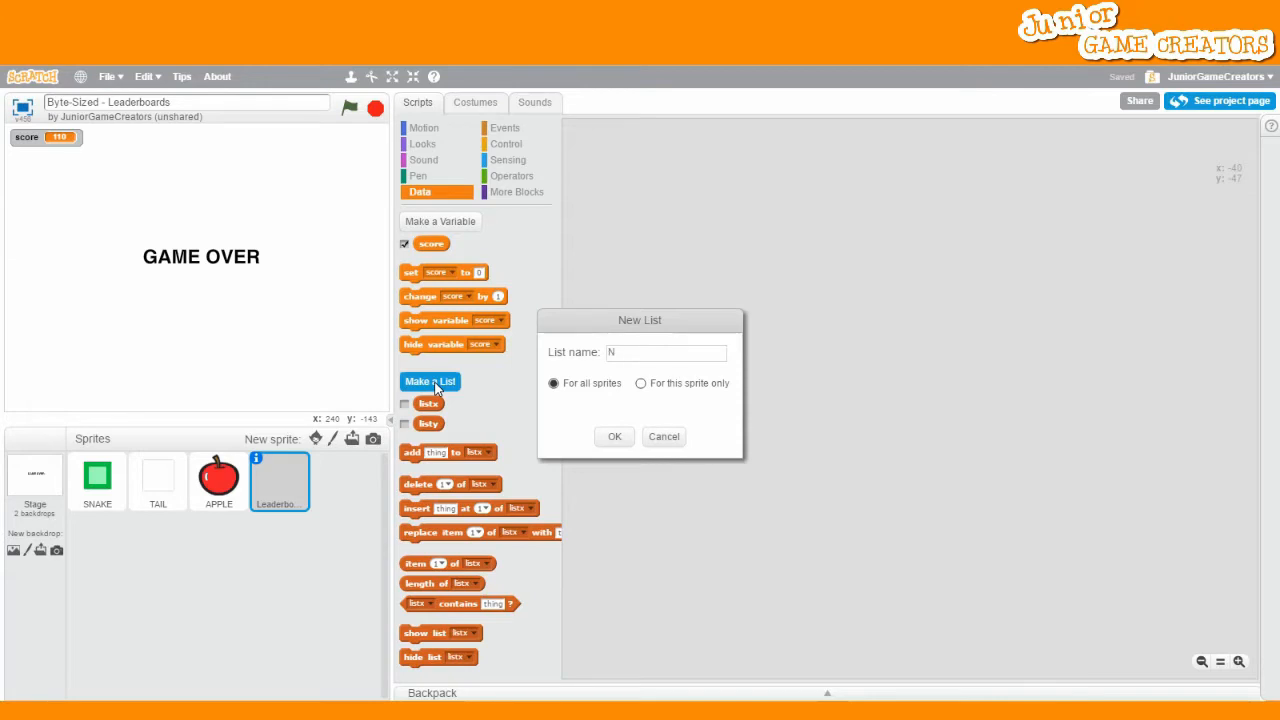
text(High)
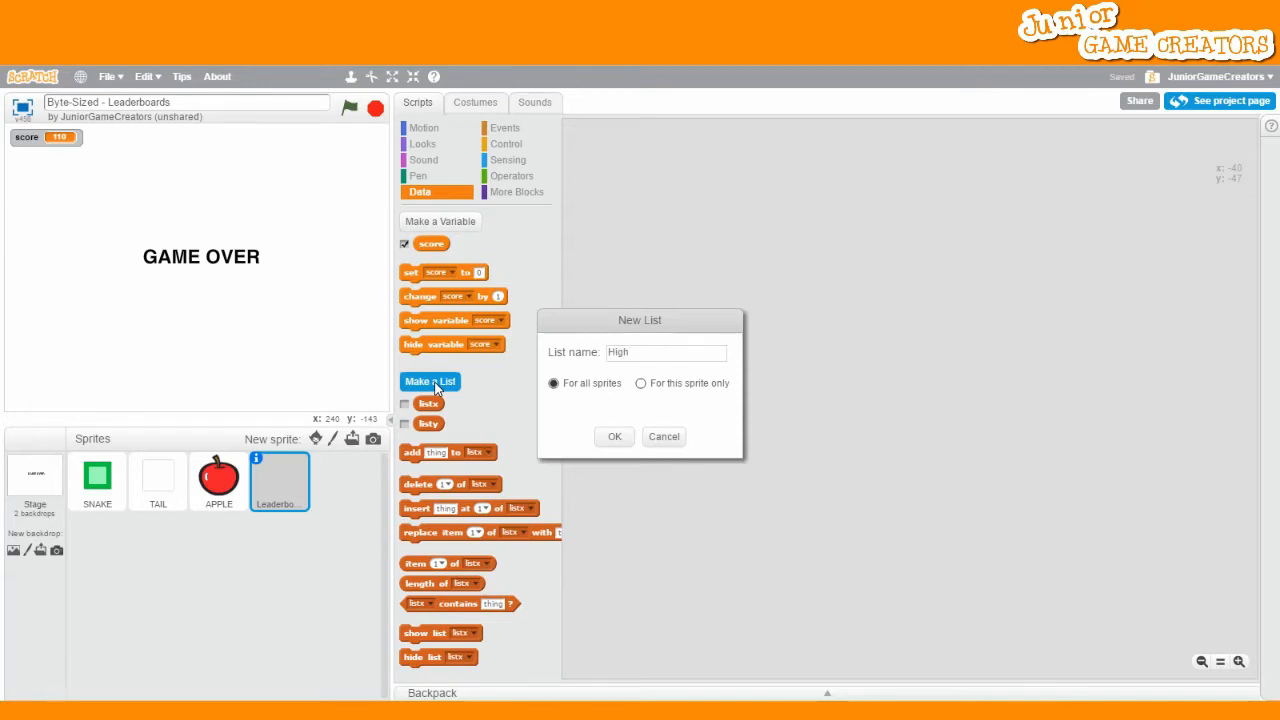
text(Scores)
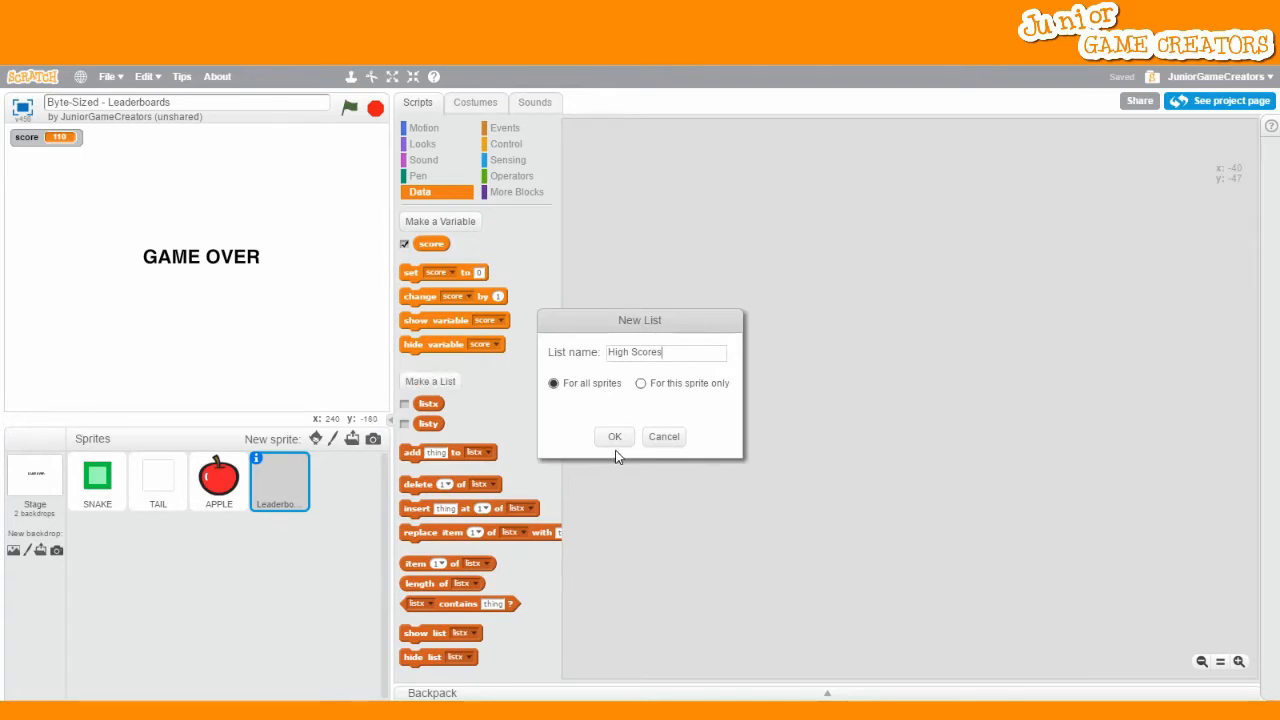
click(614, 436)
text(Names)
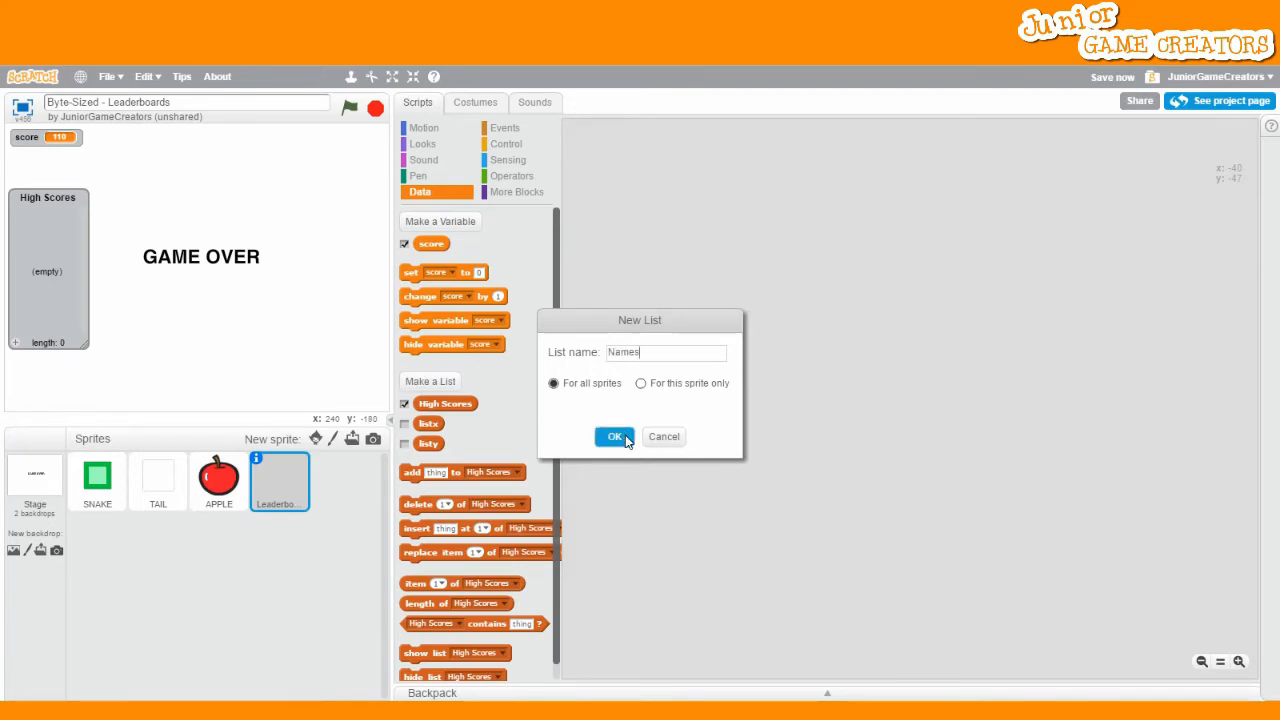
click(614, 436)
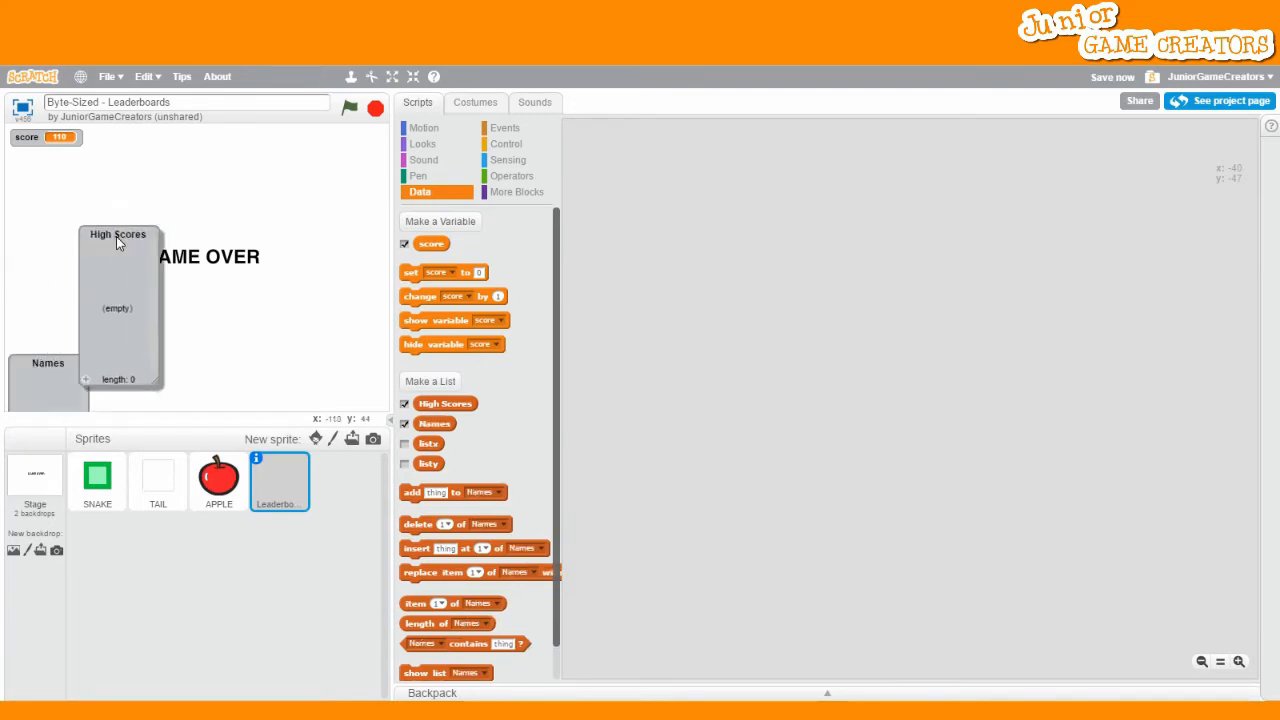
Step: Place the two list monitors side by side below the Game Over text on the stage
drag(118, 234, 264, 262)
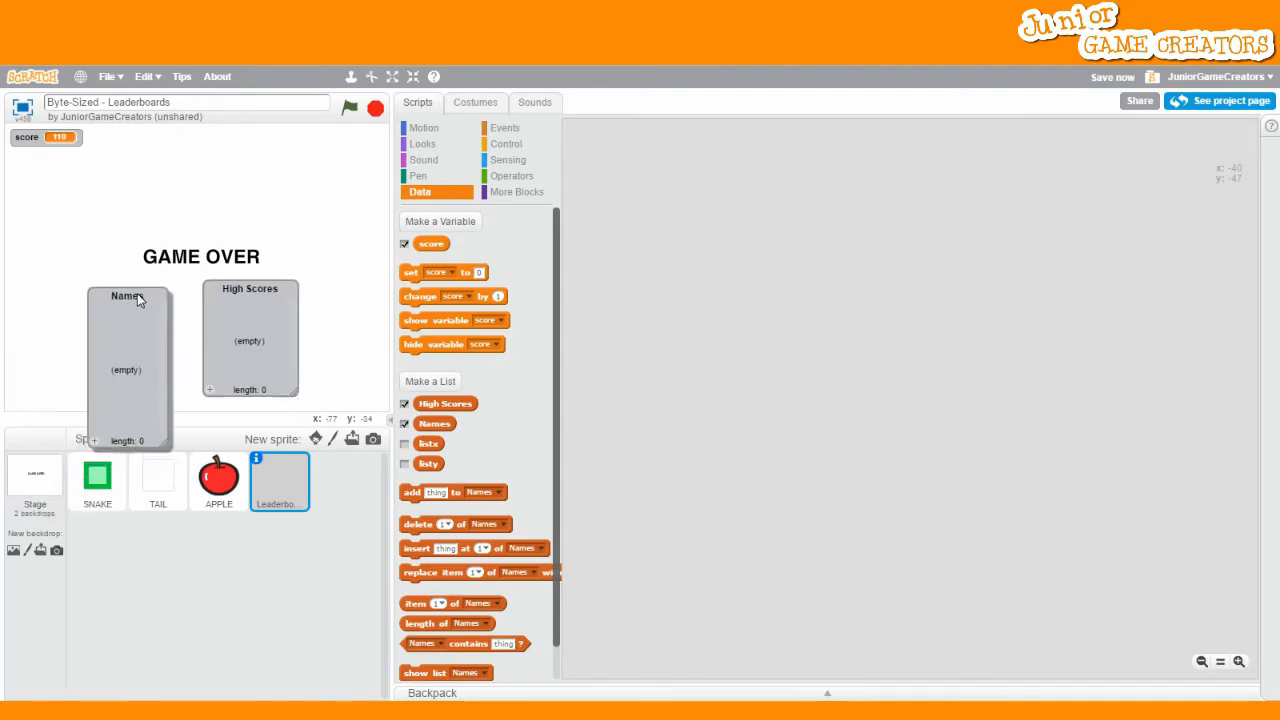
drag(124, 296, 110, 204)
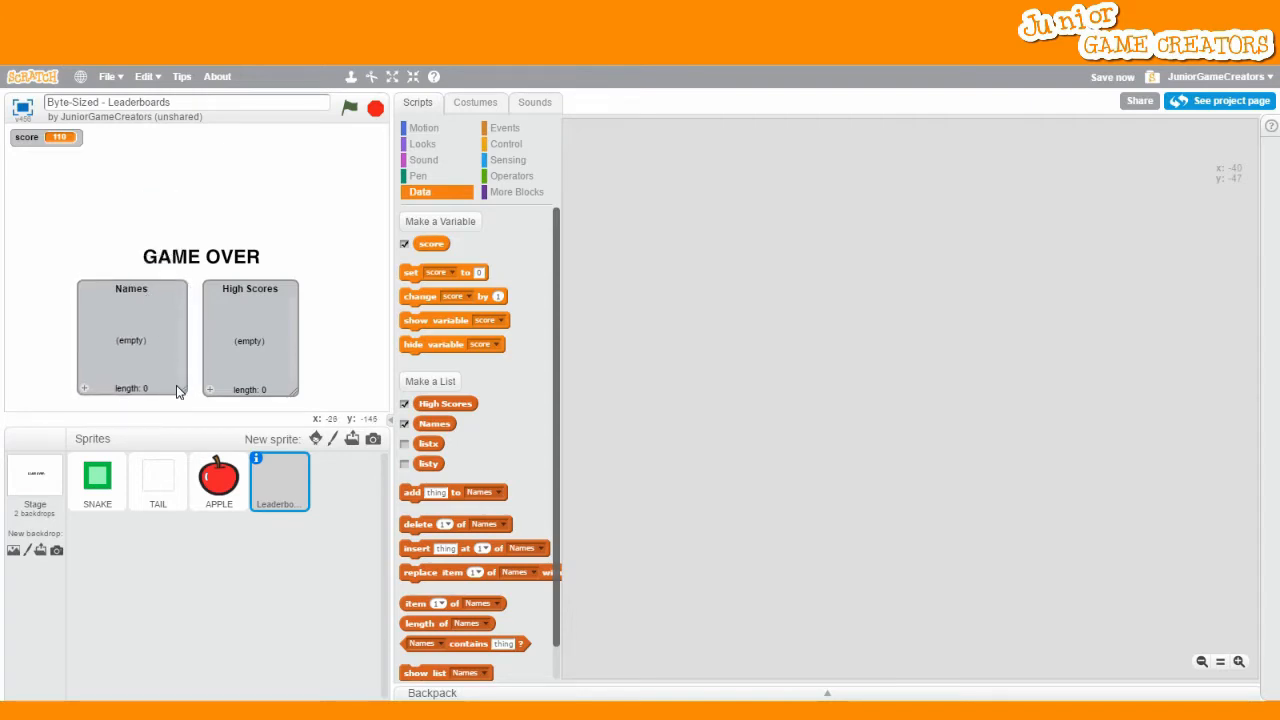
mouse_move(572, 452)
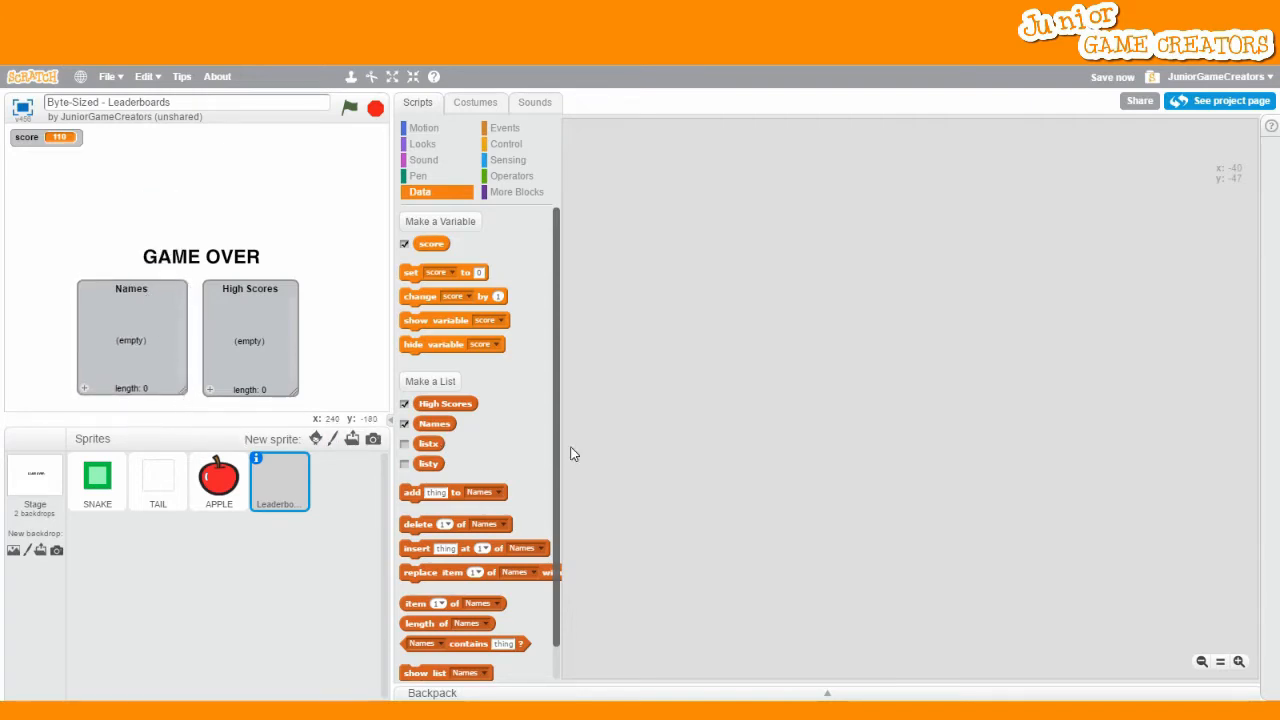
Step: Add a green-flag script that hides the High Scores and Names lists
click(504, 128)
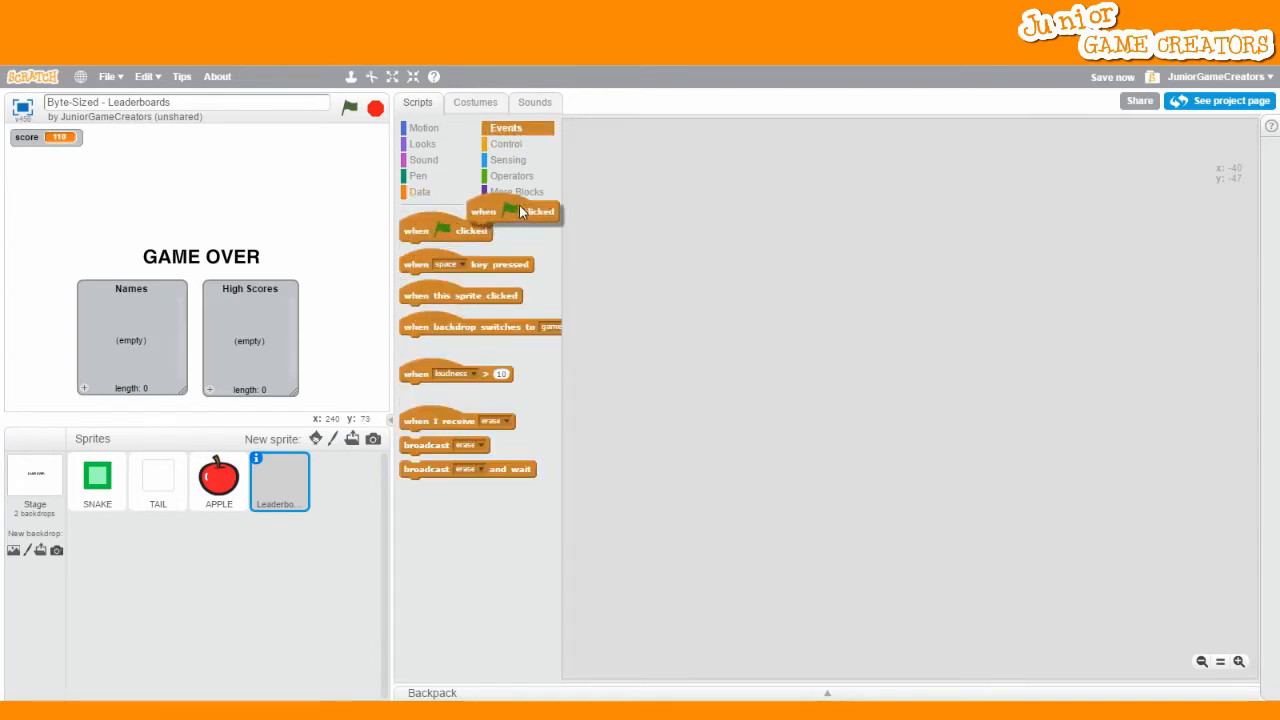
drag(512, 210, 620, 152)
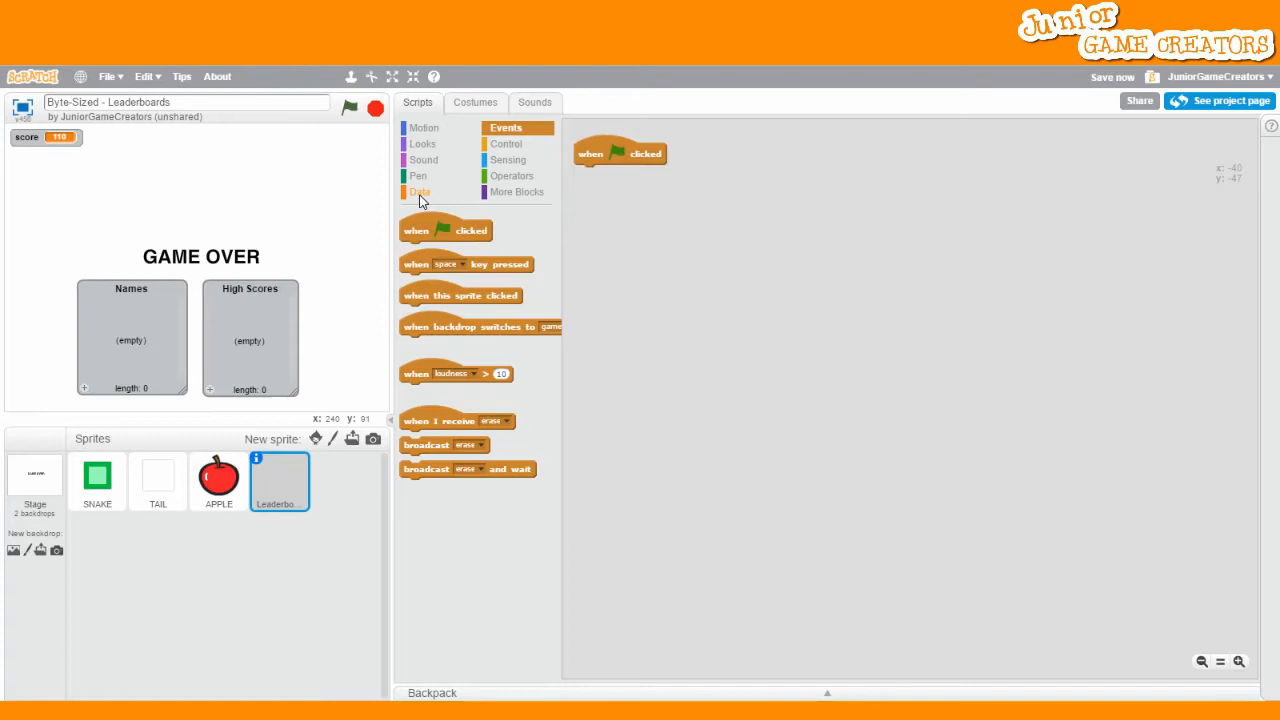
click(420, 192)
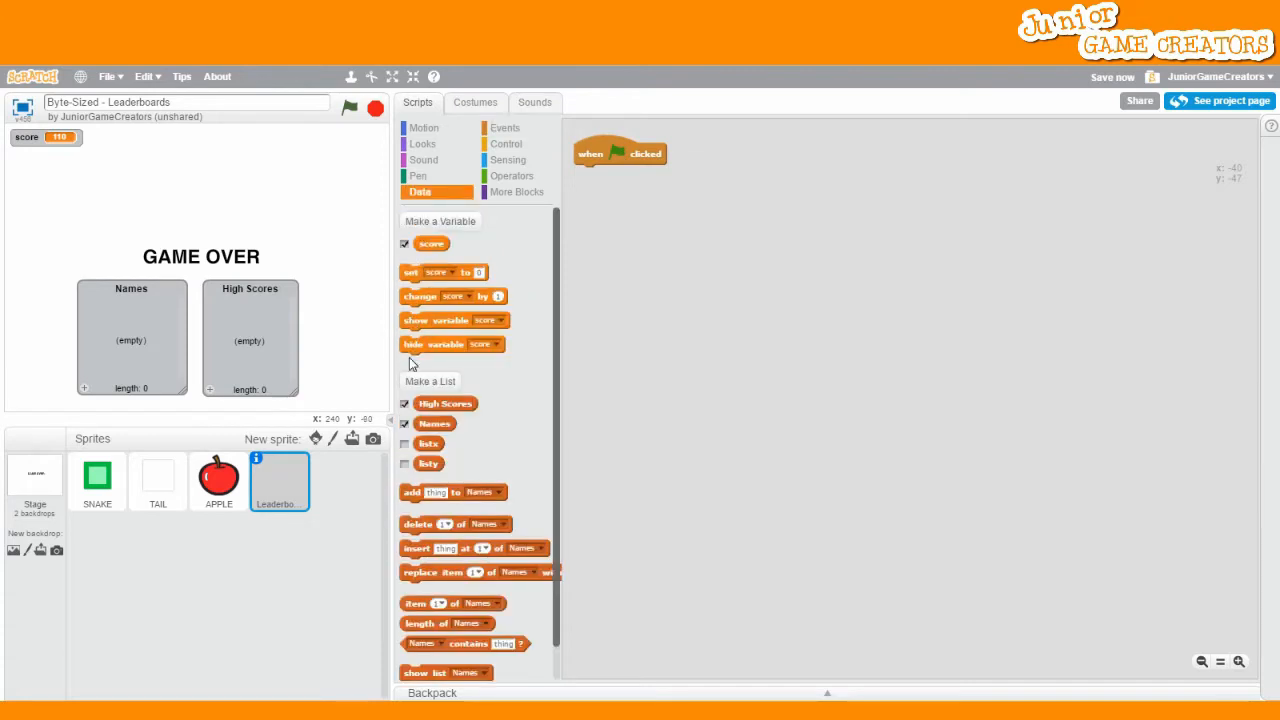
scroll(down, 3)
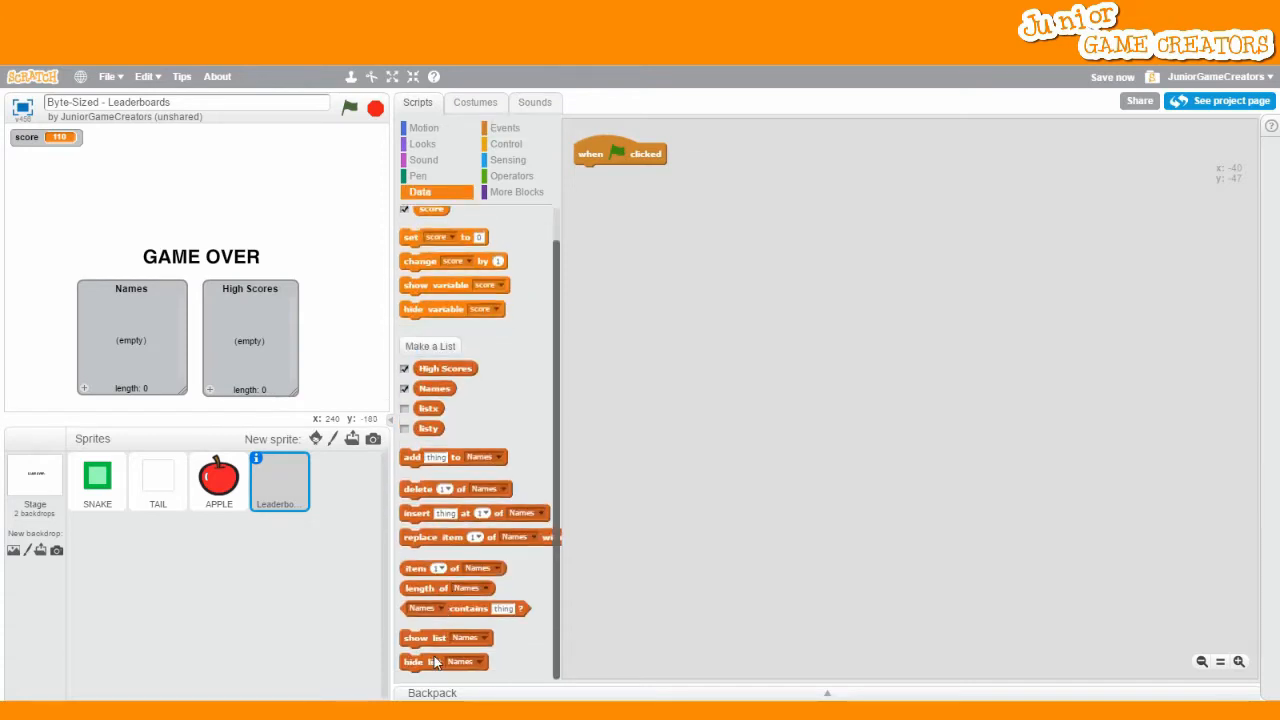
drag(440, 660, 600, 172)
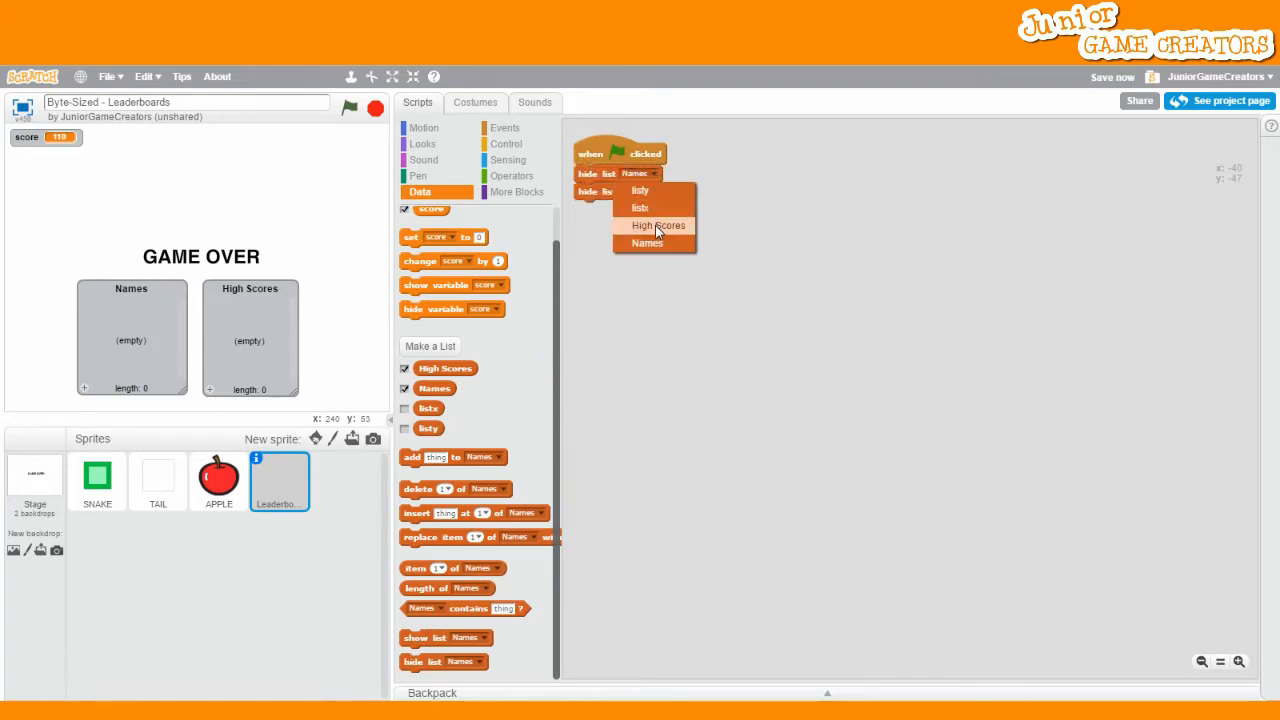
click(660, 224)
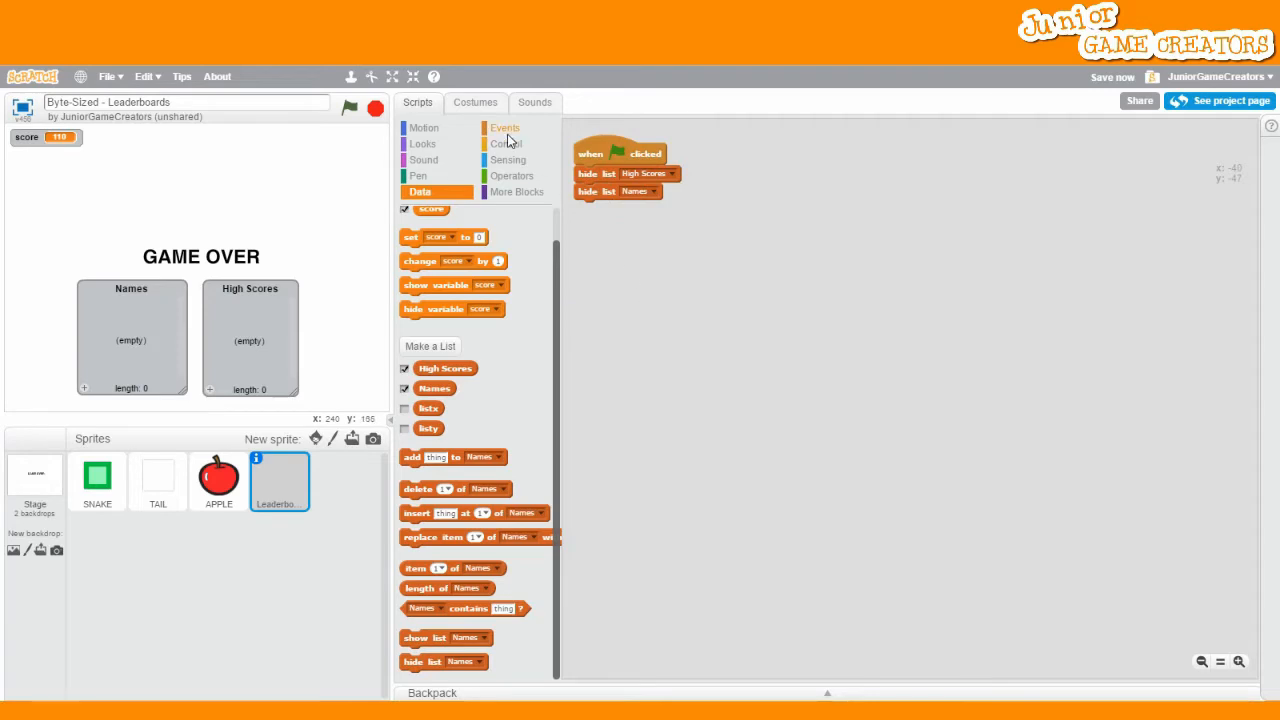
click(504, 128)
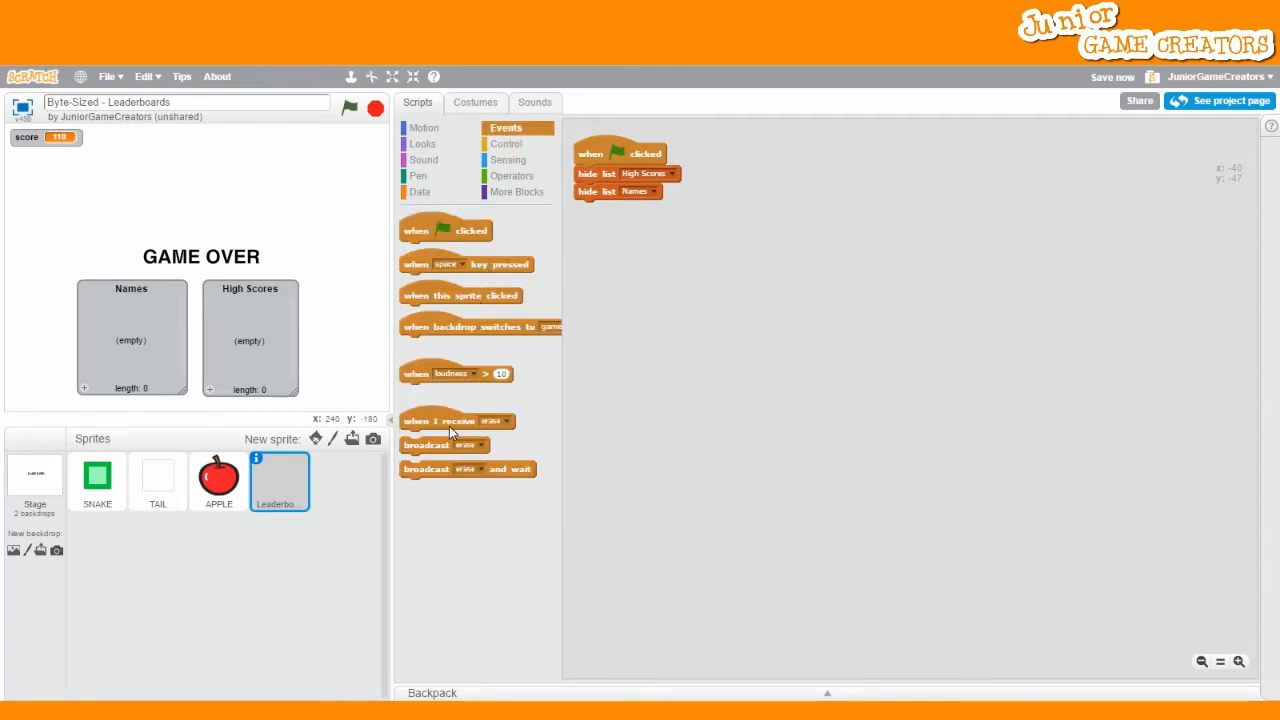
Step: Add a 'when I receive game over' script showing High Scores and Names, then asking 'What's your name?'
drag(456, 420, 628, 232)
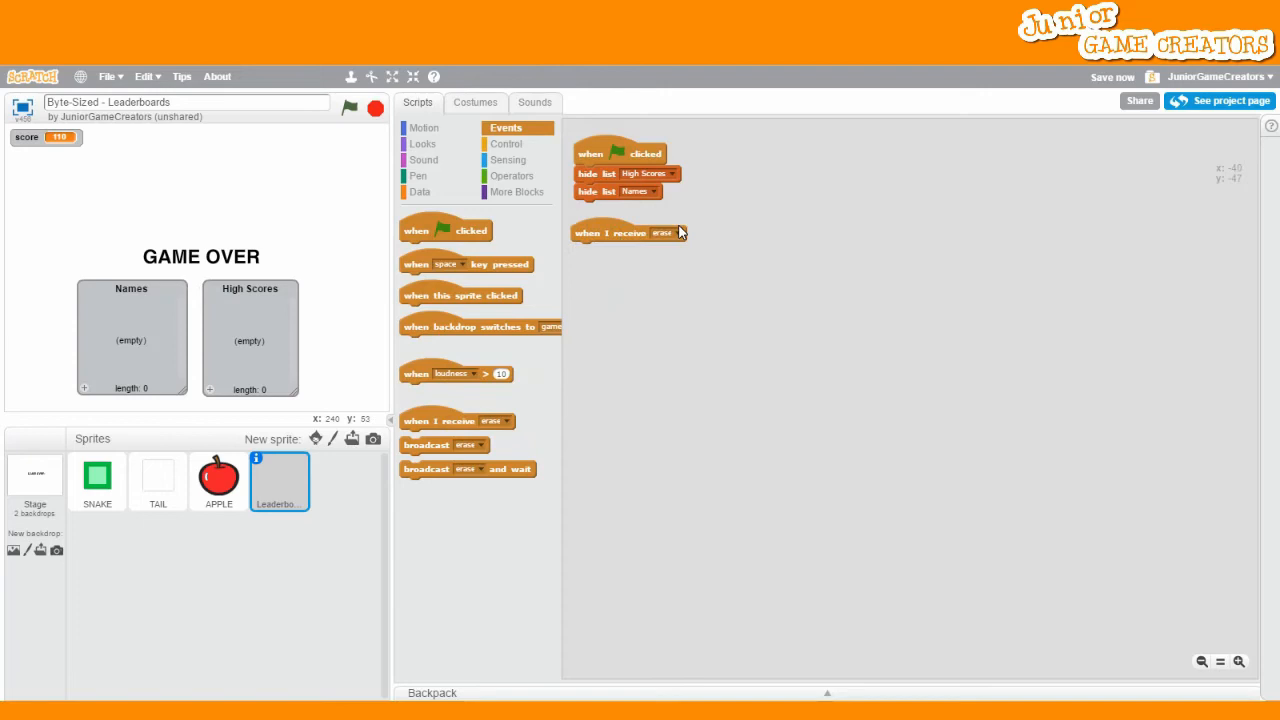
click(676, 232)
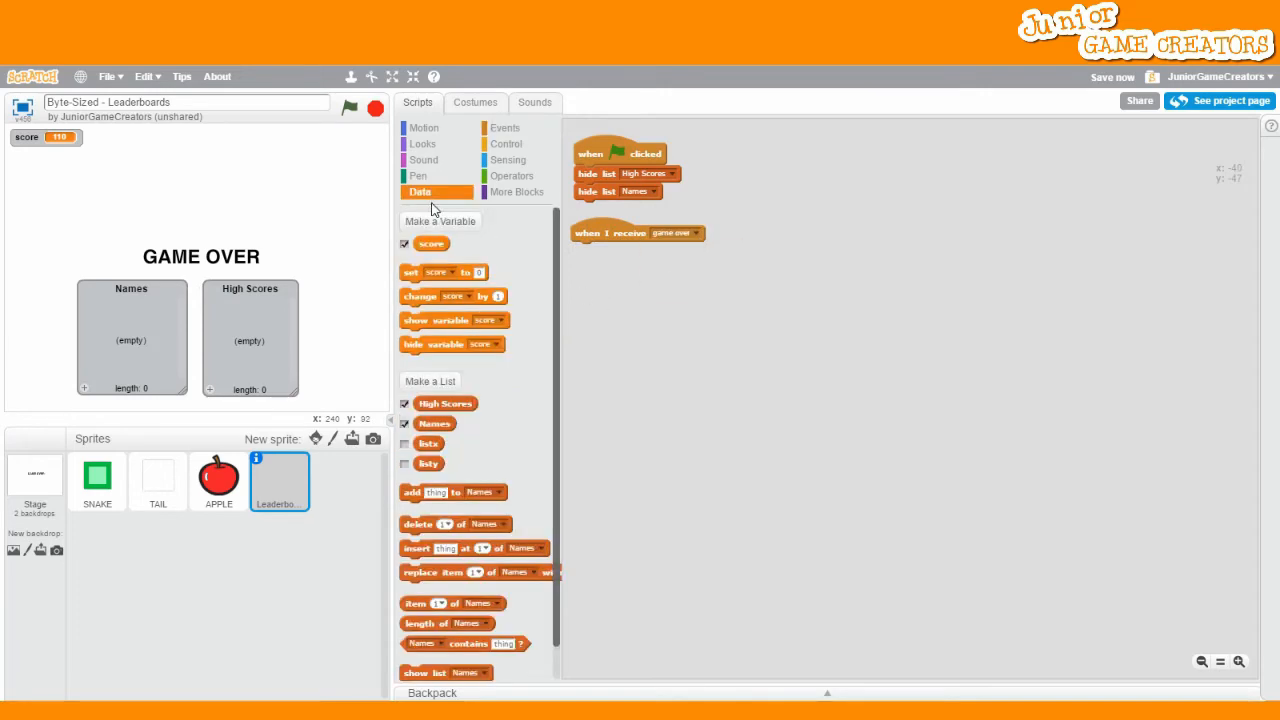
scroll(down, 3)
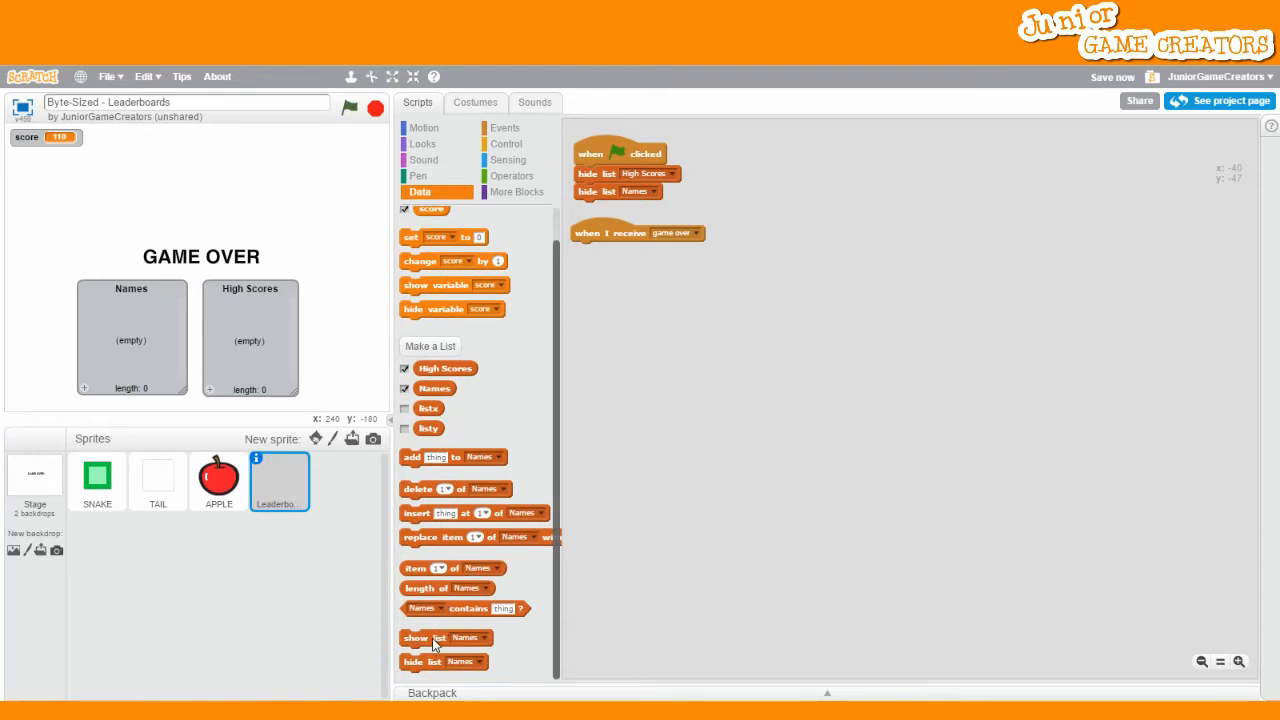
drag(444, 636, 616, 250)
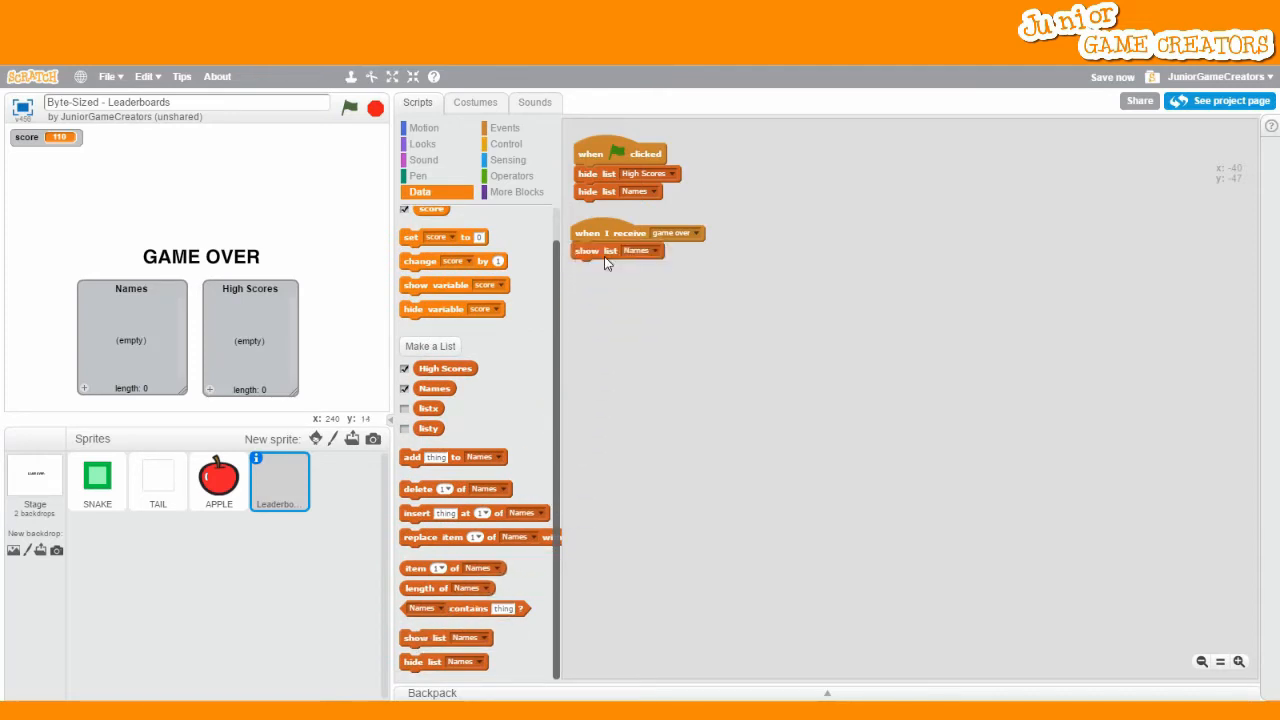
click(636, 250)
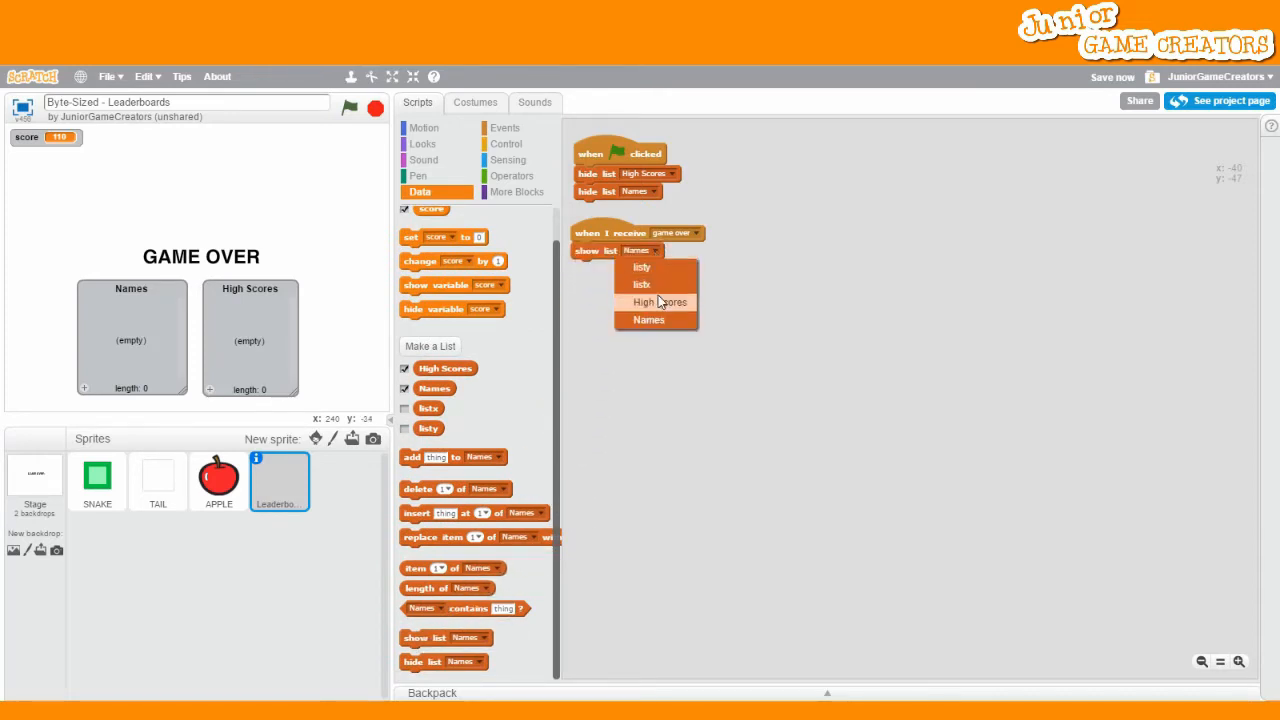
click(660, 302)
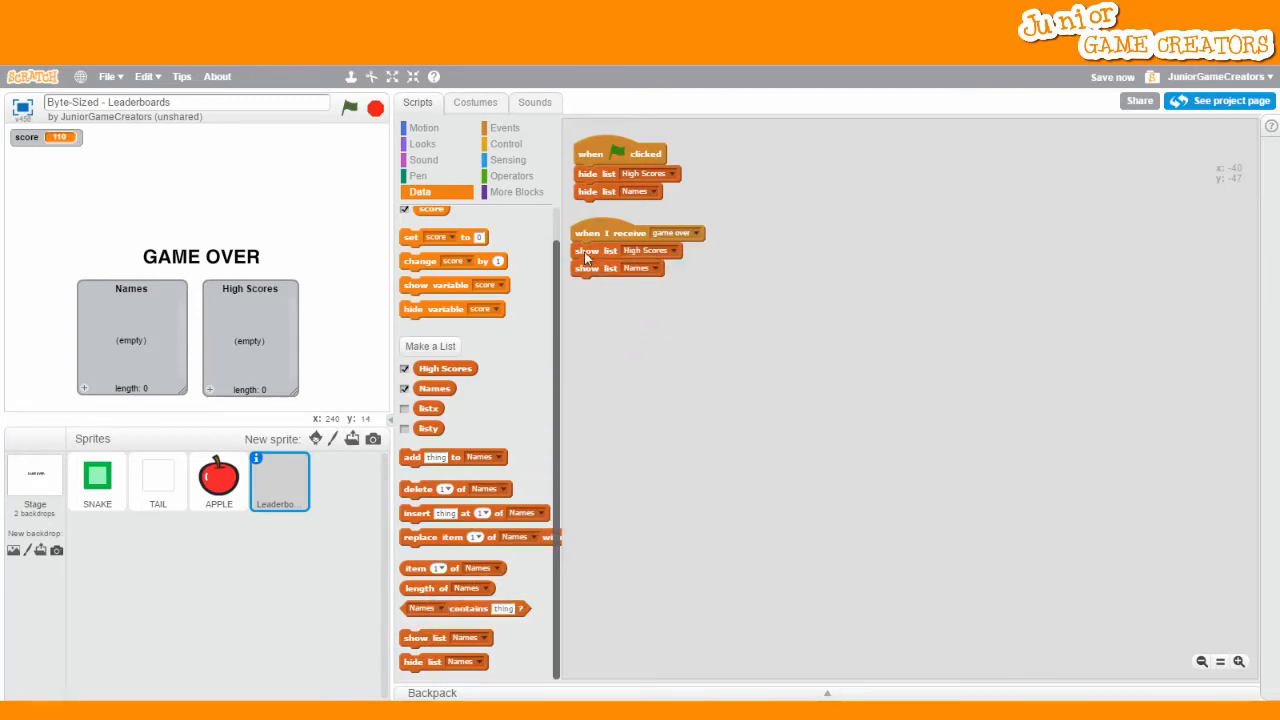
click(508, 160)
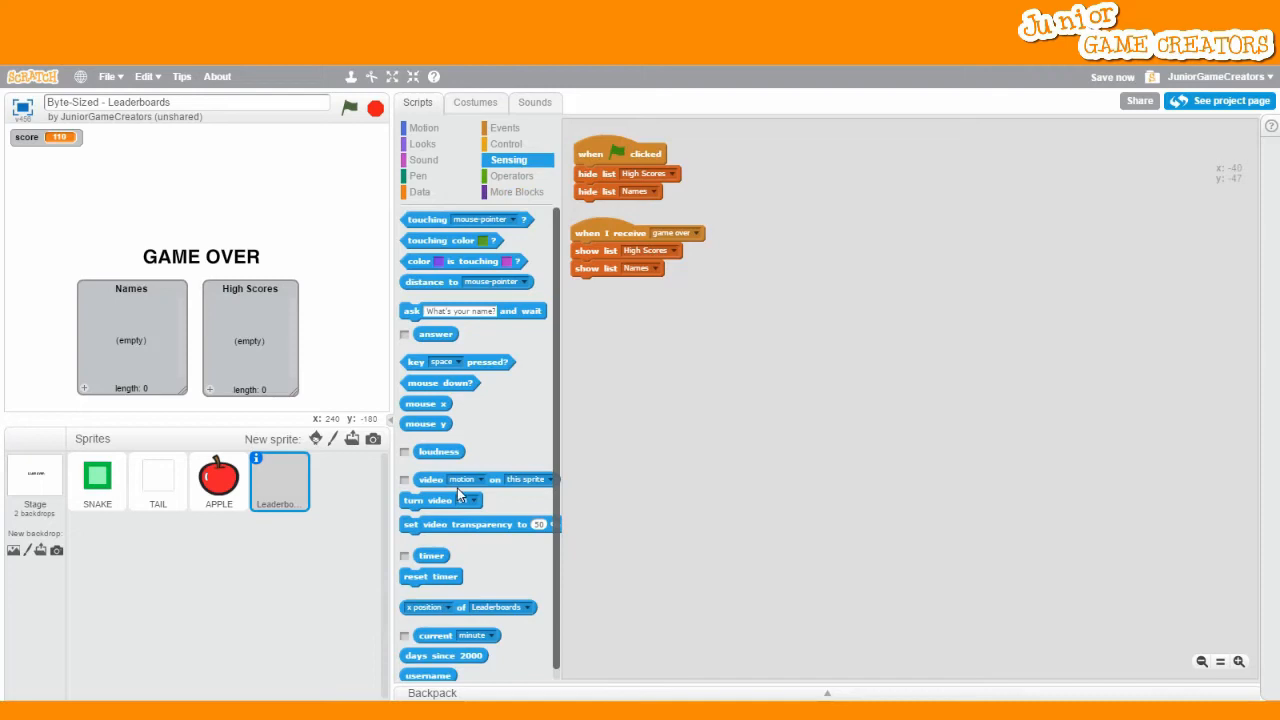
mouse_move(456, 448)
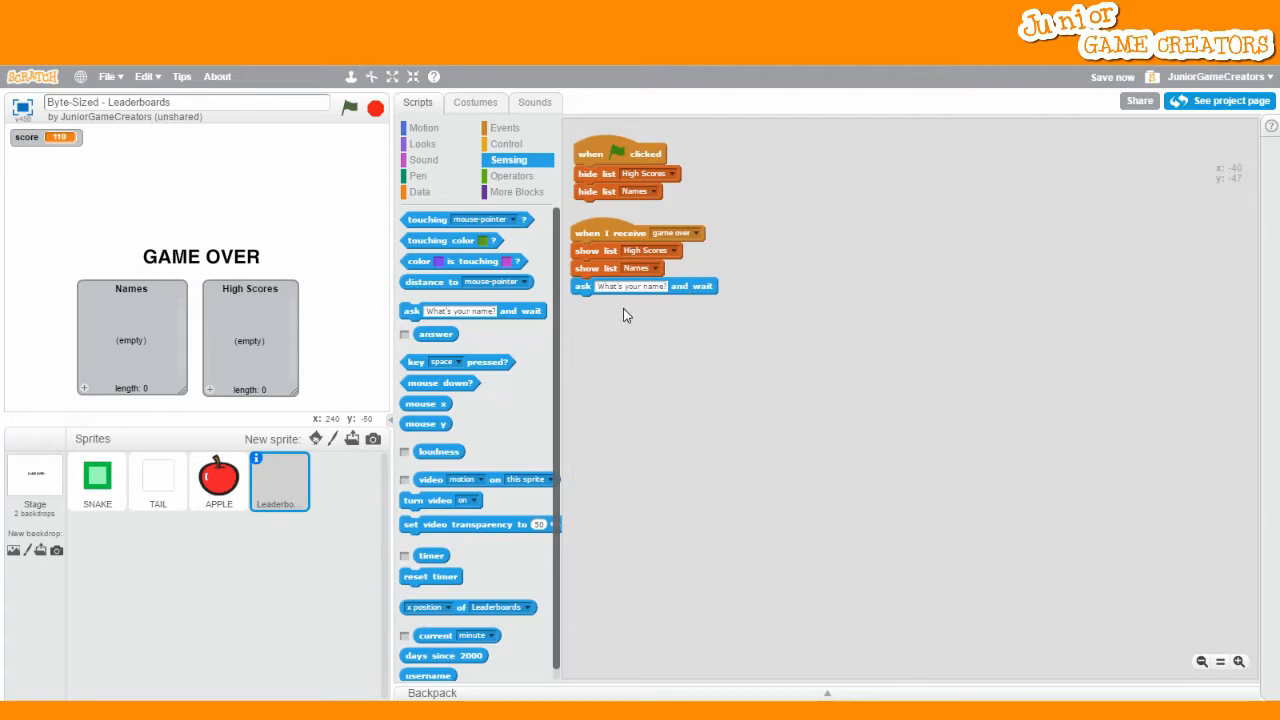
Step: Add an if-else after the ask with condition 'score > item 1 of High Scores'
click(508, 144)
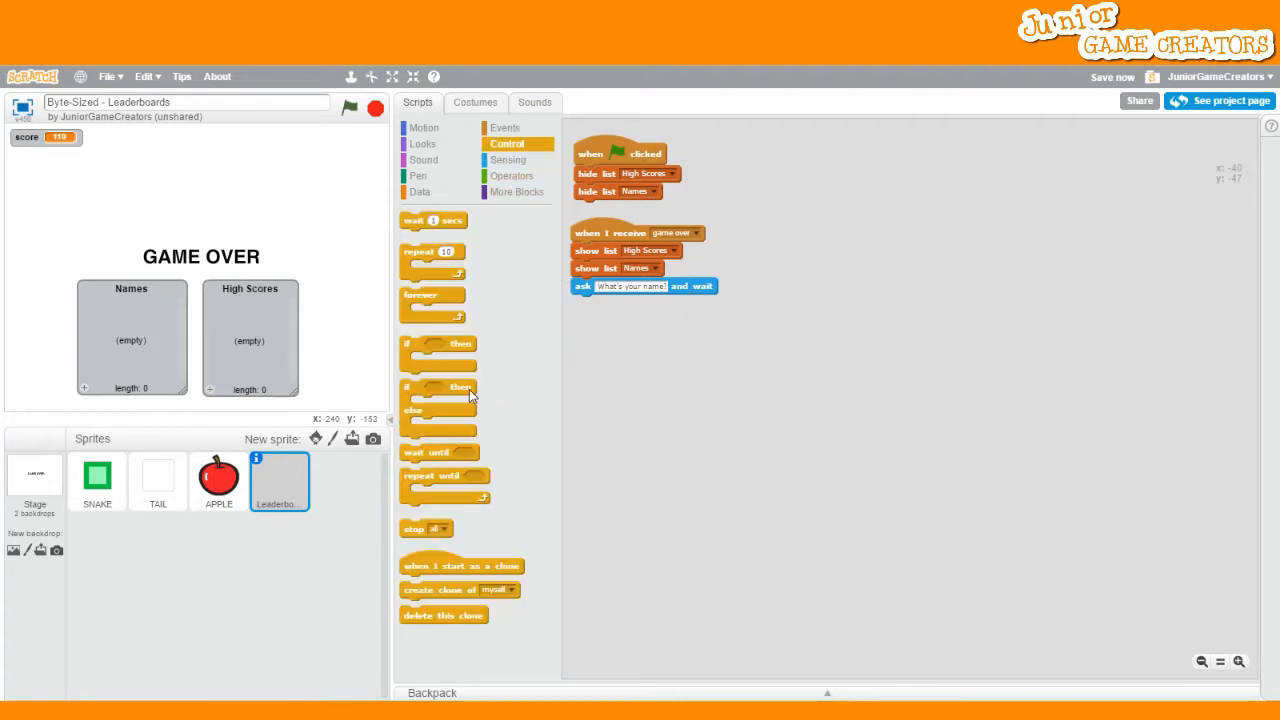
drag(436, 400, 610, 320)
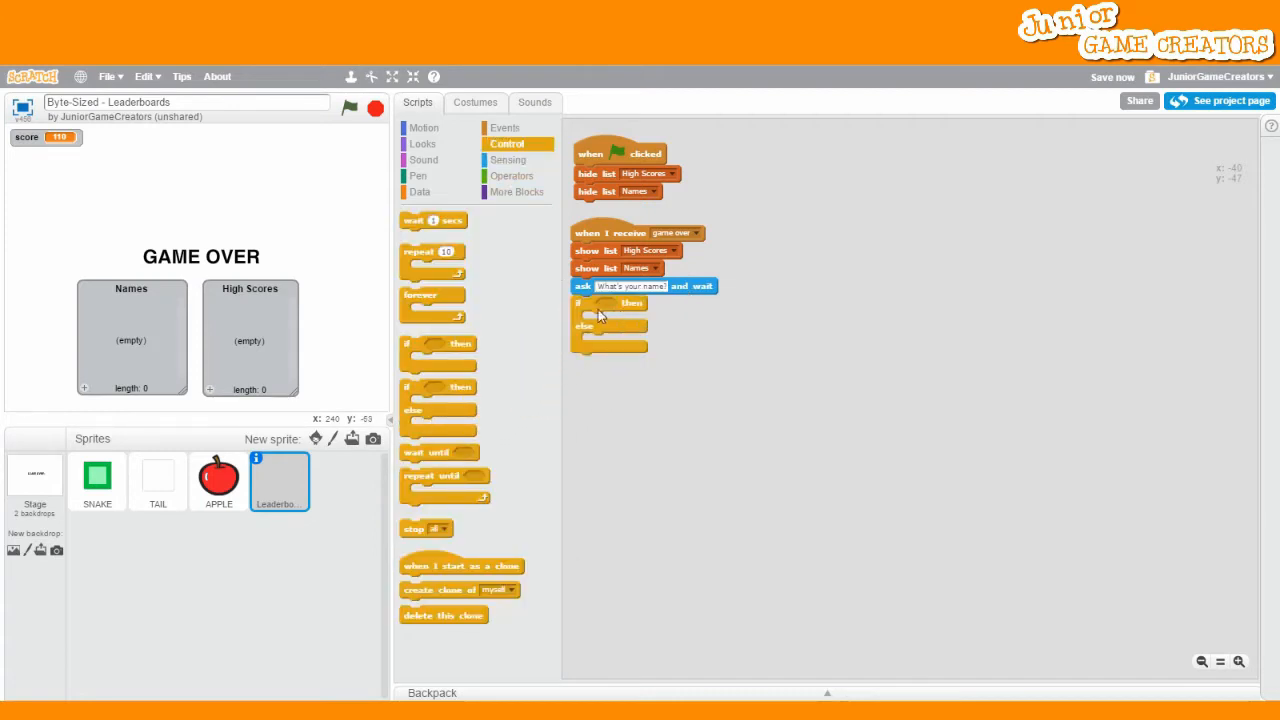
click(512, 176)
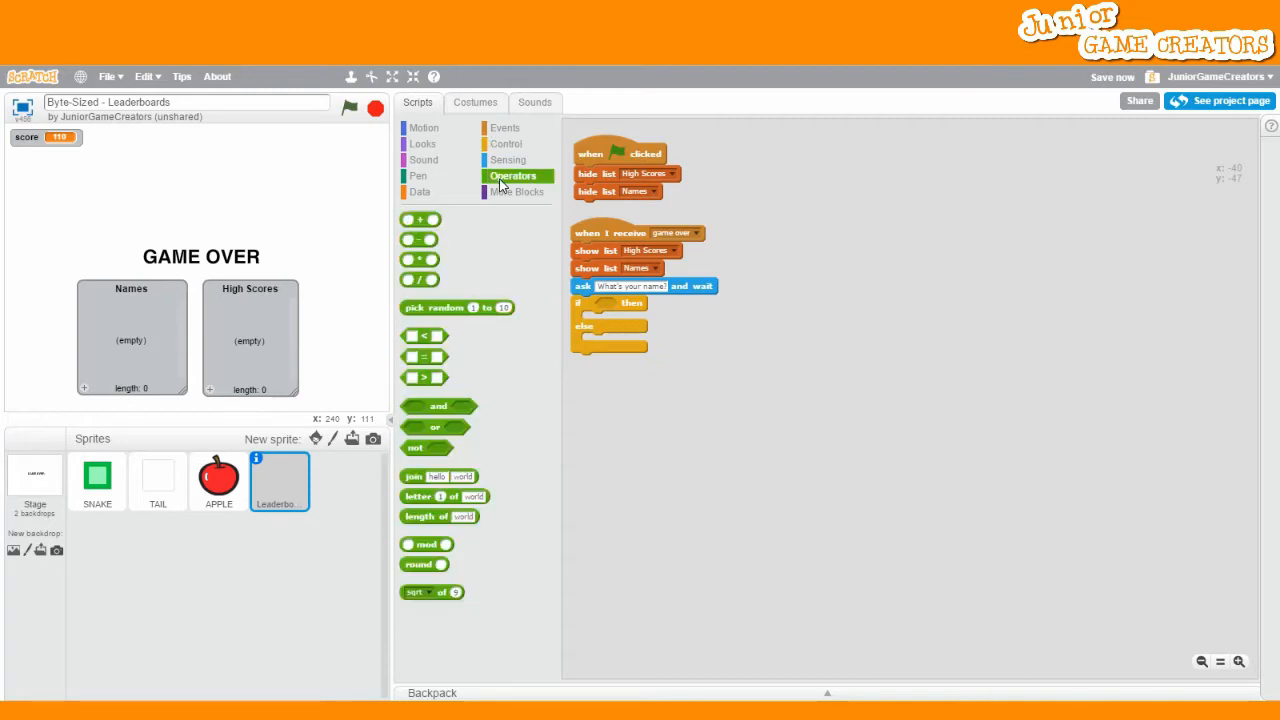
mouse_move(422, 380)
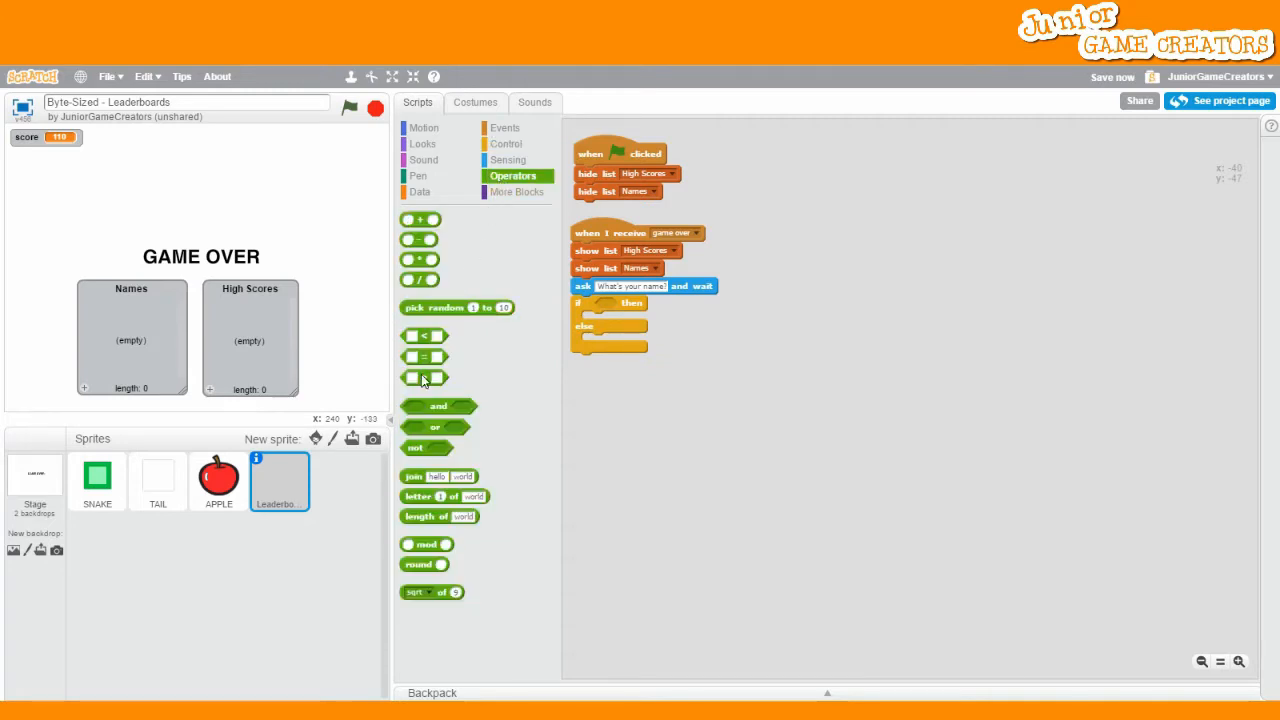
drag(424, 376, 632, 432)
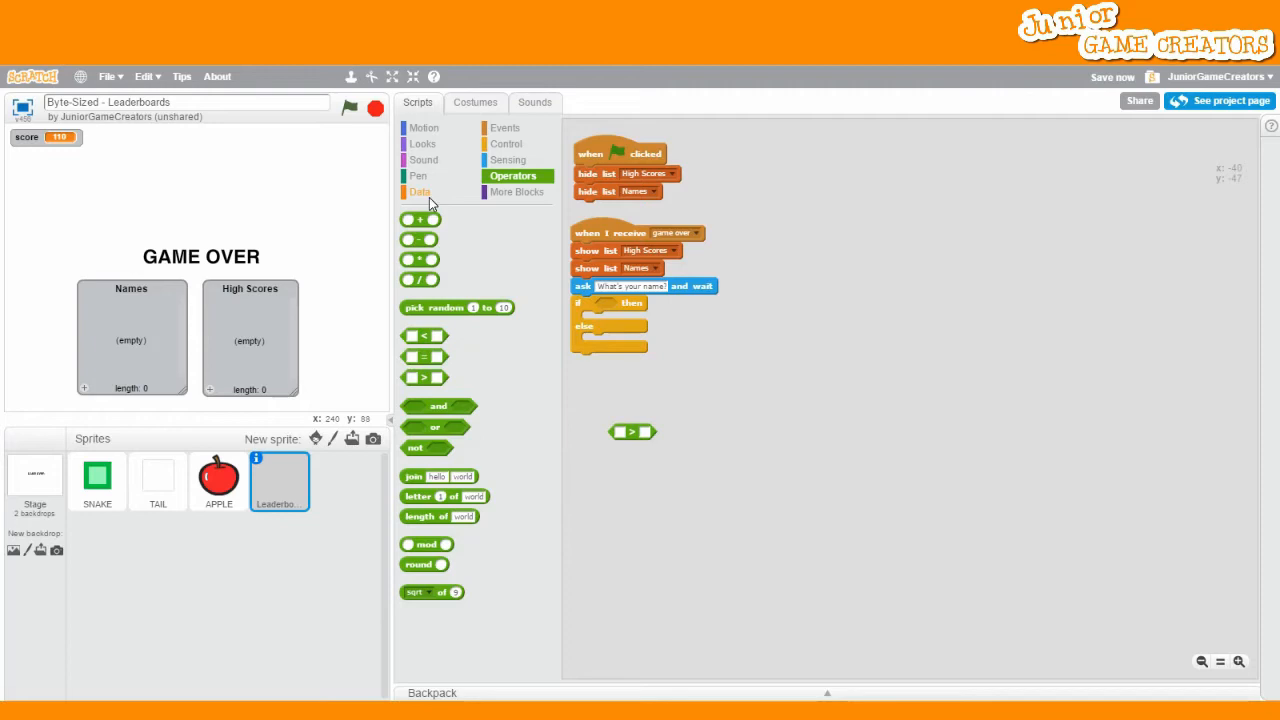
click(420, 192)
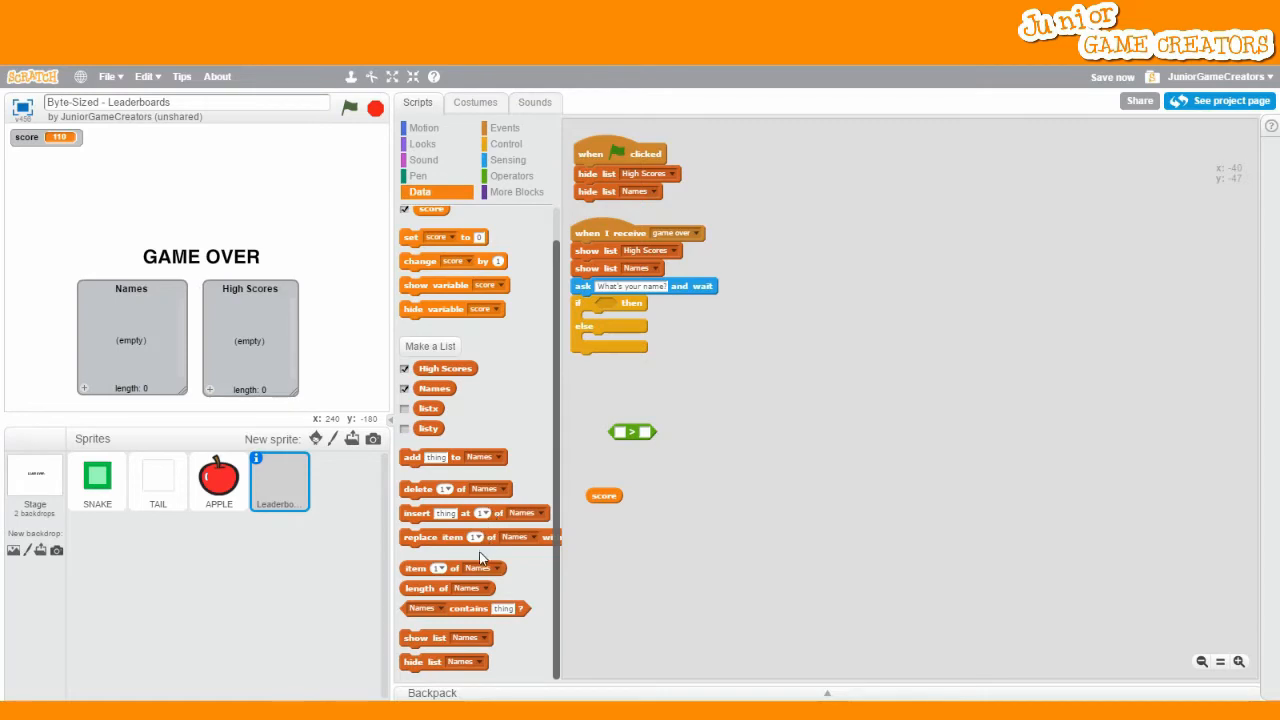
mouse_move(456, 572)
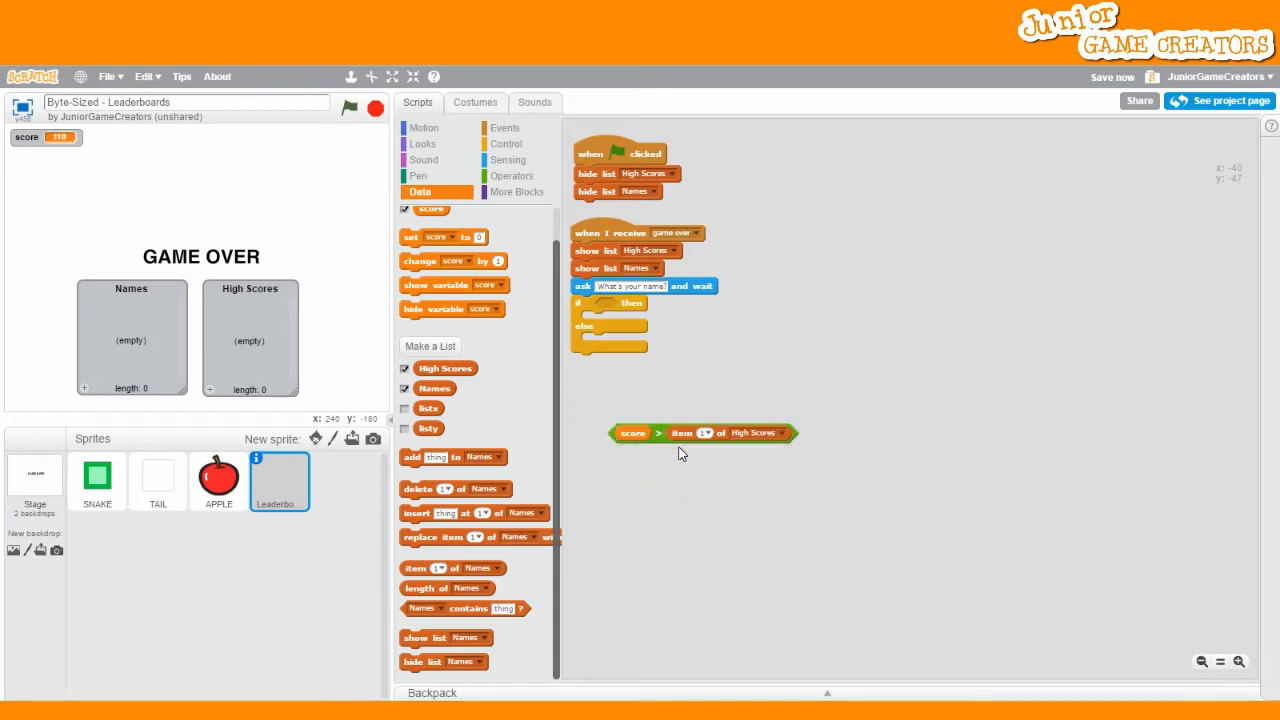
drag(704, 432, 640, 320)
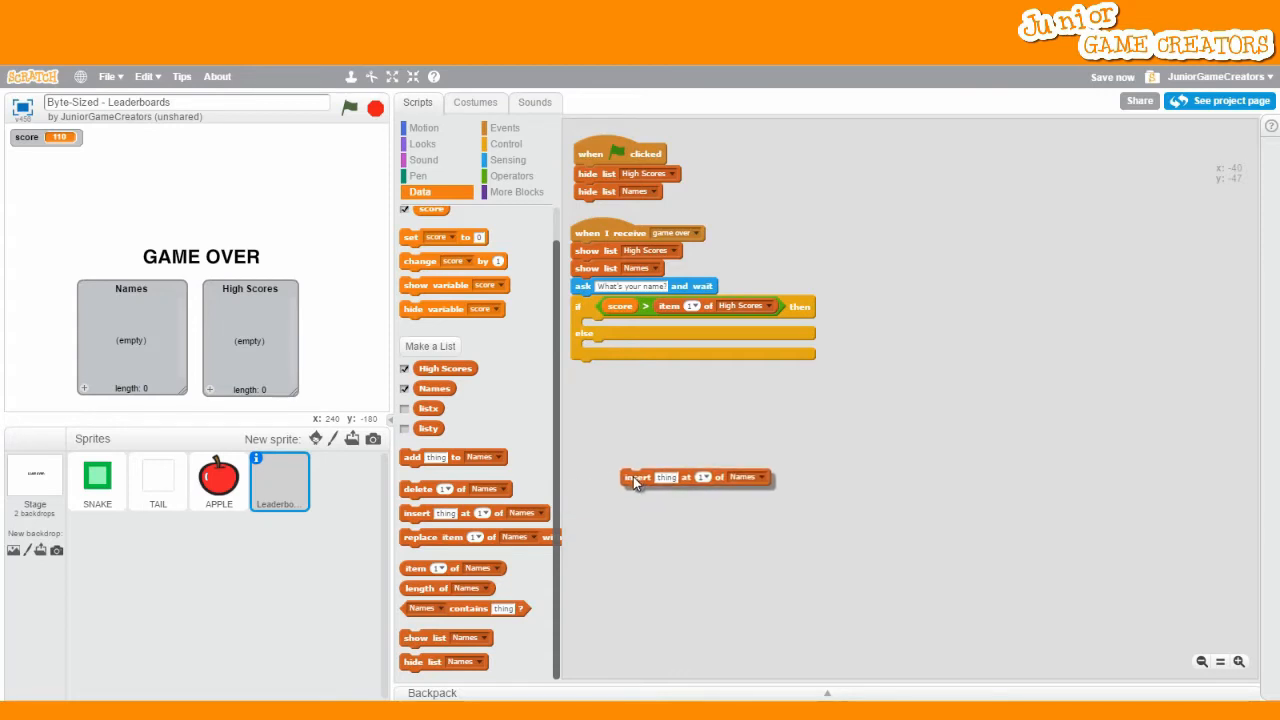
Step: In the if branch, insert score at 1 of High Scores and answer at 1 of Names
drag(696, 476, 682, 420)
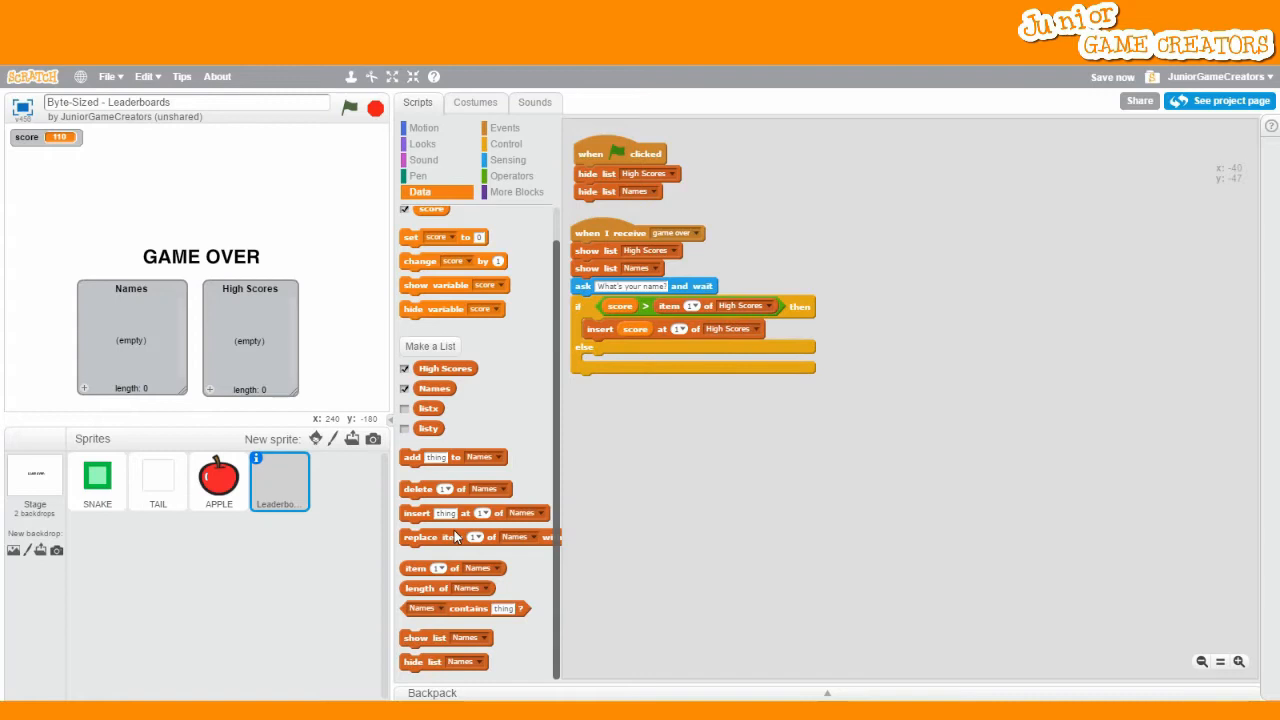
drag(452, 512, 672, 458)
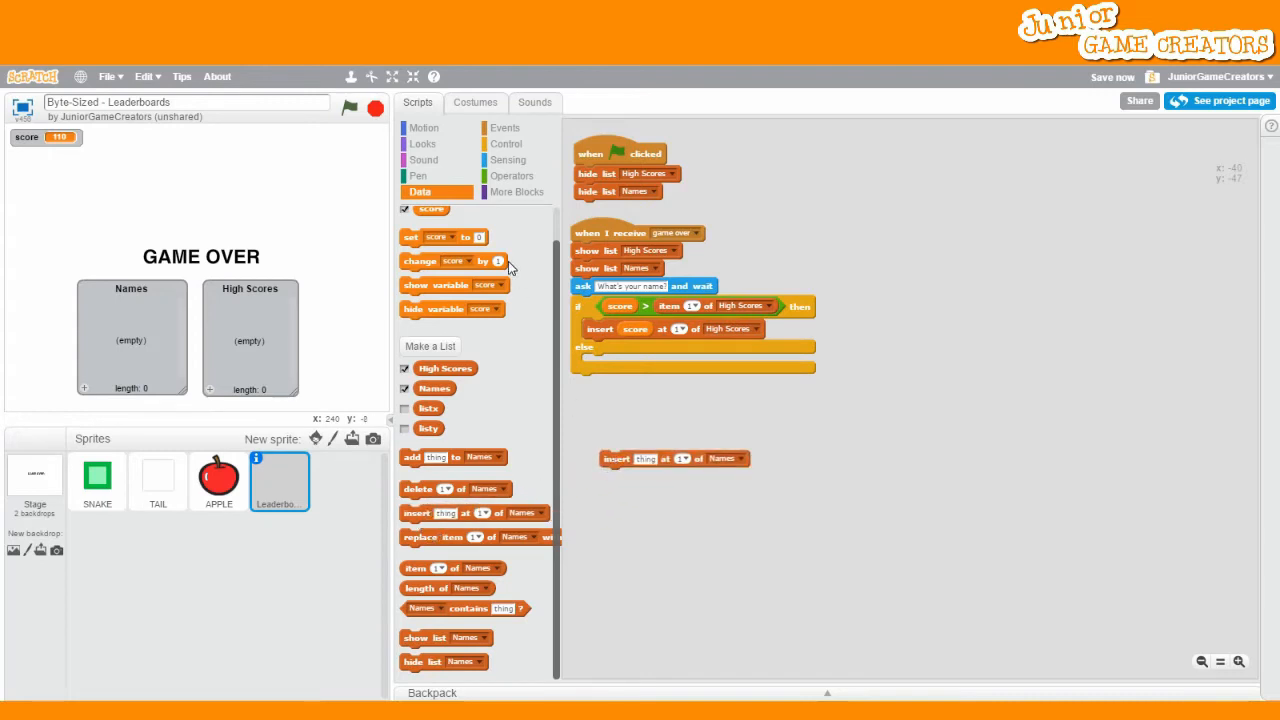
click(508, 160)
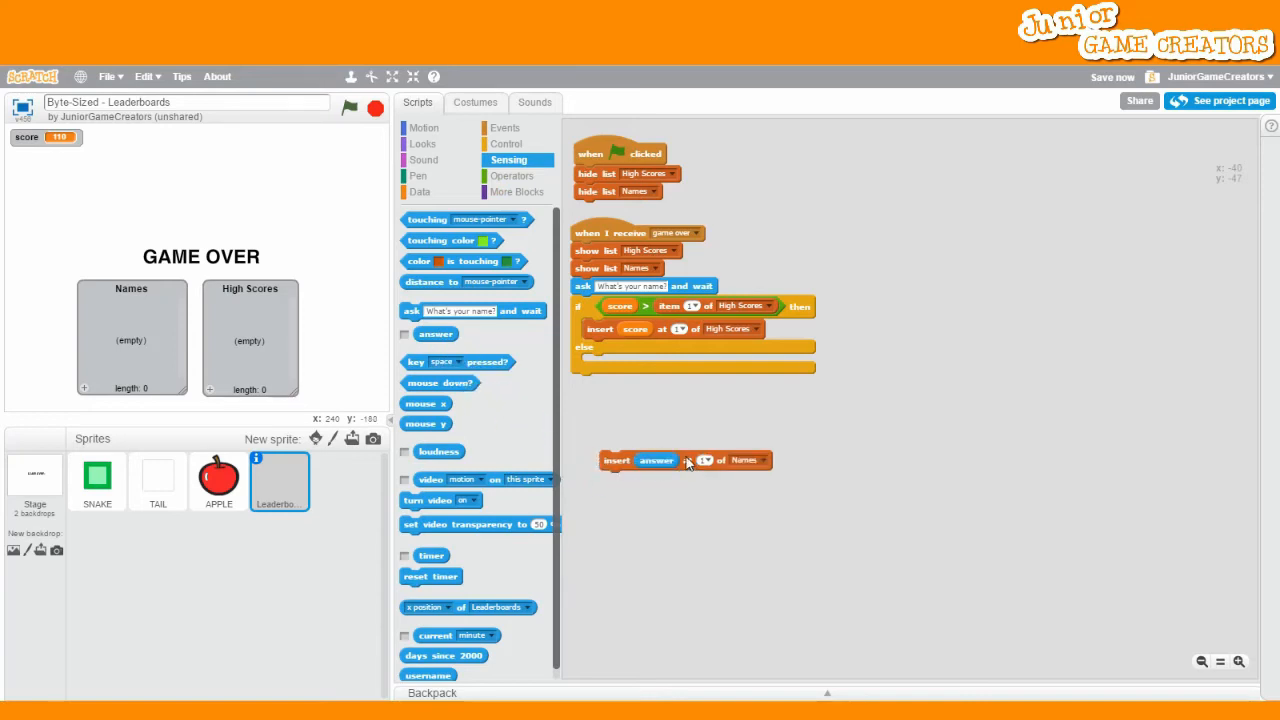
drag(616, 460, 600, 348)
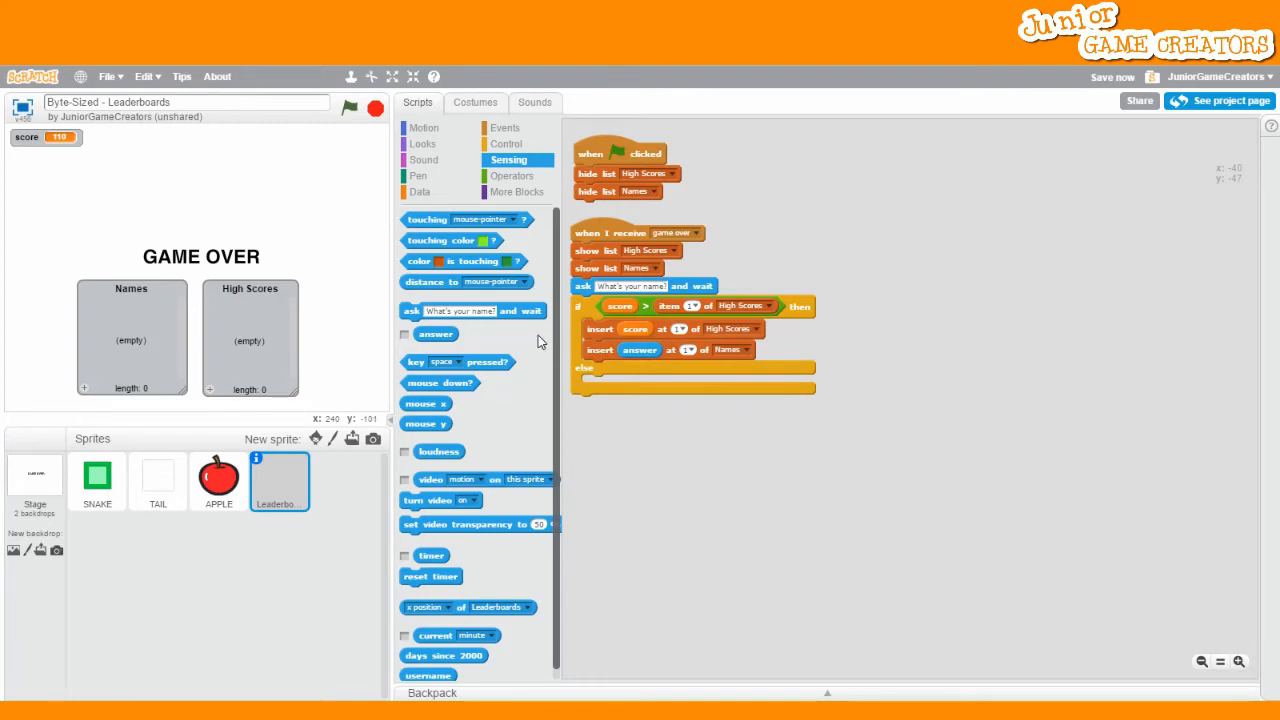
click(506, 144)
text(2)
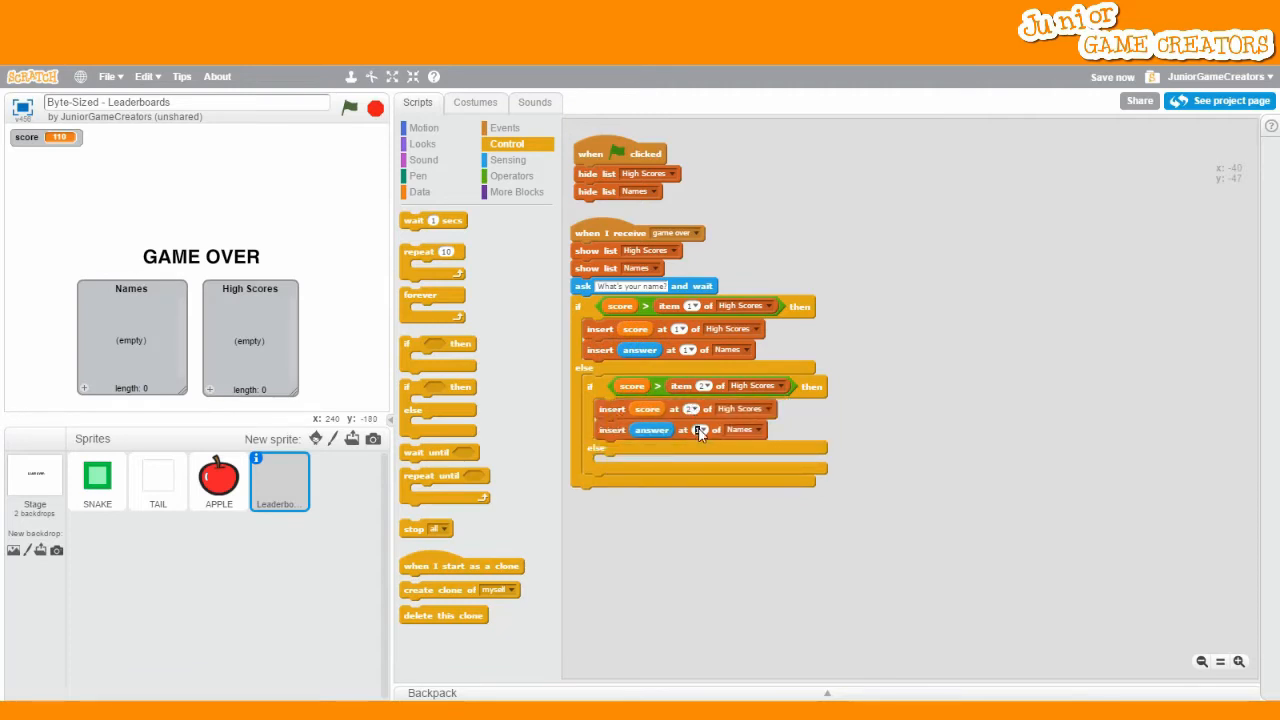
mouse_move(710, 540)
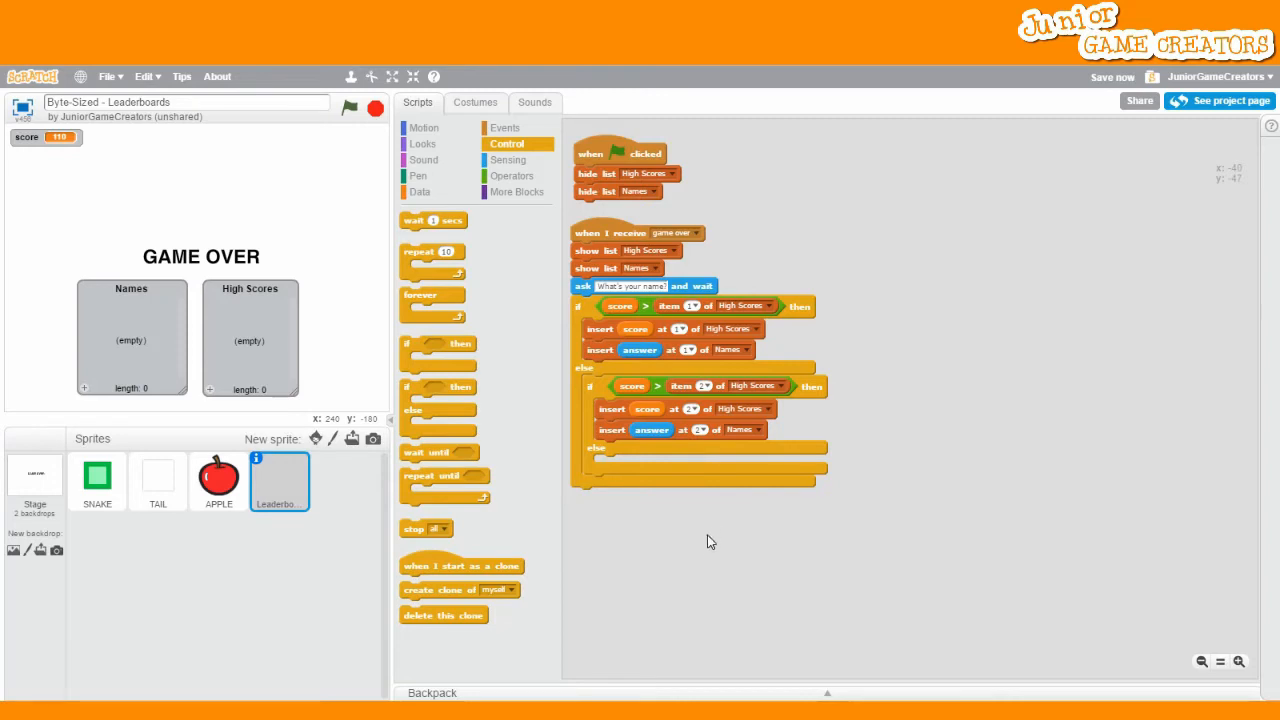
mouse_move(492, 436)
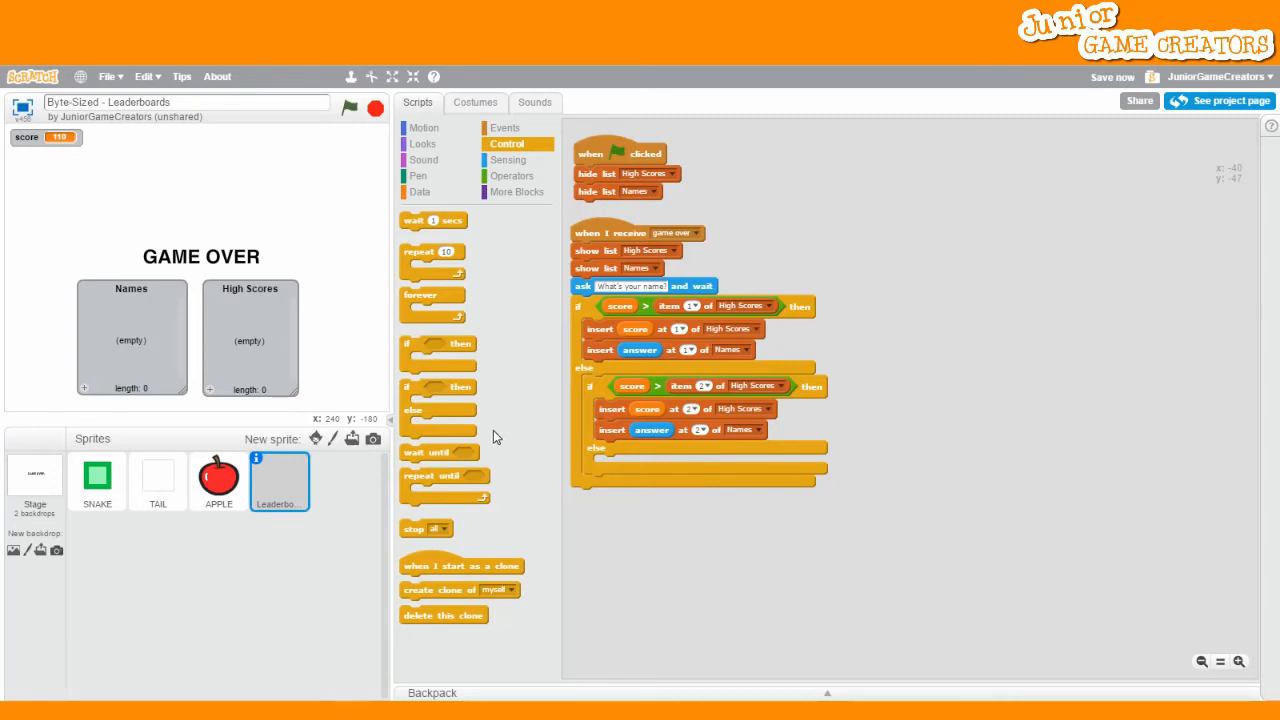
Step: Nest a third if with copied comparison and insert blocks for position 3, then start a test run
drag(436, 384, 940, 504)
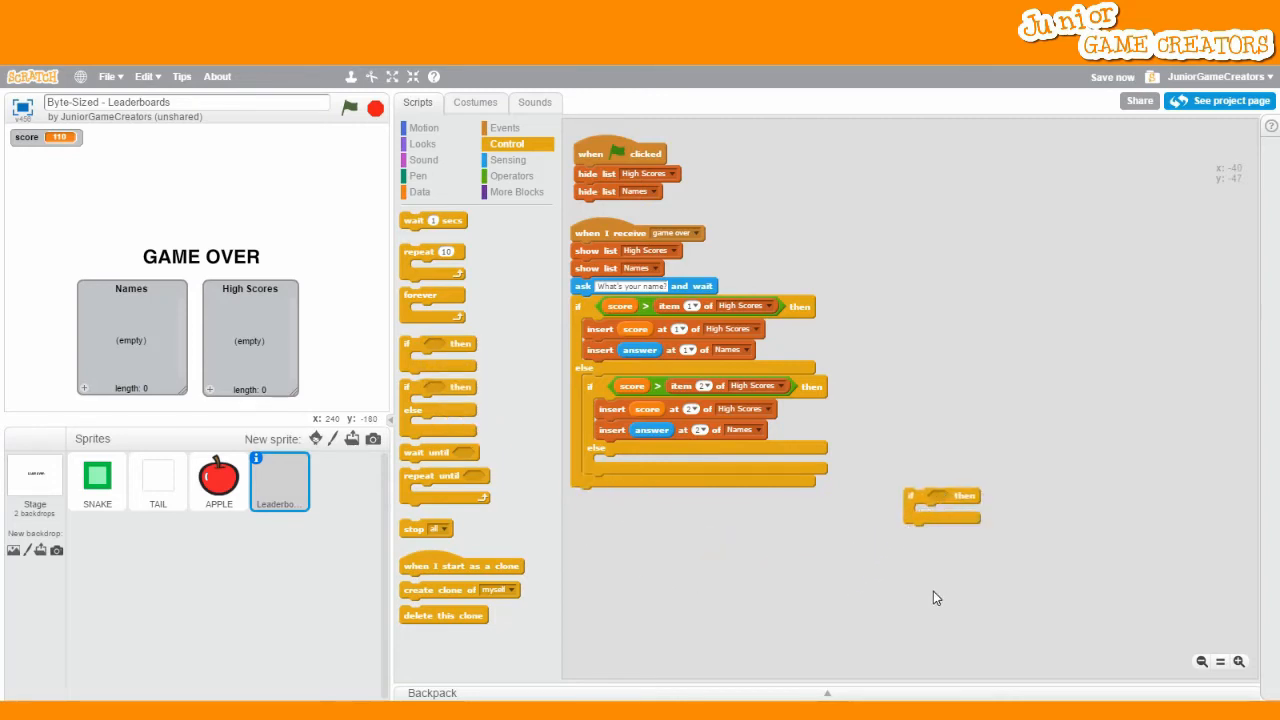
drag(940, 504, 656, 520)
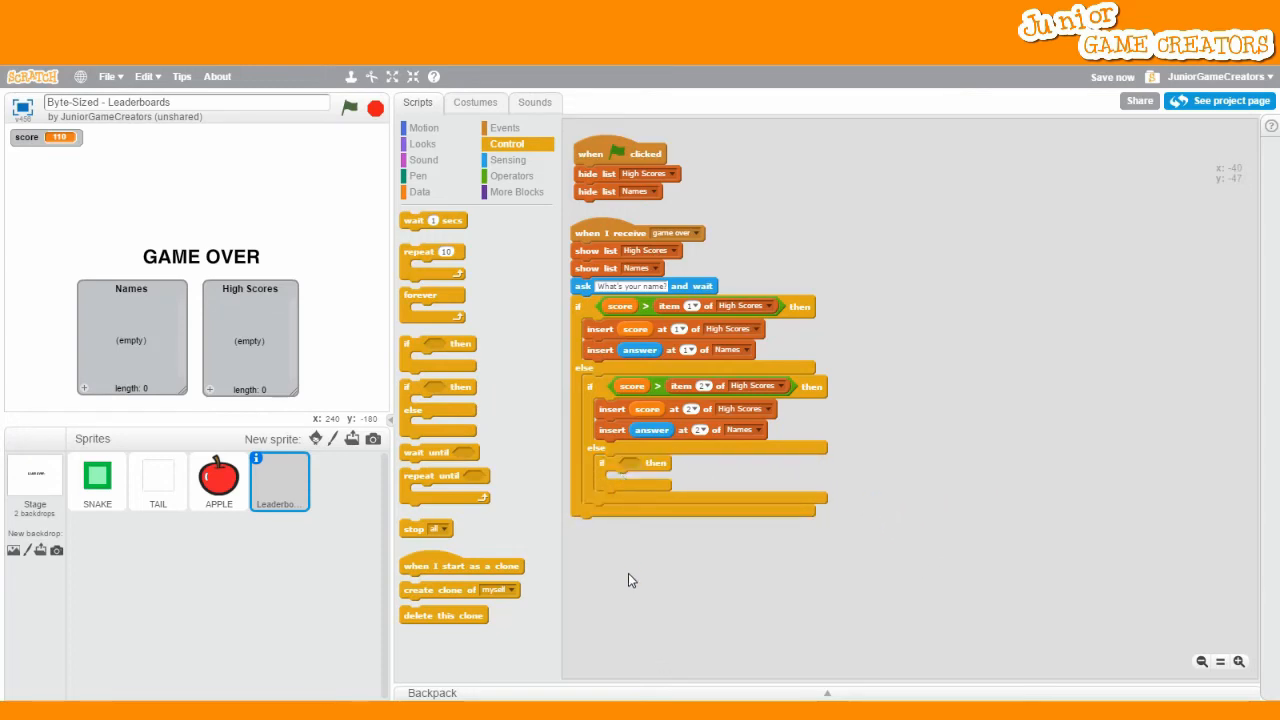
right_click(632, 386)
text(3)
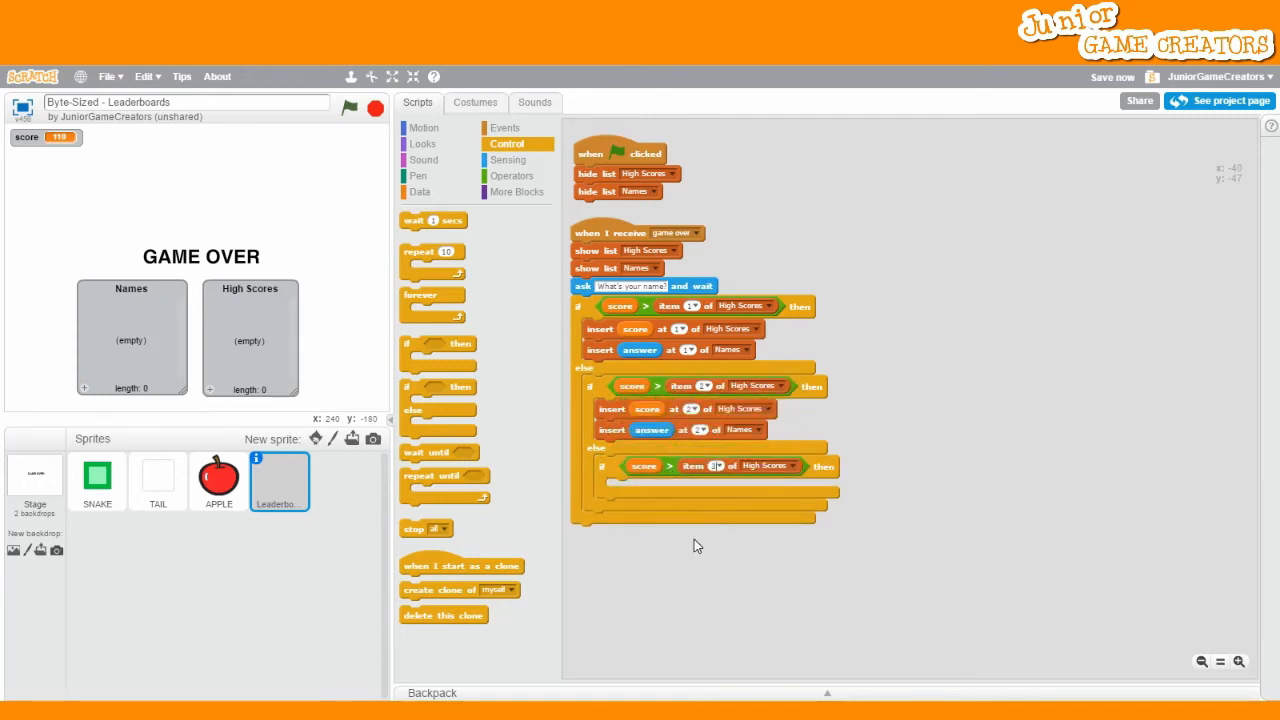
right_click(612, 408)
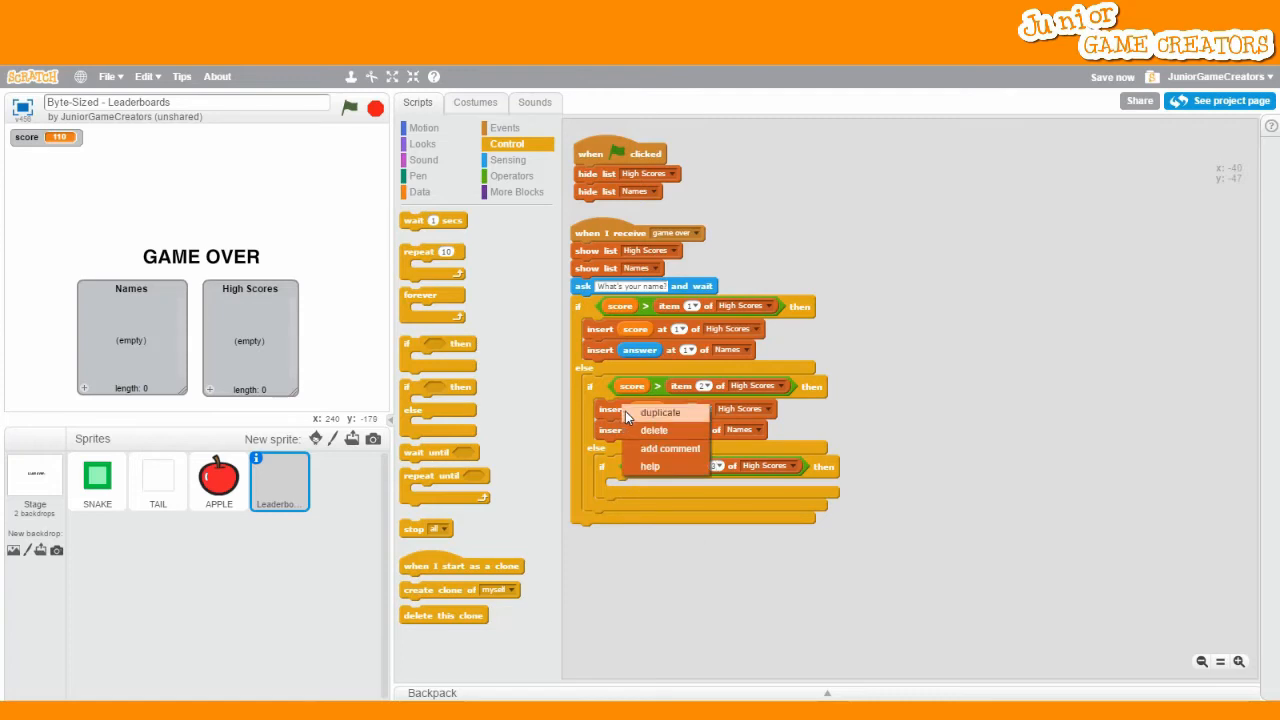
click(660, 412)
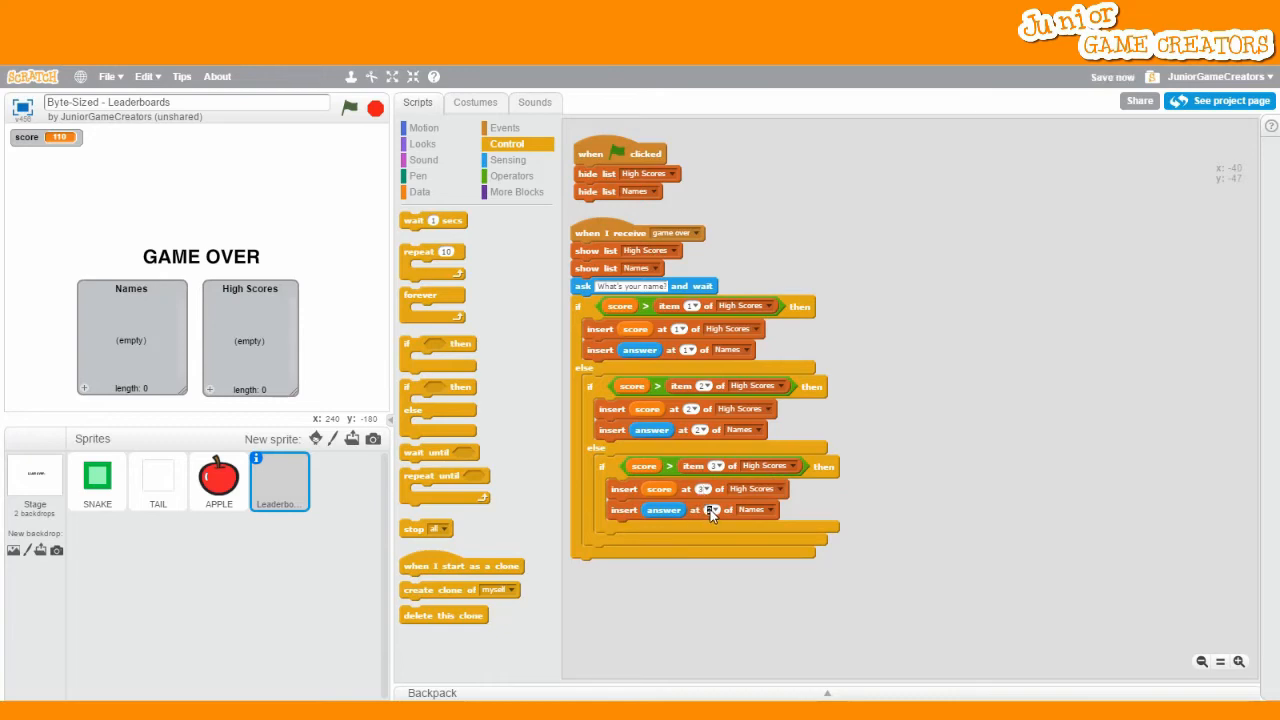
mouse_move(380, 192)
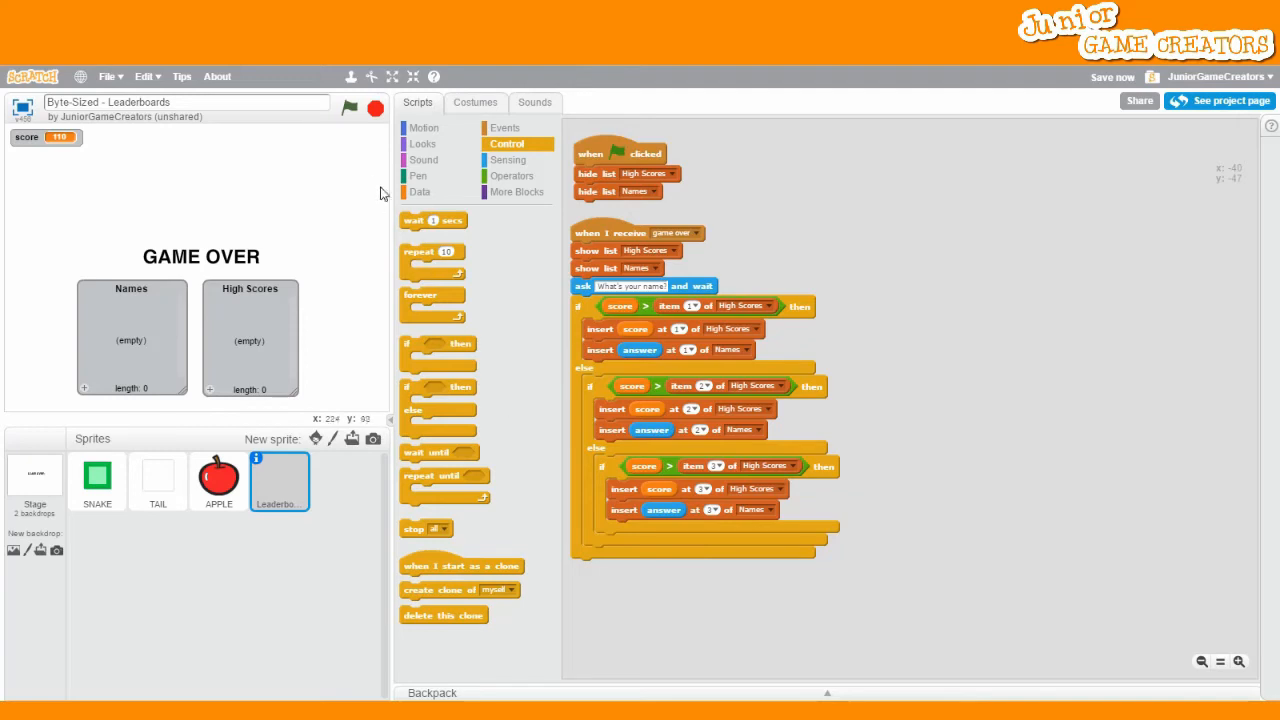
click(348, 108)
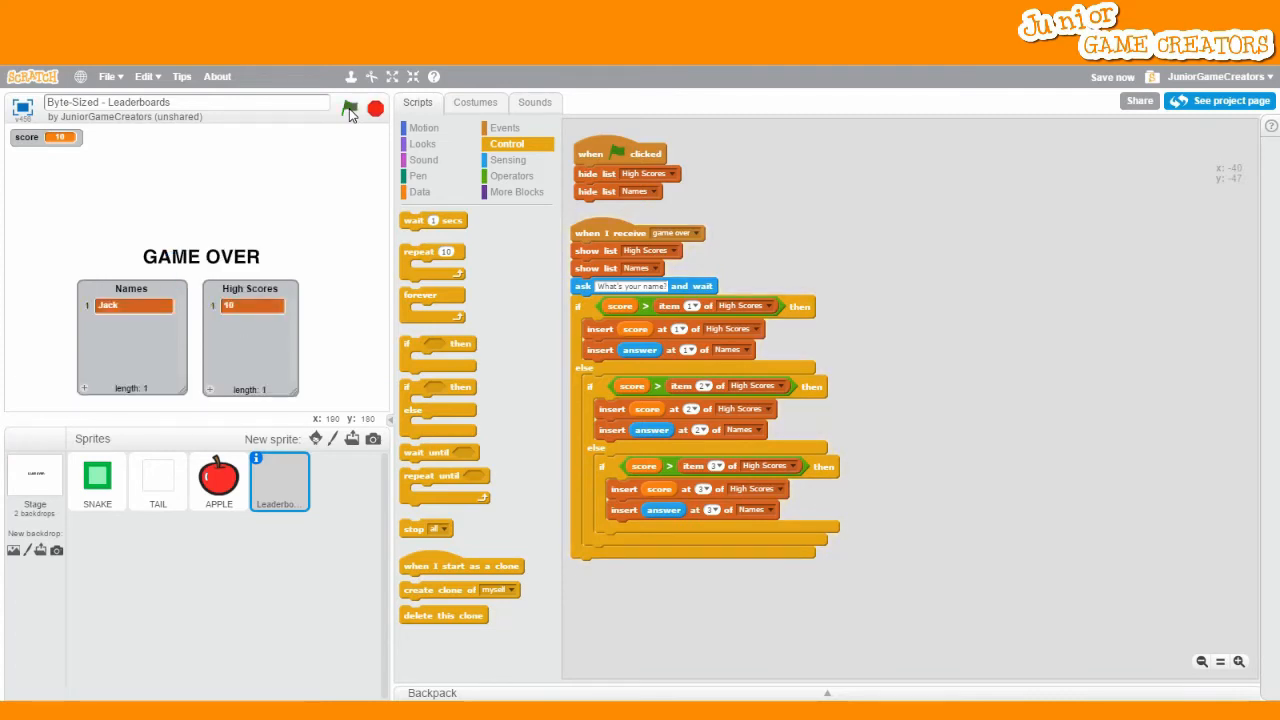
Step: Play several rounds, entering 'Best Jack' at the prompt, until three names rank in both lists
click(348, 108)
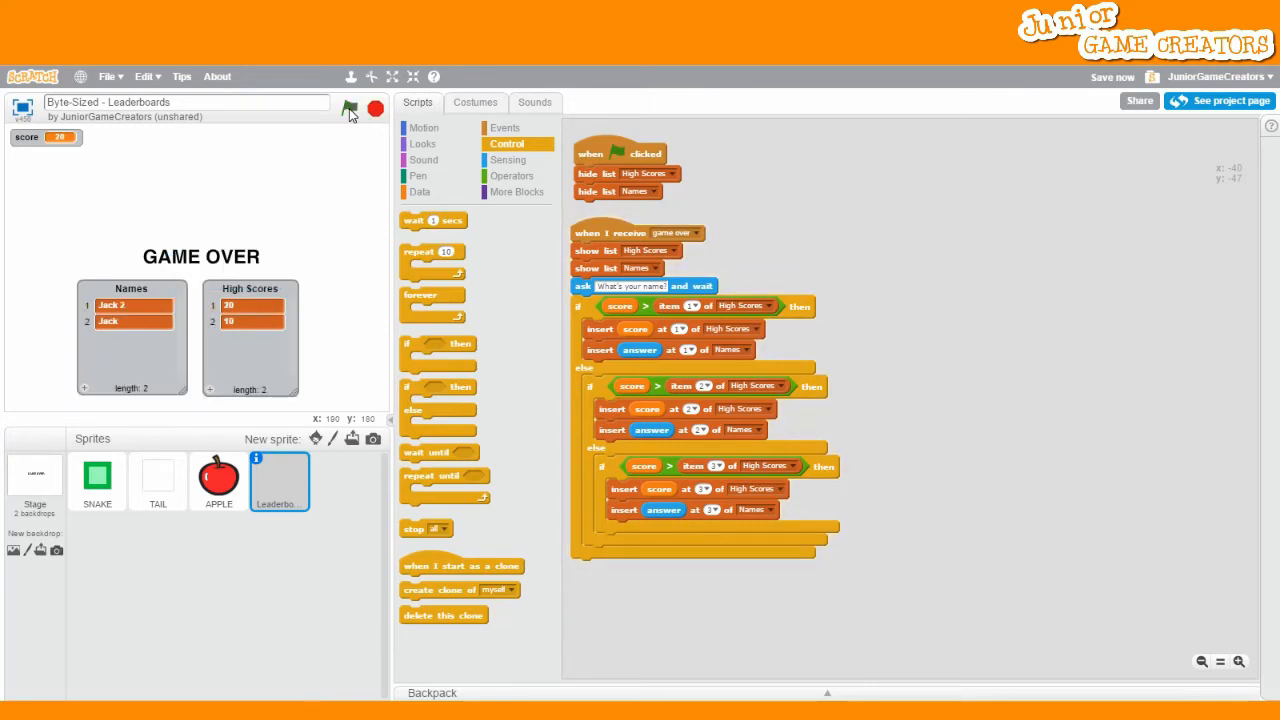
click(348, 108)
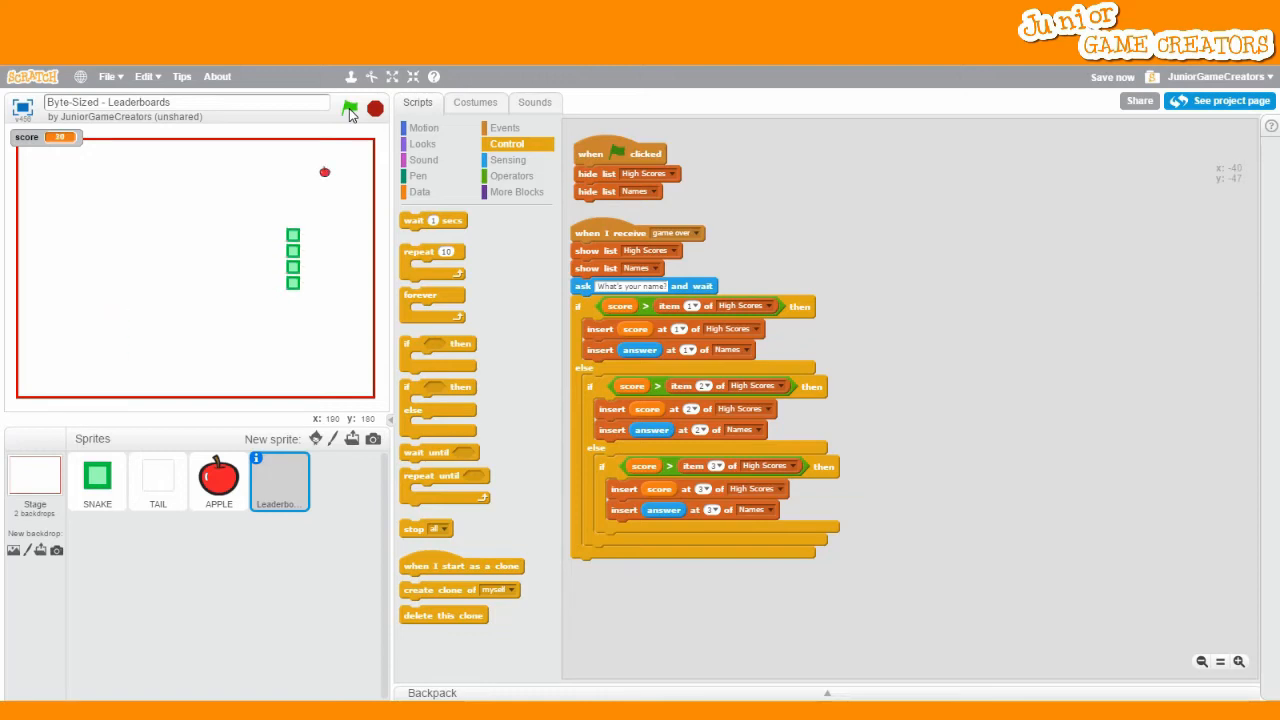
click(348, 108)
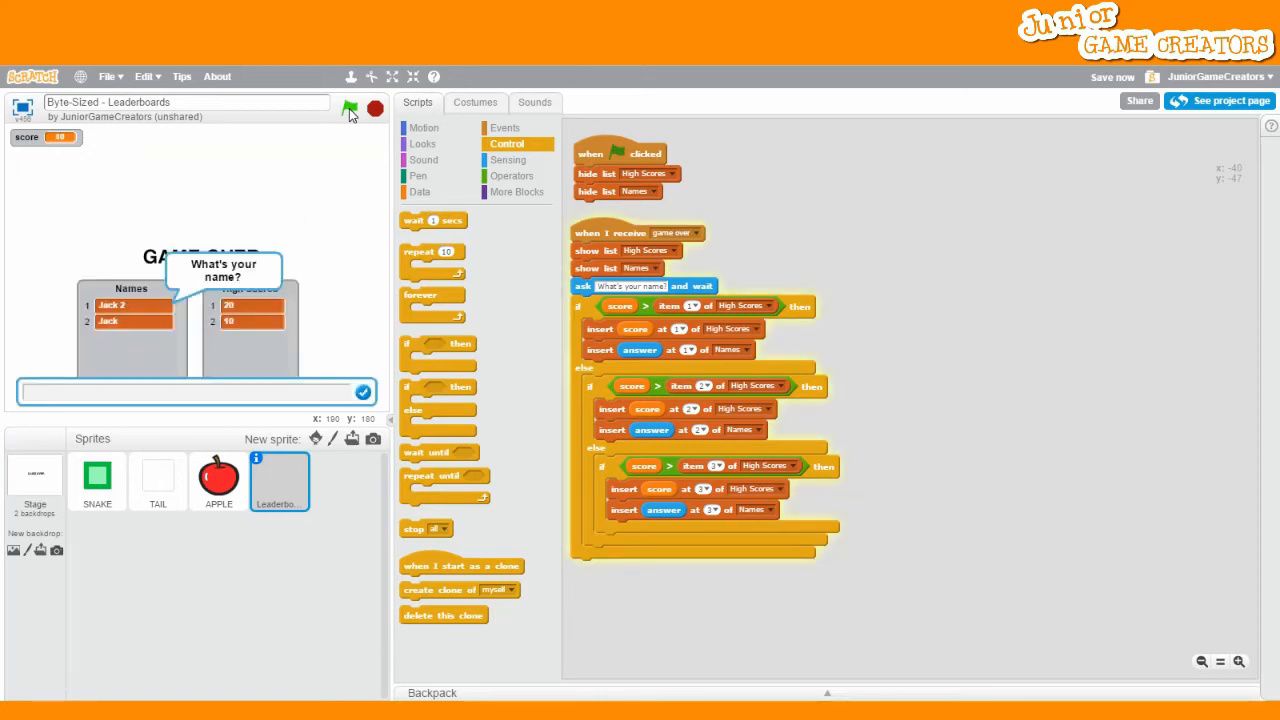
text(Best Jack)
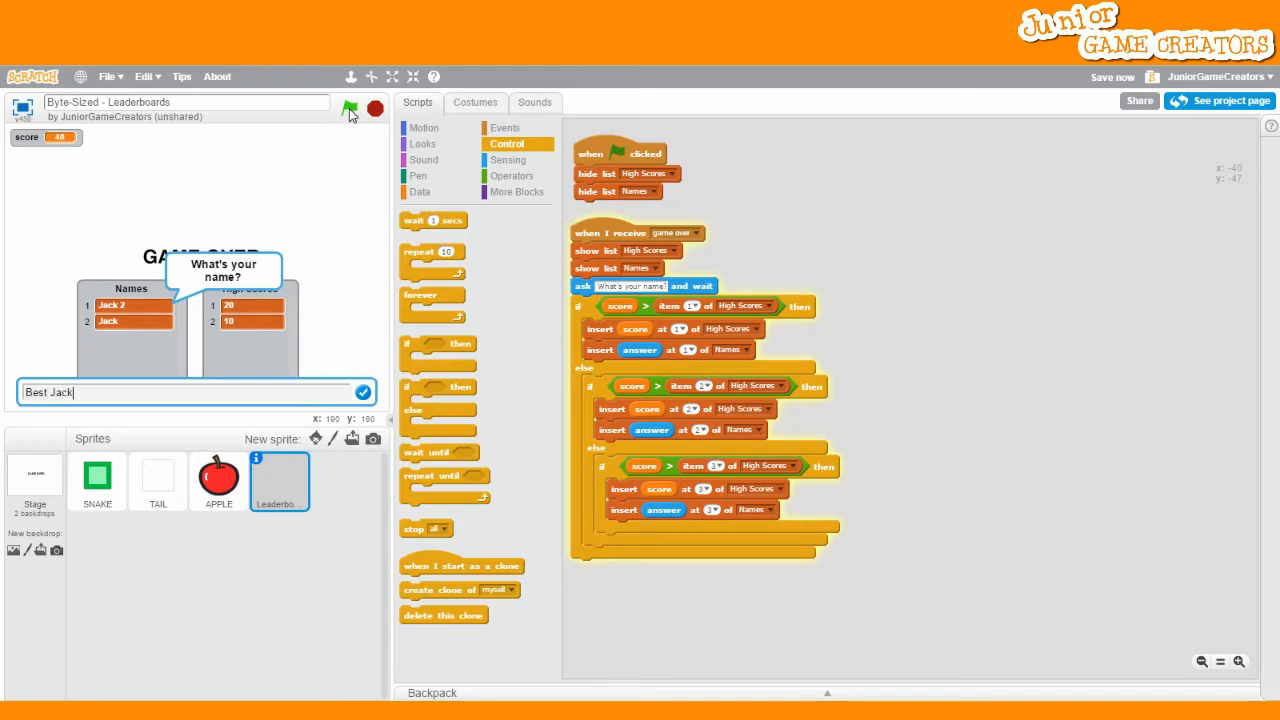
click(364, 390)
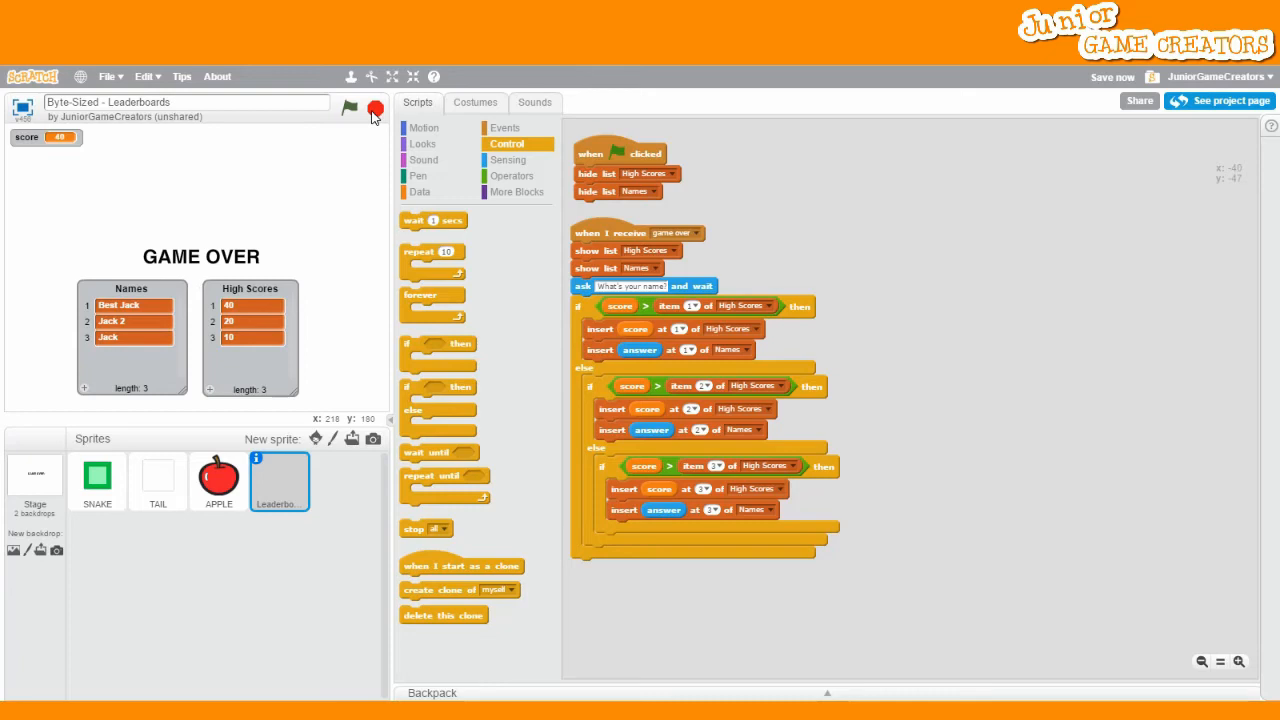
click(504, 128)
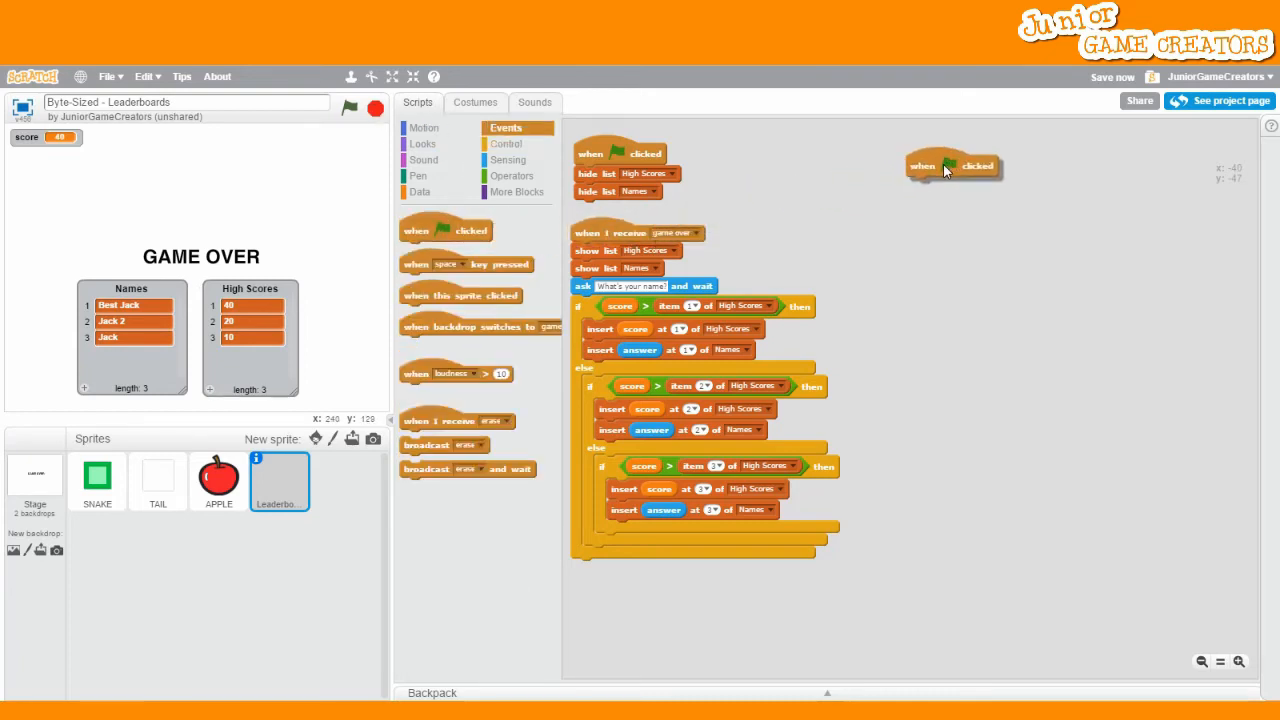
Step: Build a forever script deleting last of High Scores until its length is below 4
click(506, 144)
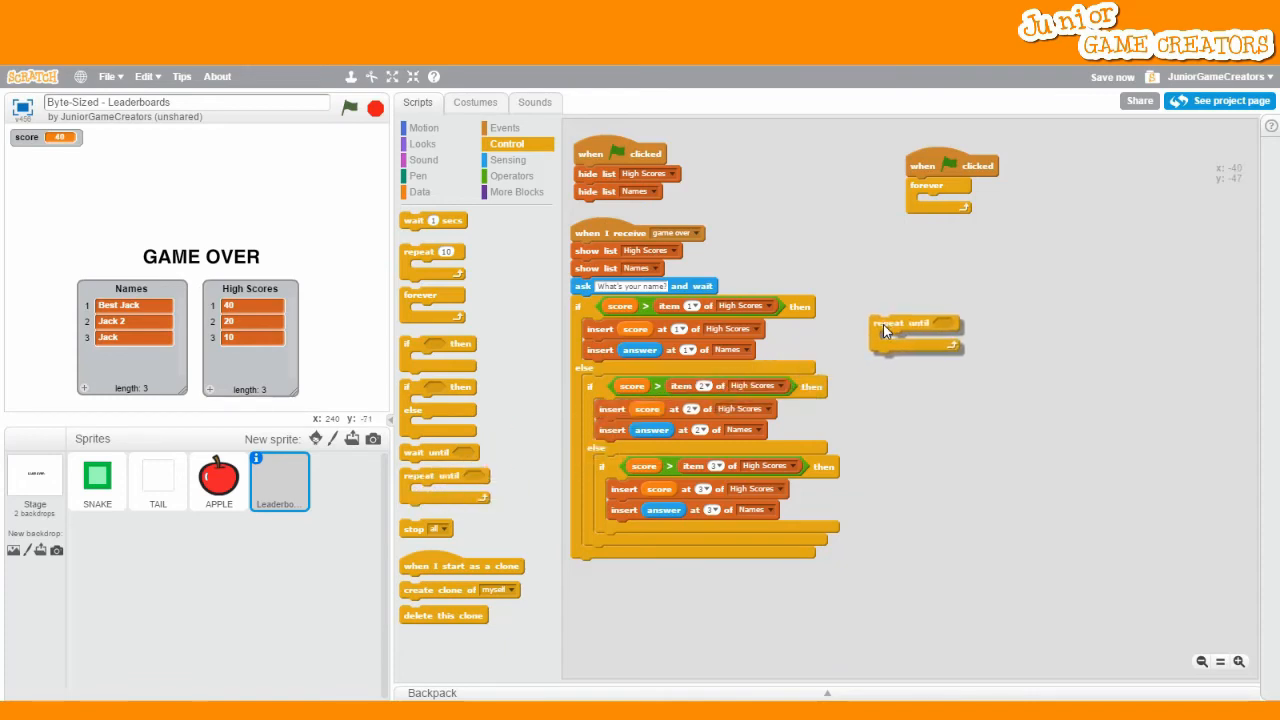
click(512, 176)
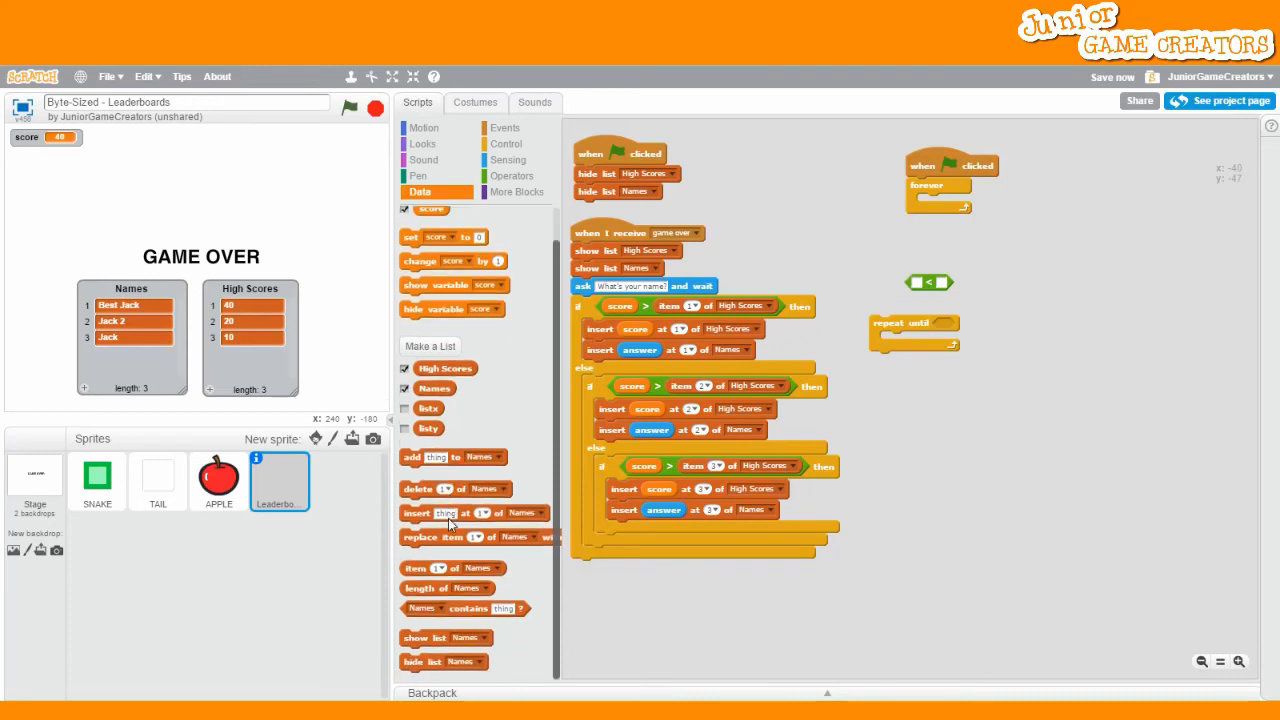
mouse_move(492, 596)
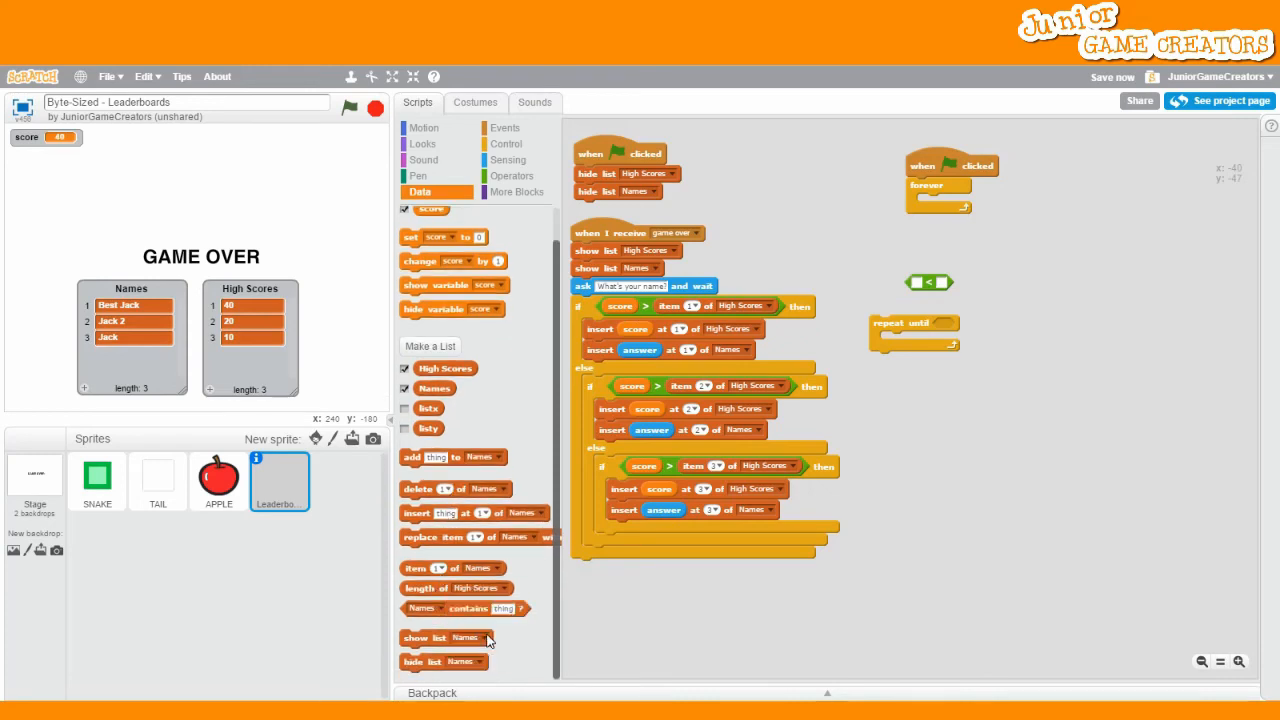
drag(456, 588, 1030, 408)
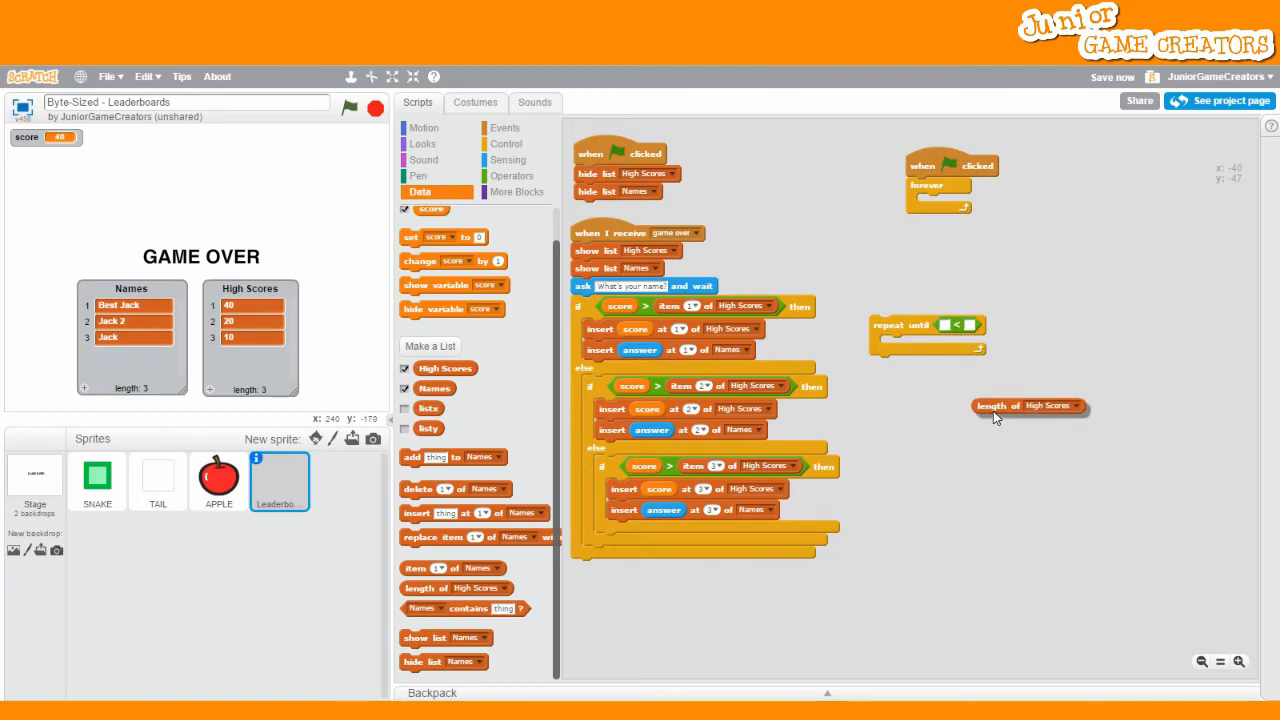
drag(1030, 404, 990, 326)
text(4)
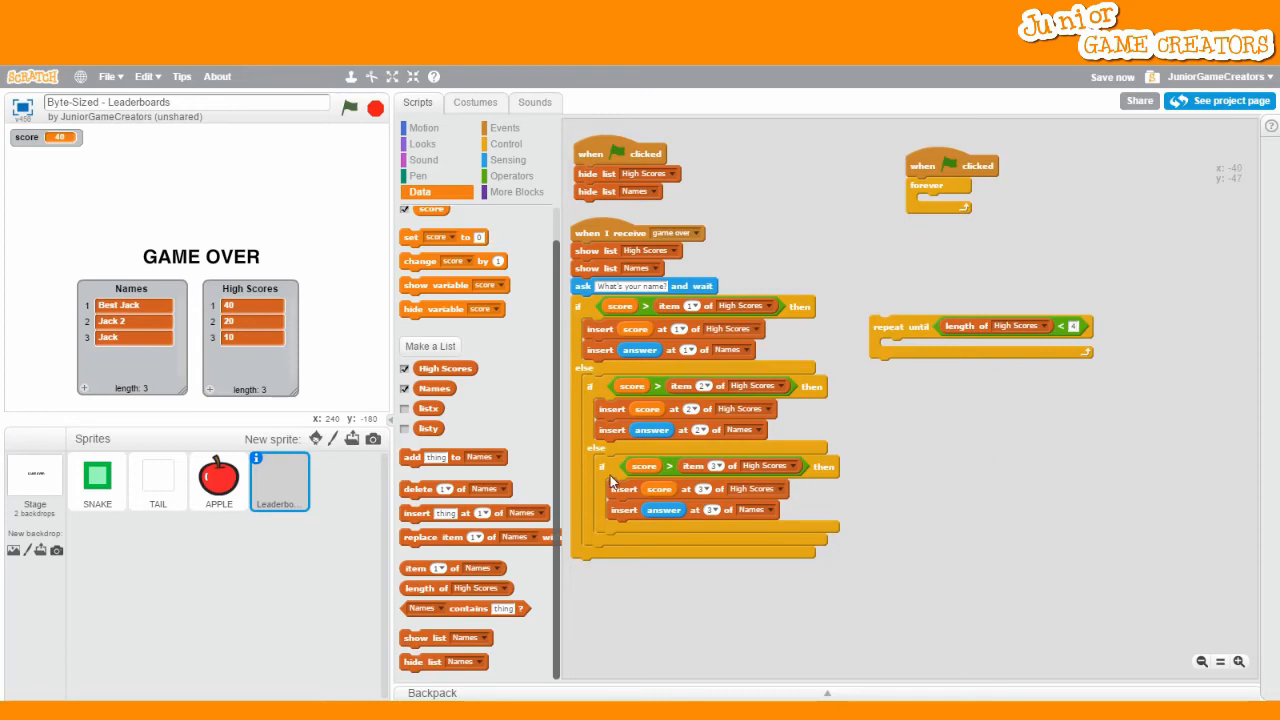
mouse_move(456, 544)
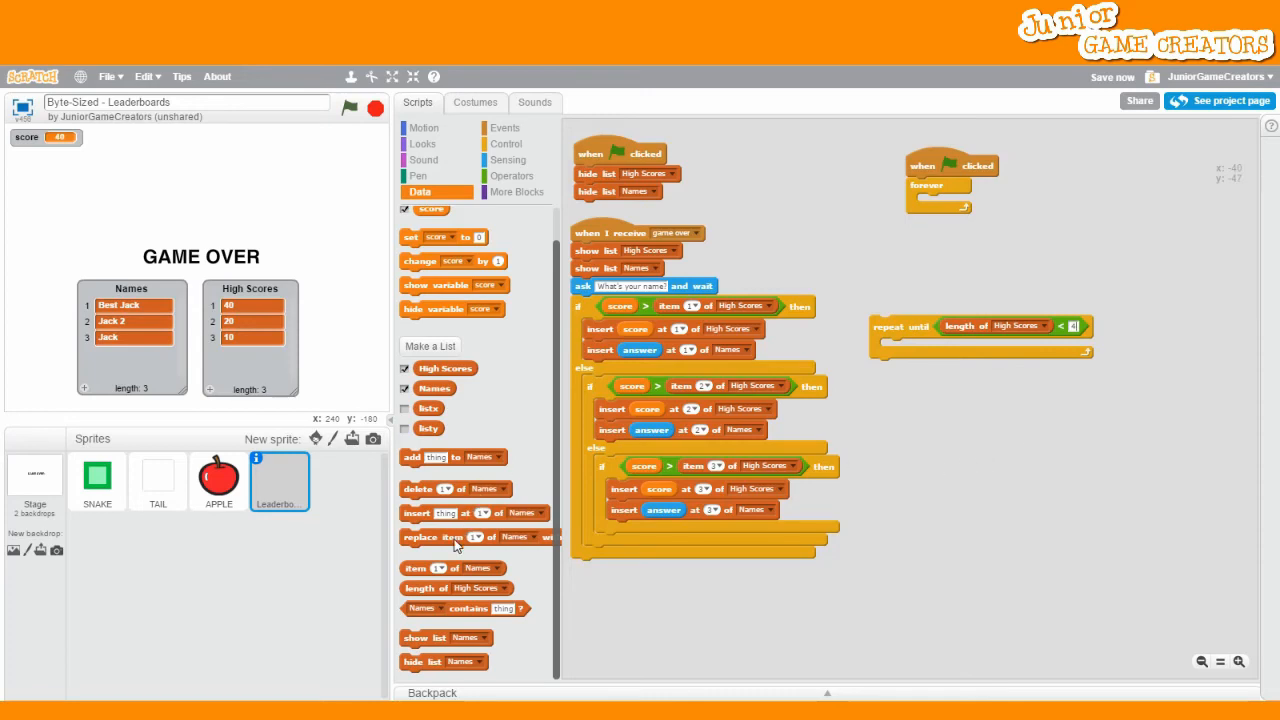
click(446, 488)
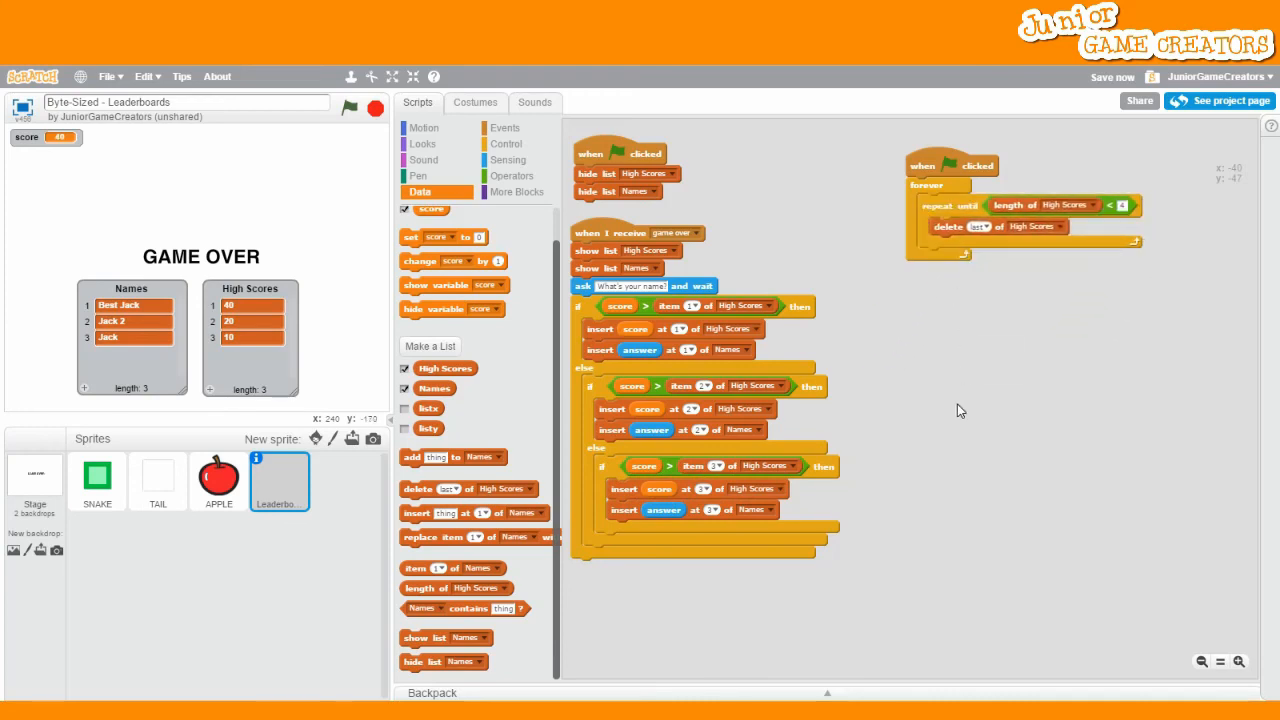
Step: Duplicate the trimming script for the Names list and start the game to test it
right_click(924, 164)
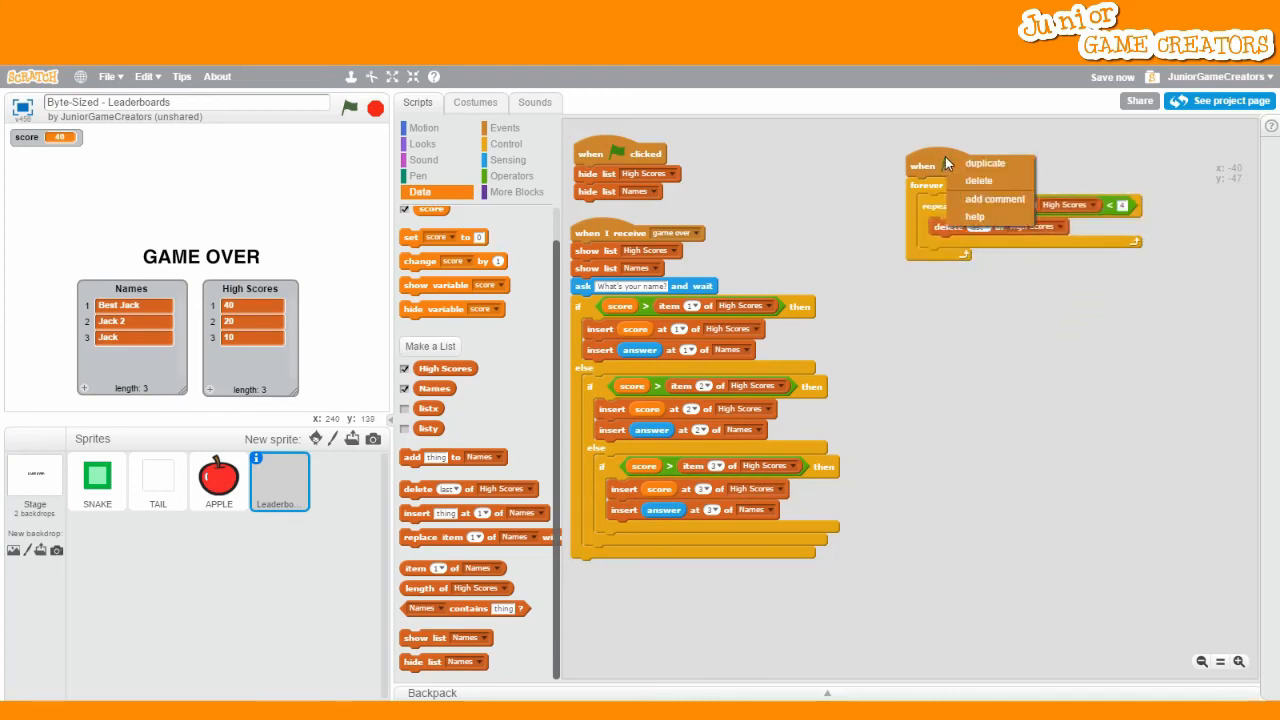
click(984, 164)
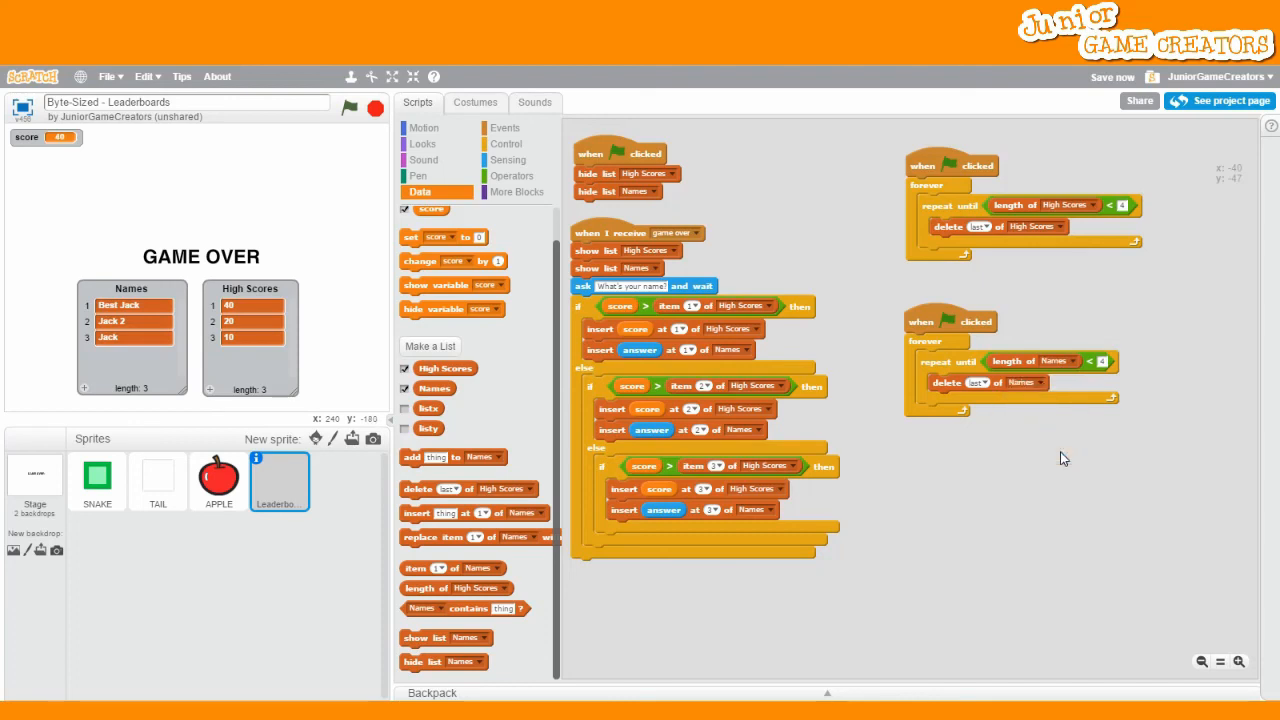
click(348, 108)
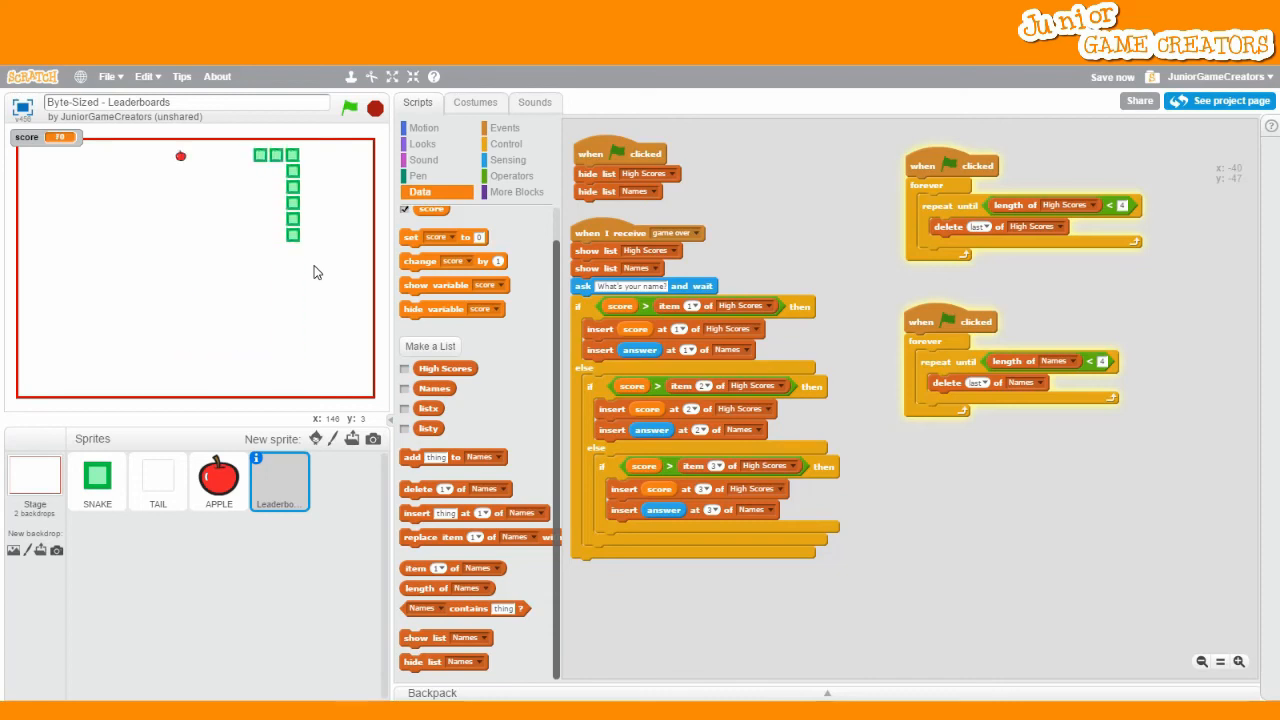
Step: Enter 'Awesome Jack' as a new top score, confirm only three entries remain, and start another round
click(348, 108)
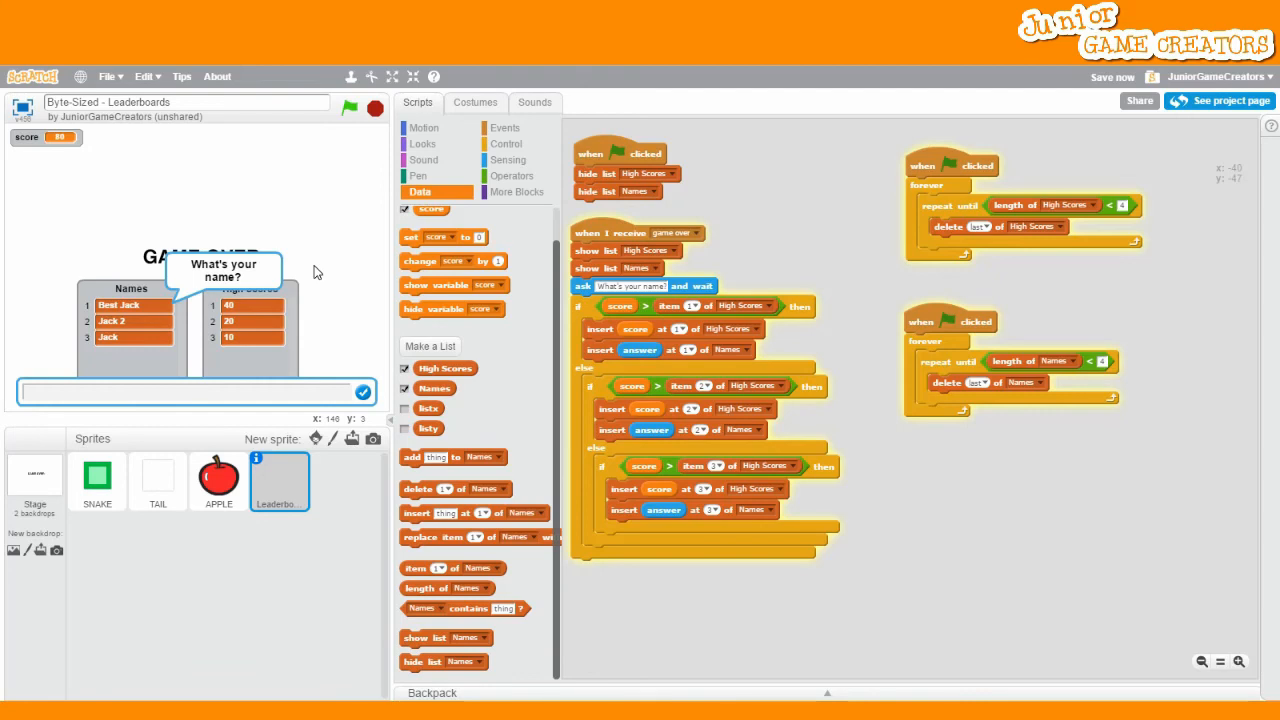
text(Awesome)
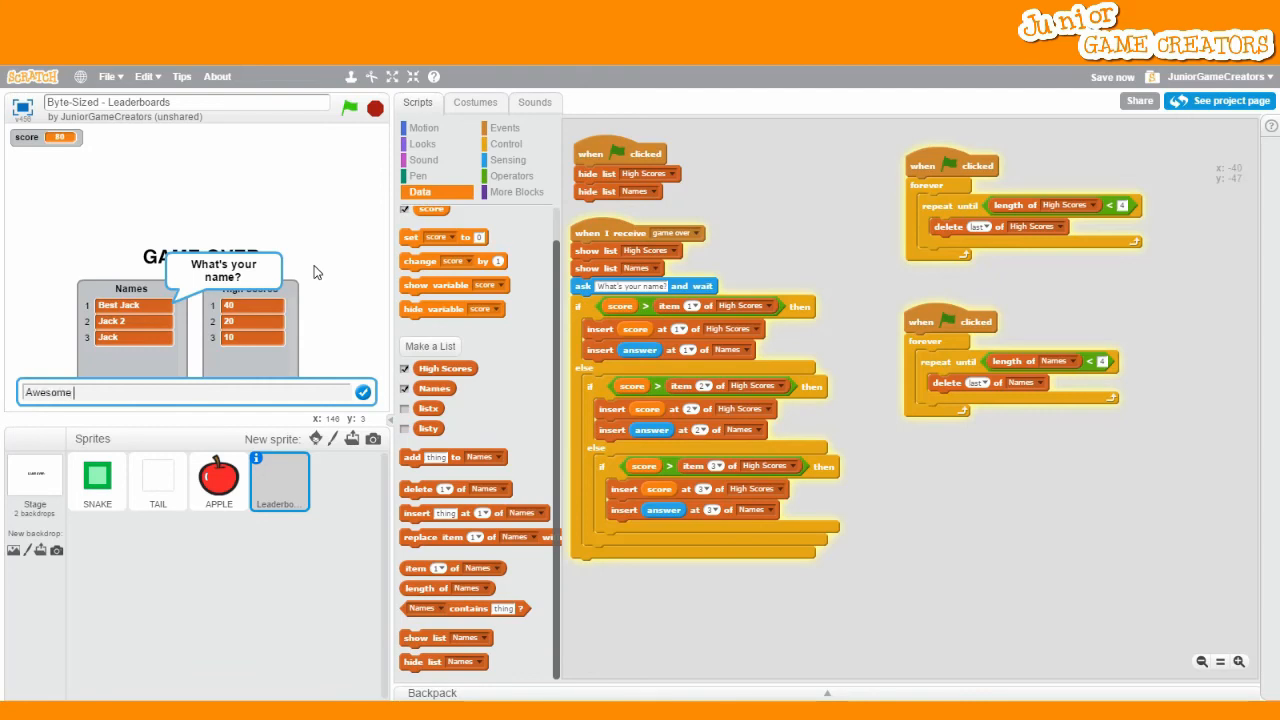
click(364, 392)
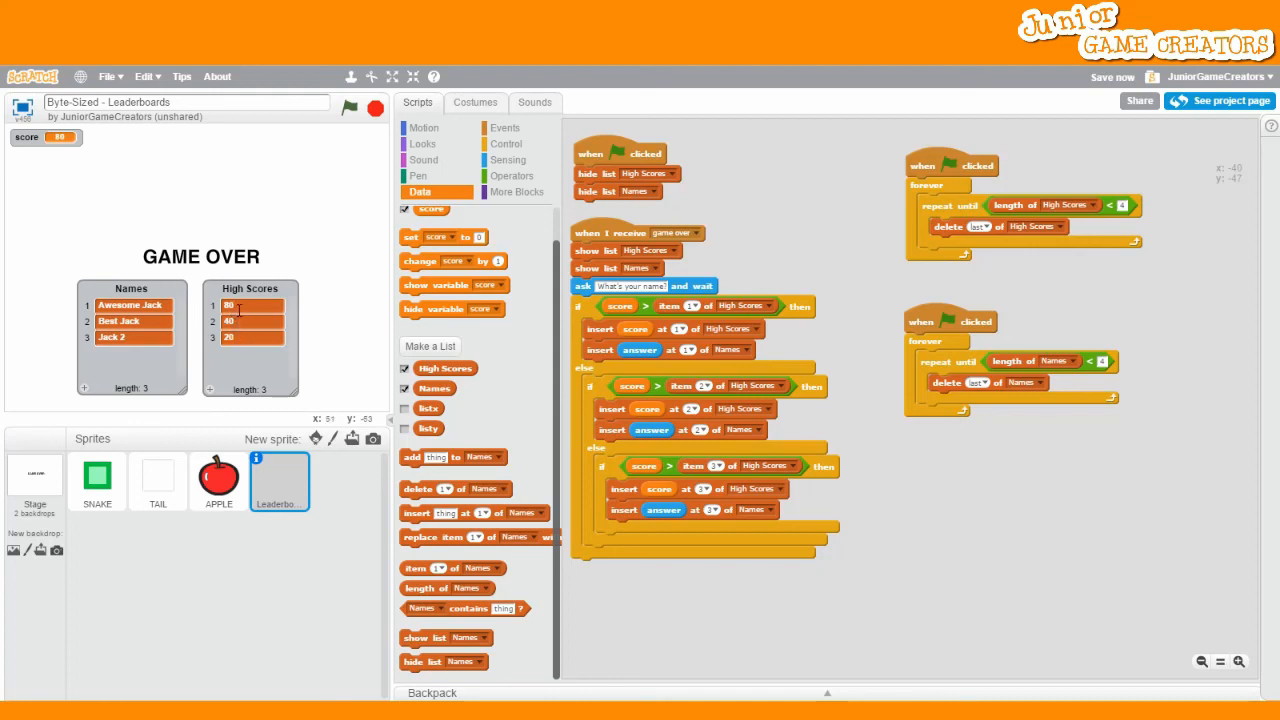
click(348, 108)
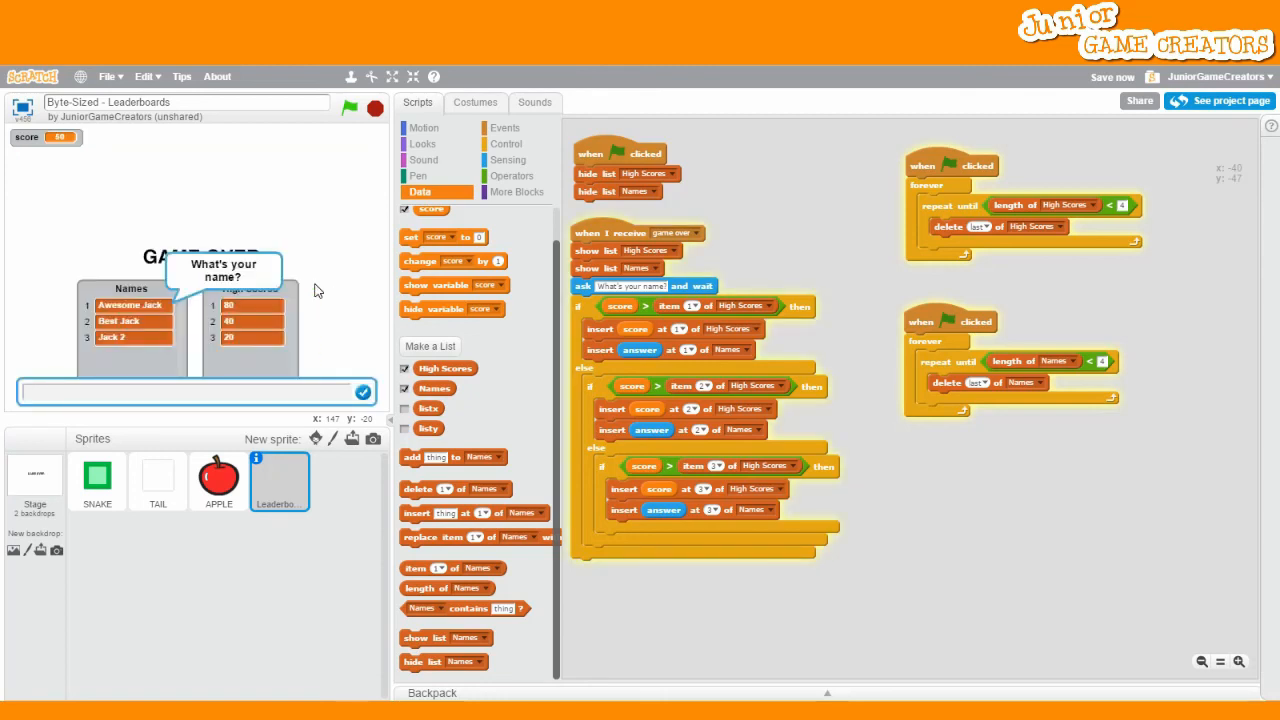
Step: Play a mid-range round and enter 'Middle Jack', slotting him second between Awesome Jack and Best Jack
text(Middle J)
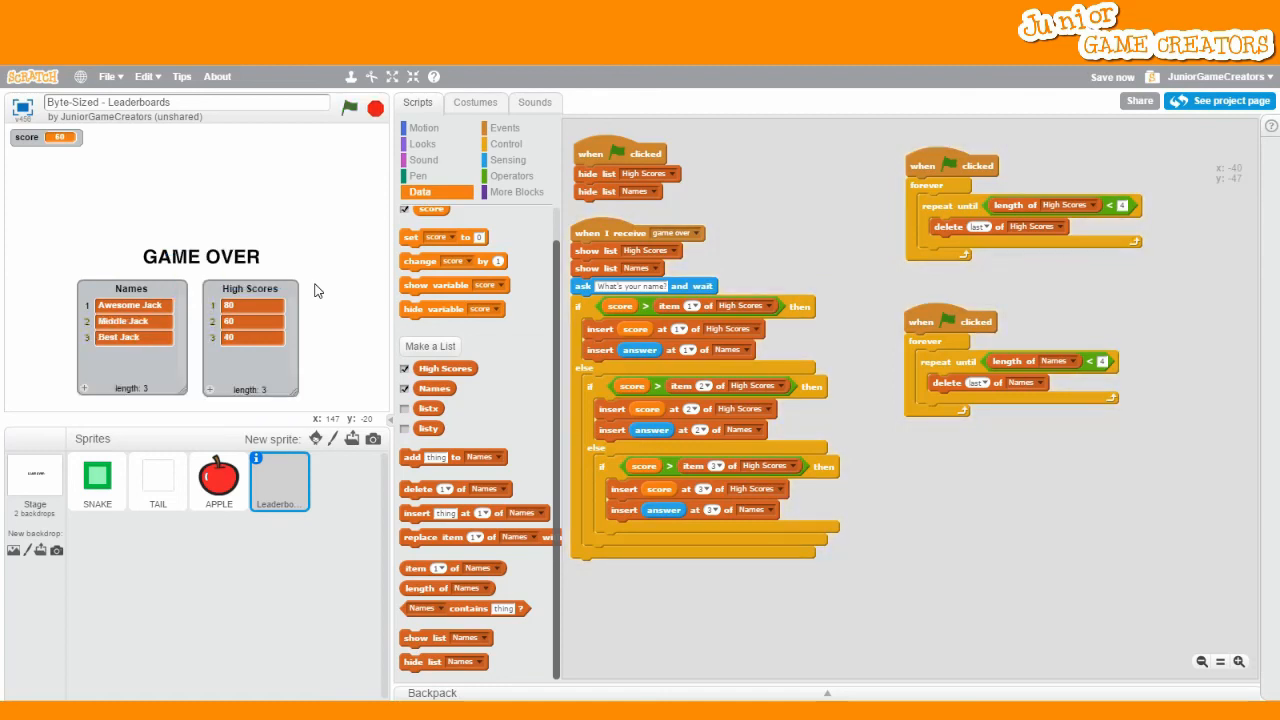
mouse_move(288, 362)
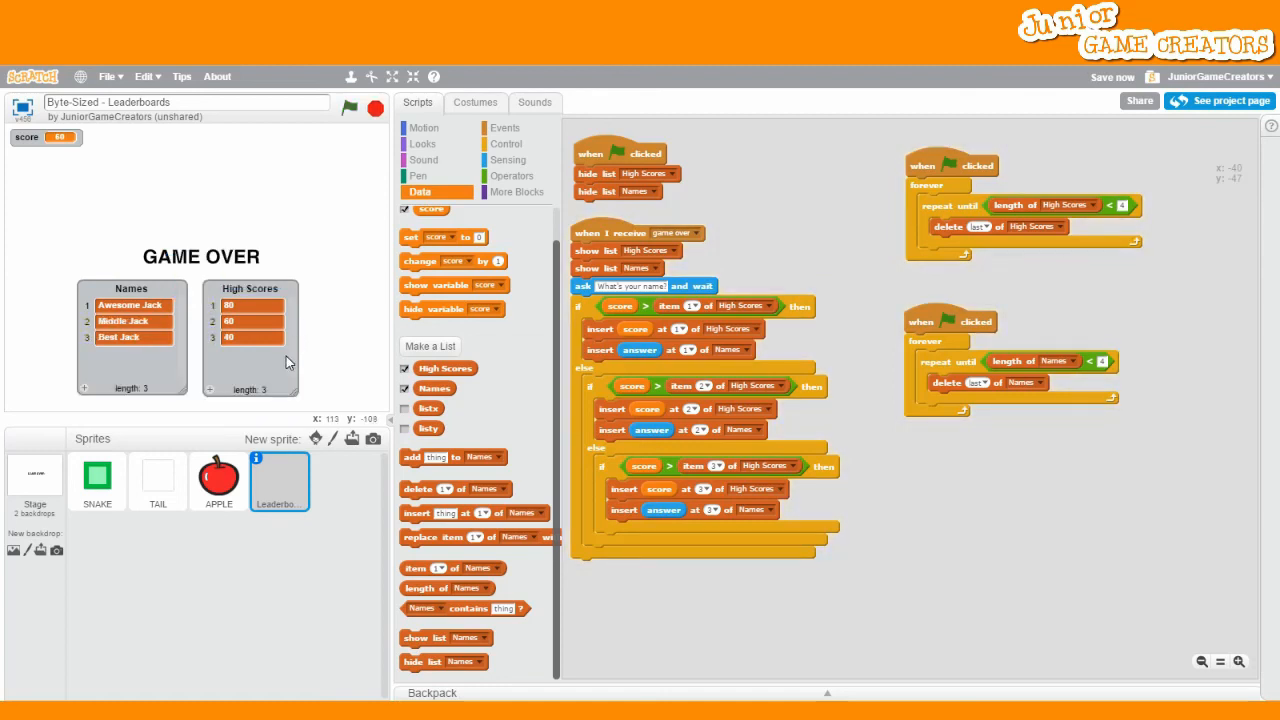